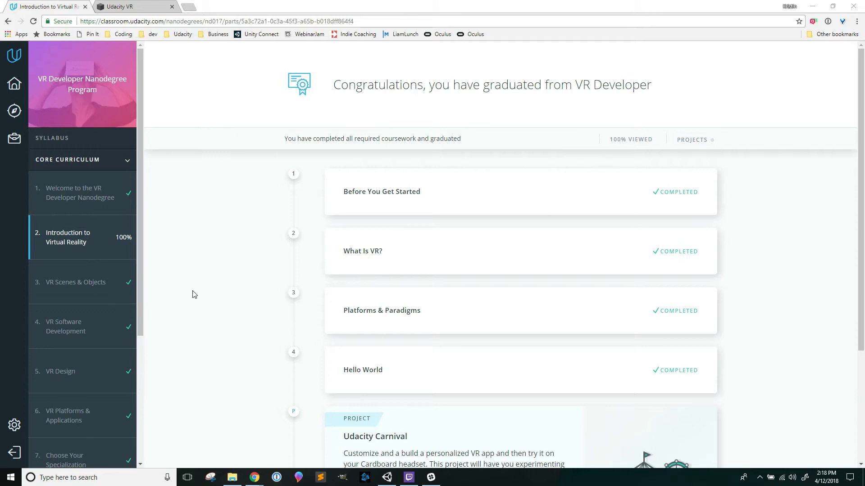
mouse_move(186, 286)
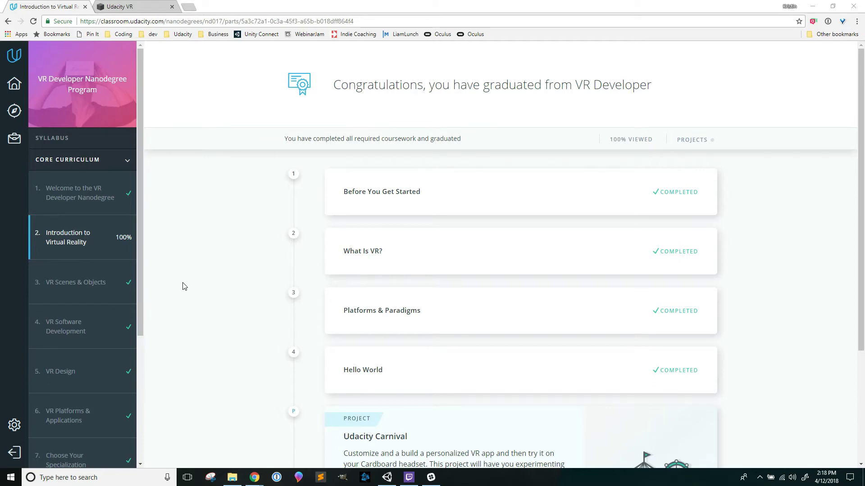
Expand the What Is VR? lesson details and continue into the Udacity Carnival project card.
scroll("down", 3)
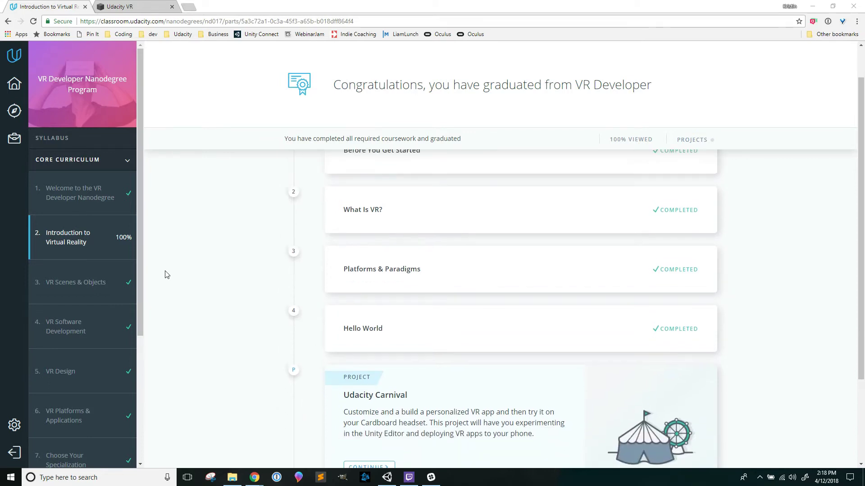
scroll("up", 3)
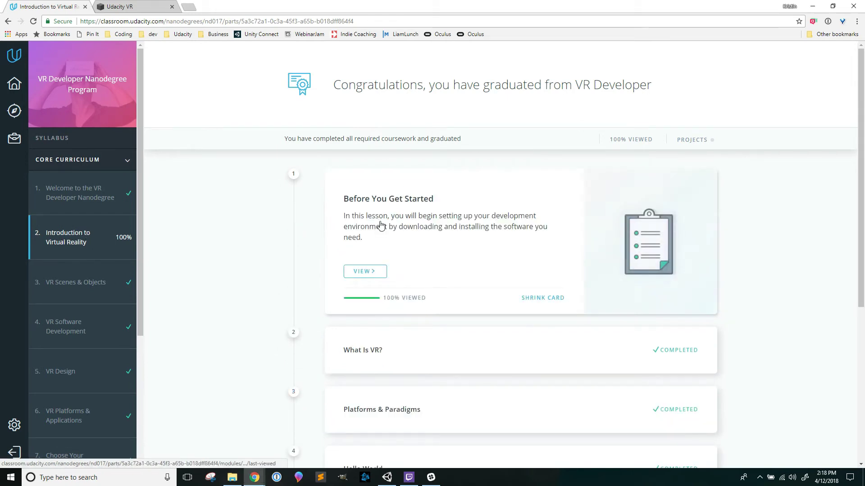
left_click(363, 349)
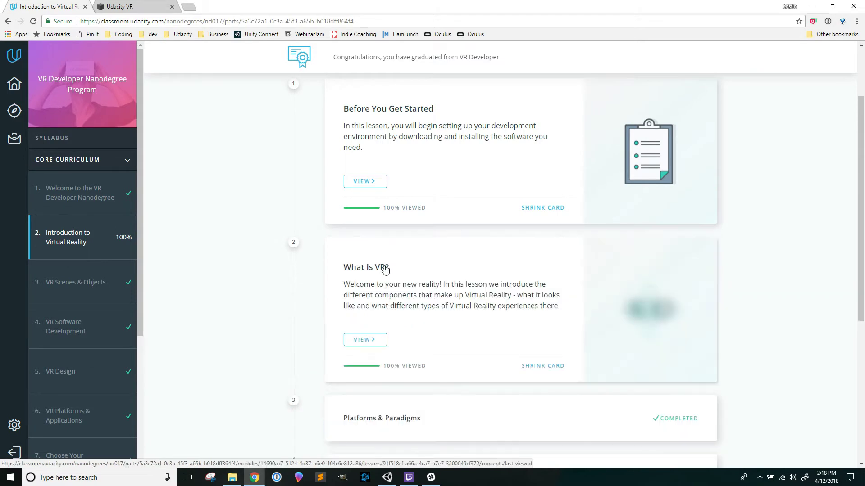
scroll("down", 3)
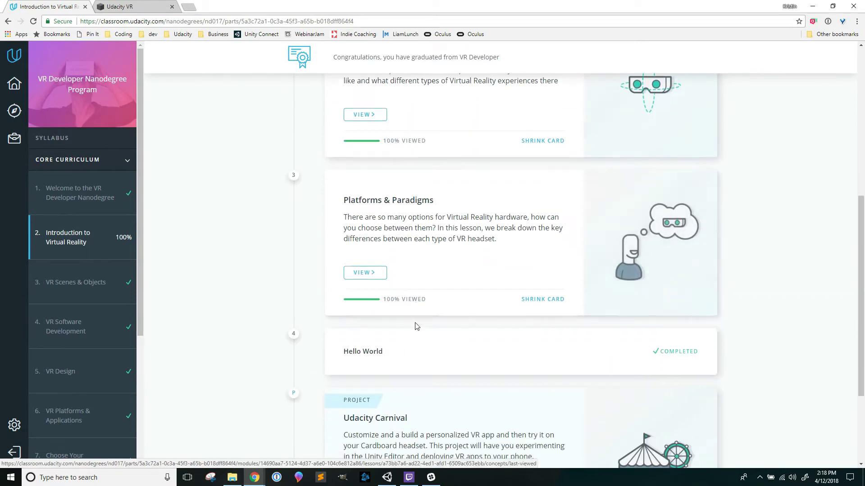
scroll("down", 3)
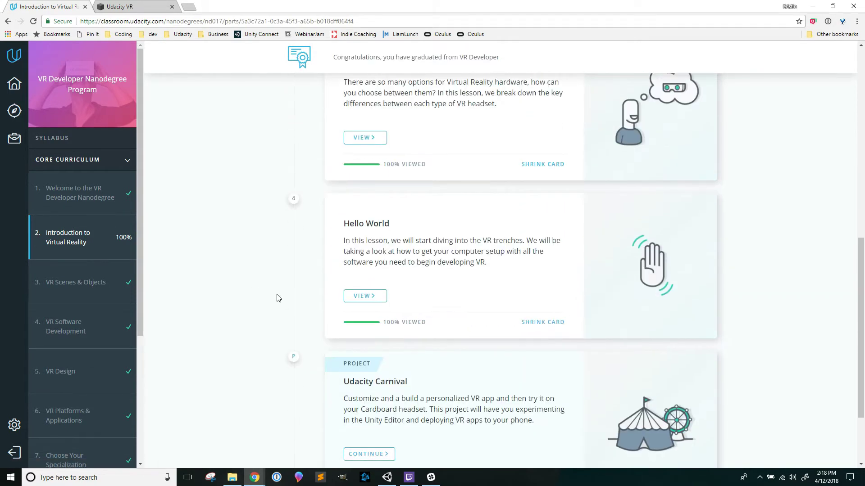
scroll("down", 3)
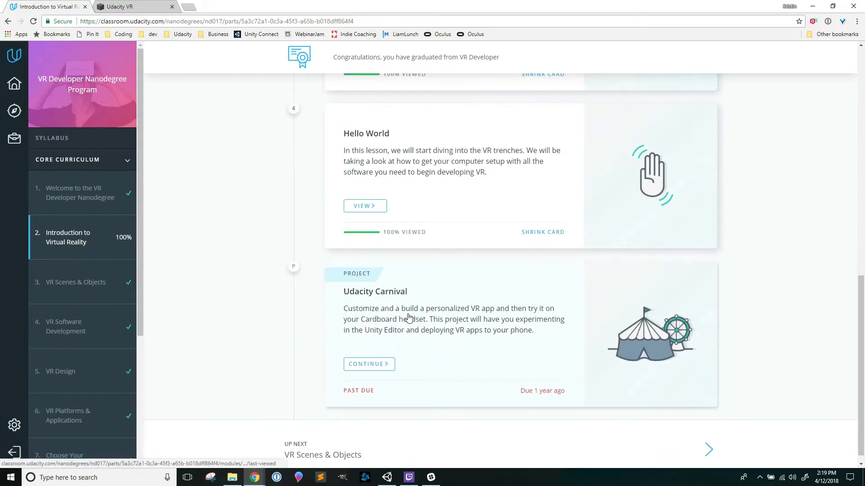
mouse_move(379, 340)
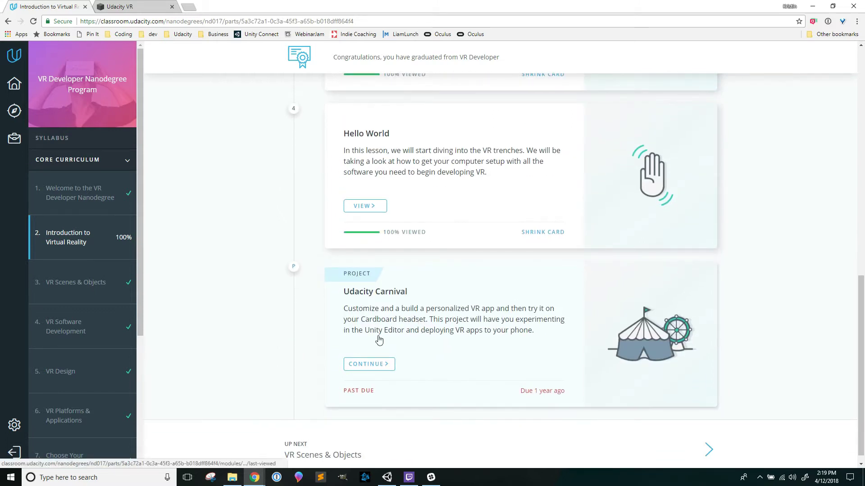
left_click(368, 364)
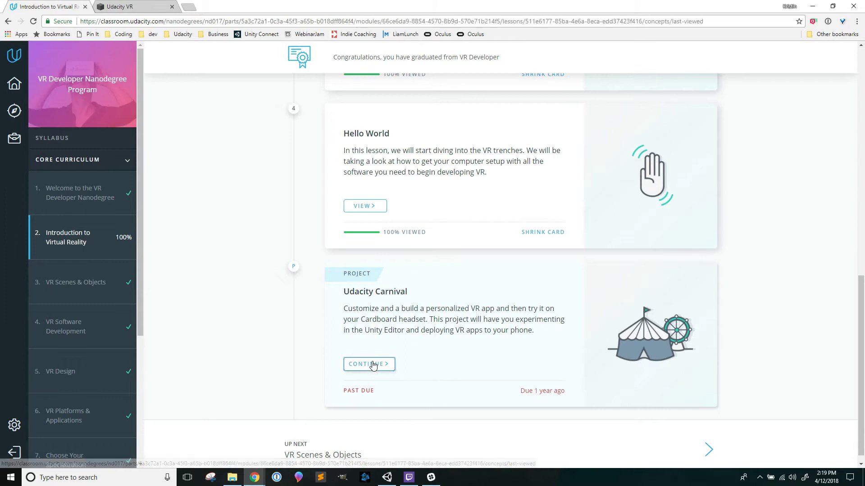
left_click(368, 364)
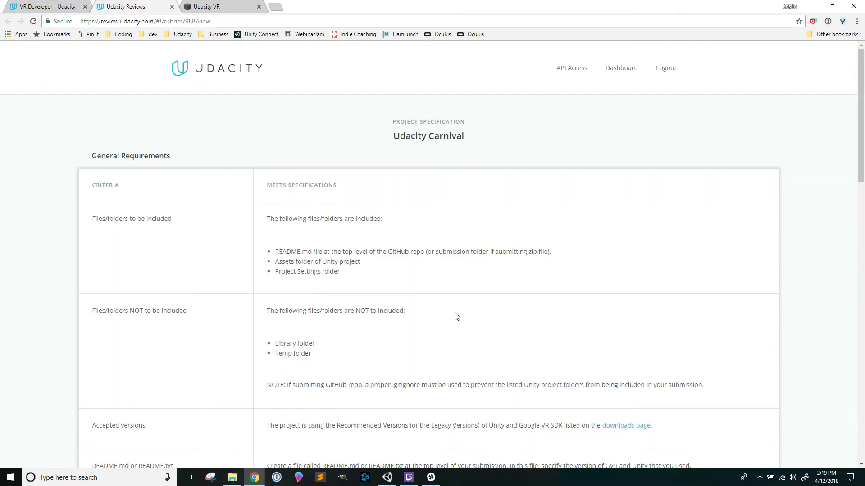
mouse_move(416, 281)
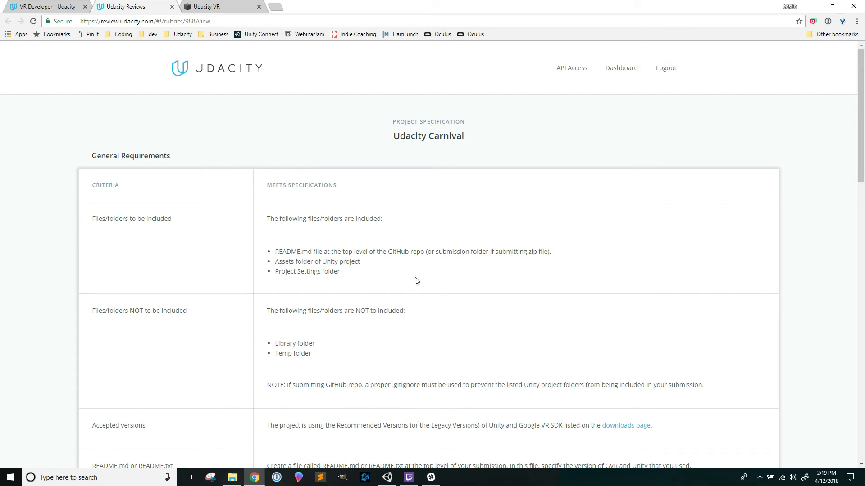
mouse_move(248, 186)
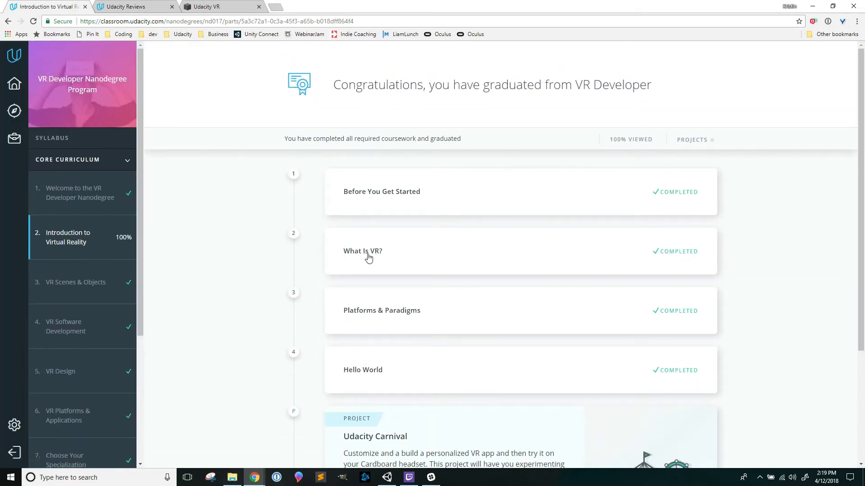
left_click(381, 191)
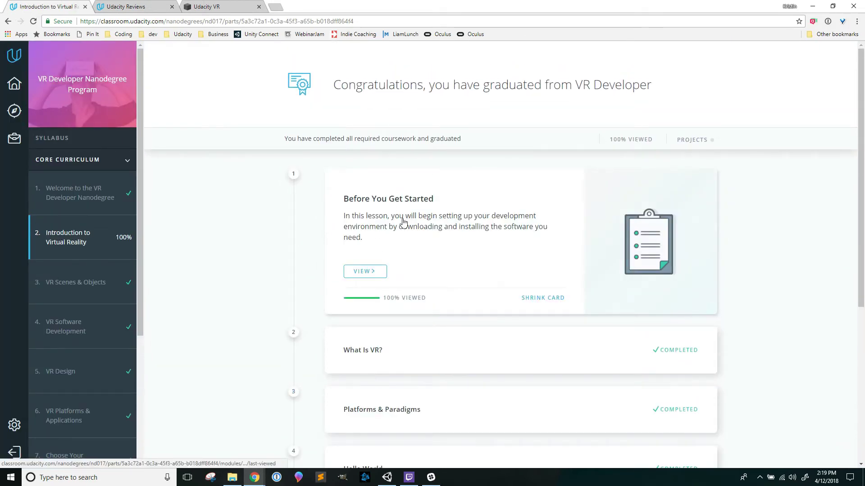
mouse_move(219, 99)
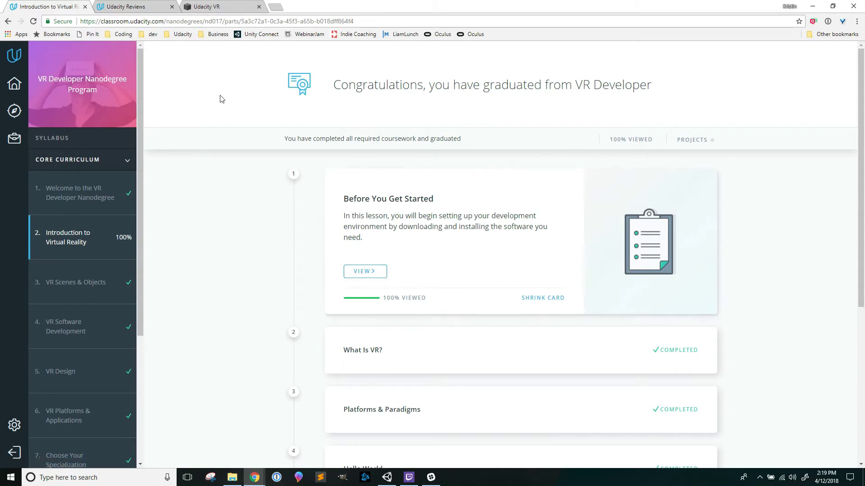
left_click(365, 271)
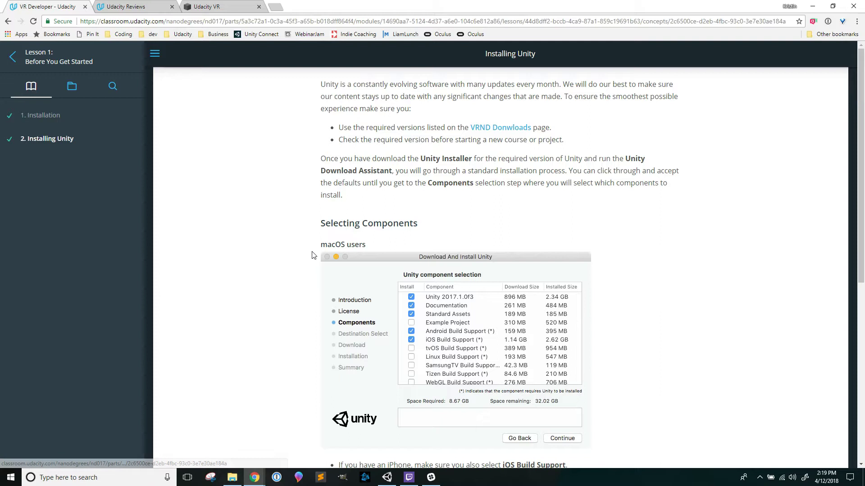
left_click(133, 6)
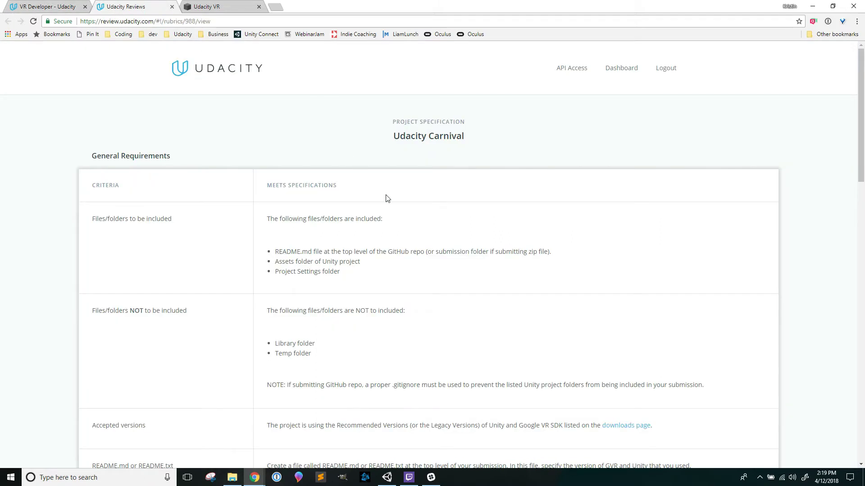
scroll("down", 3)
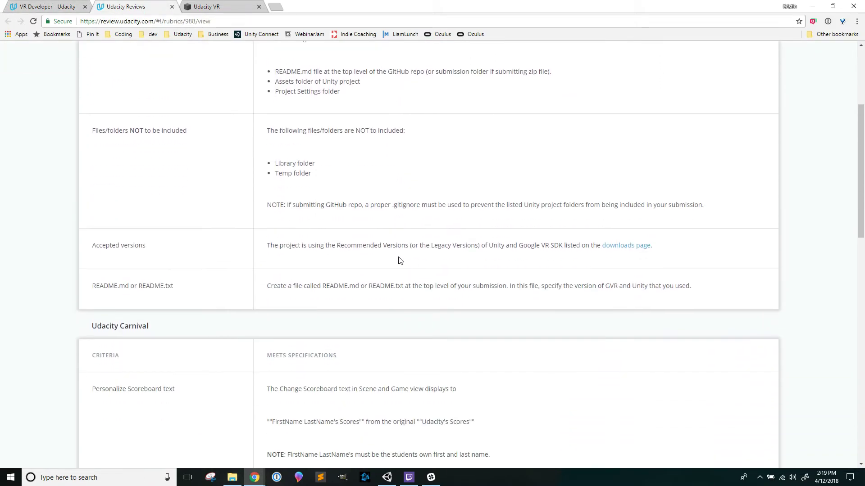
scroll("down", 3)
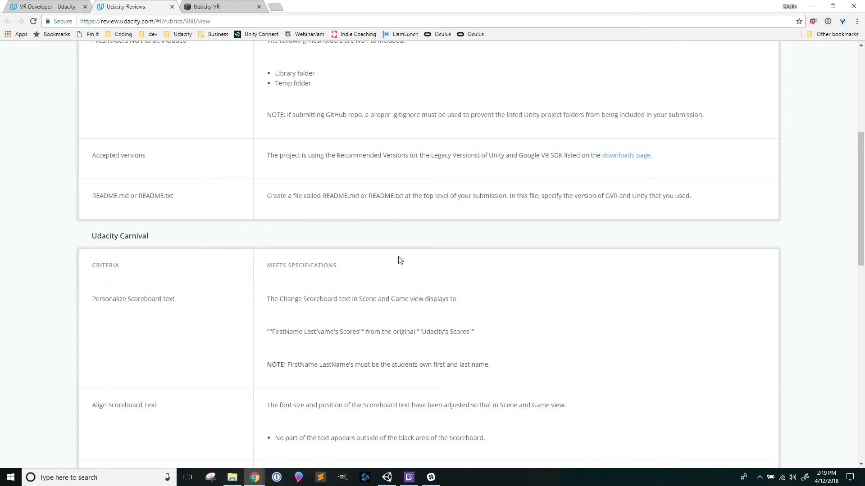
left_click(215, 6)
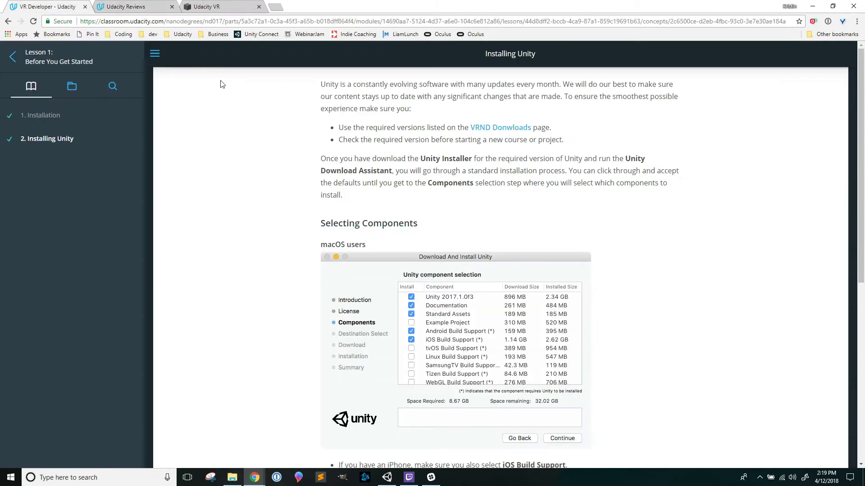
left_click(132, 5)
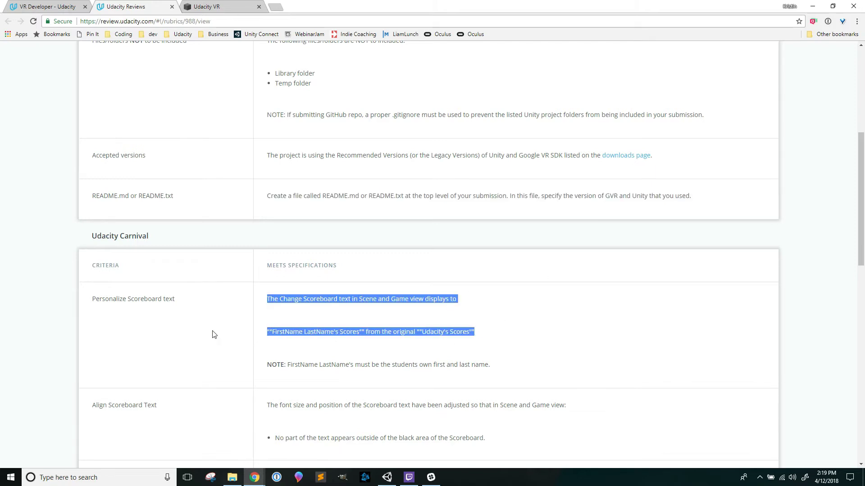
left_click(221, 6)
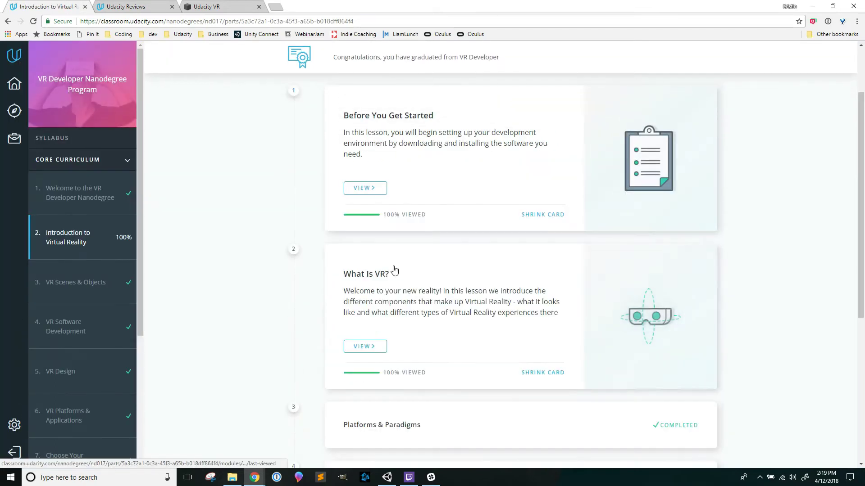
left_click(132, 6)
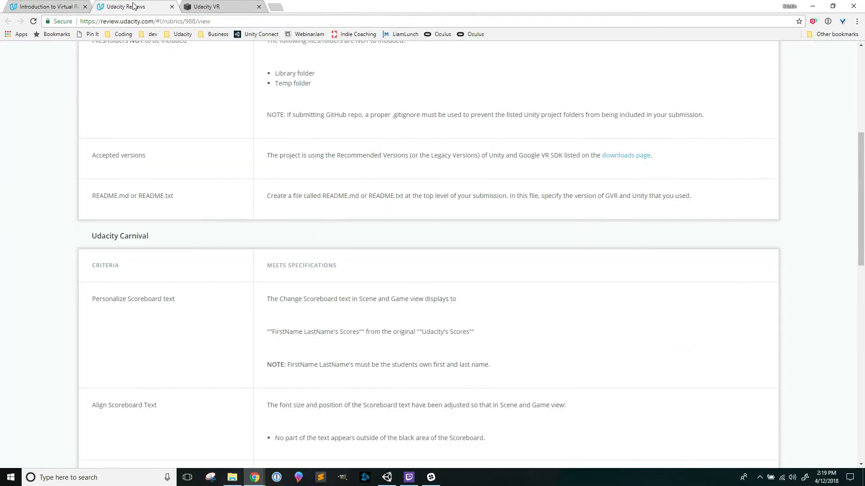
mouse_move(467, 300)
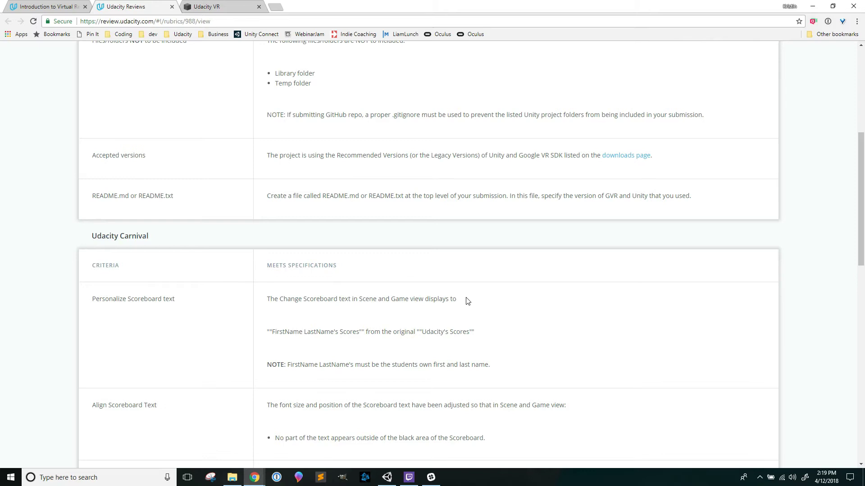
scroll("up", 3)
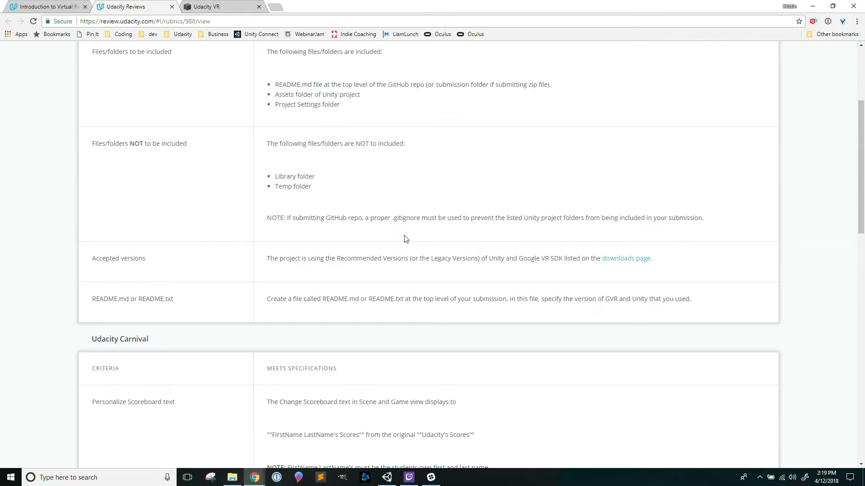
scroll("up", 3)
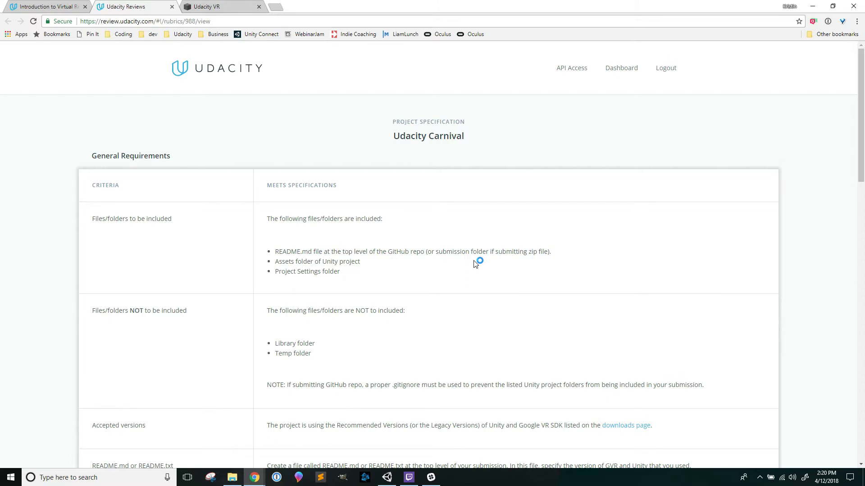
mouse_move(466, 268)
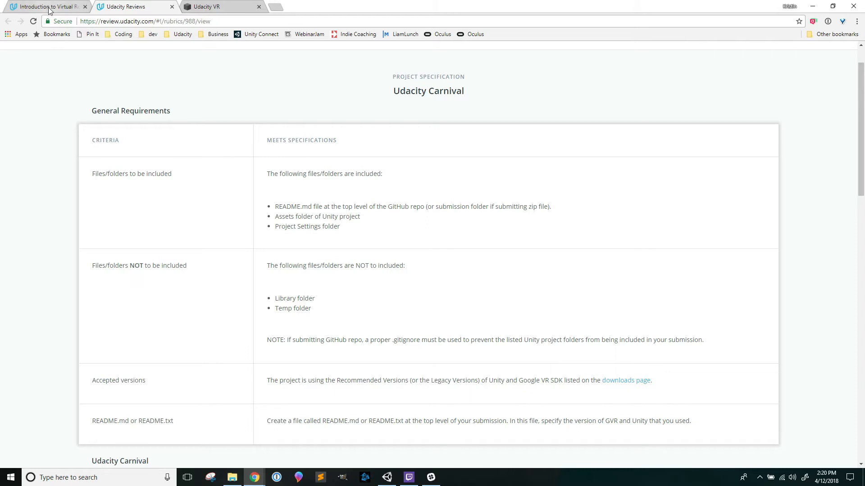
mouse_move(46, 6)
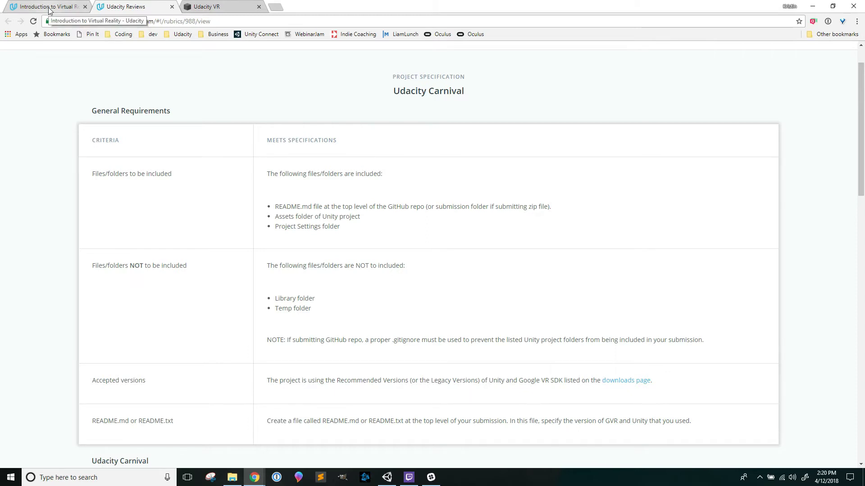
mouse_move(68, 13)
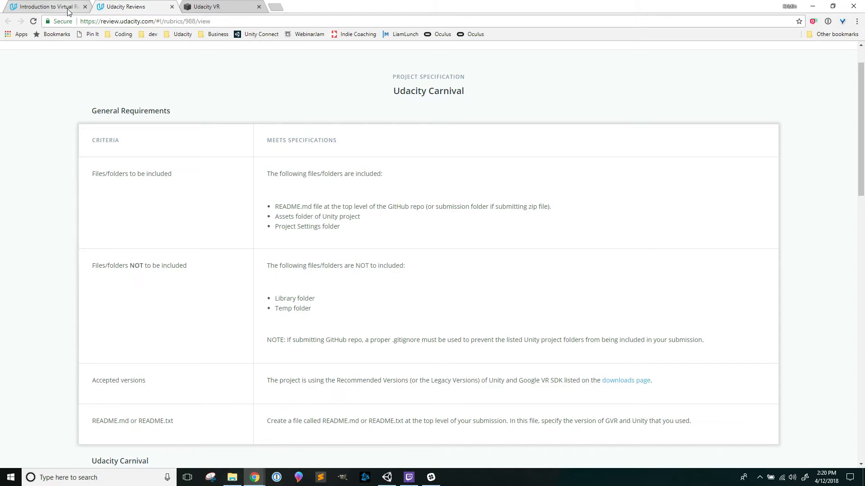
Go to the Udacity VR downloads page and review Term 1 Course Material recommended versions.
left_click(207, 6)
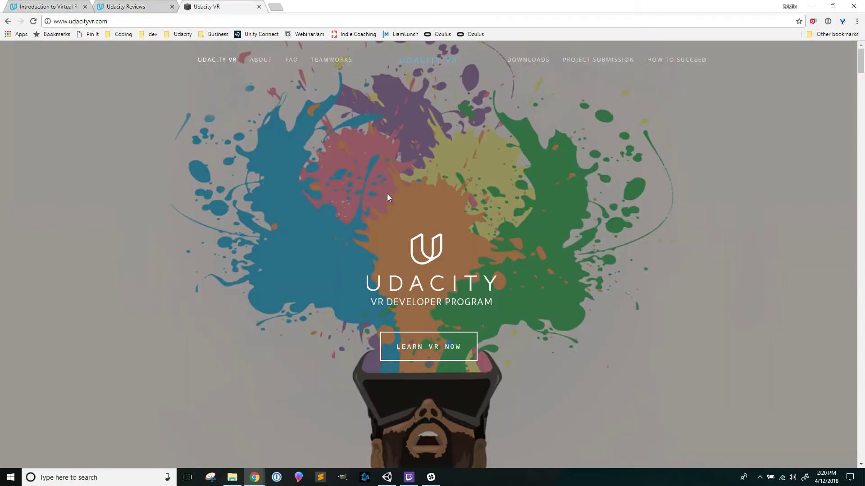
left_click(97, 22)
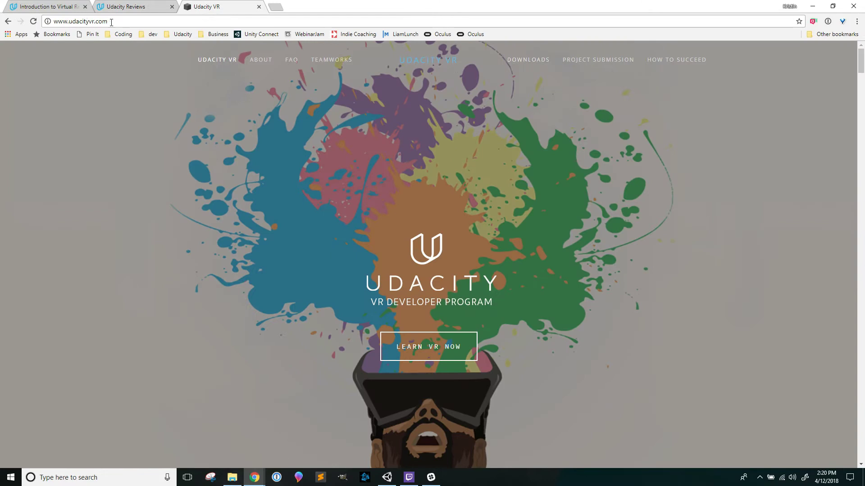
left_click(527, 59)
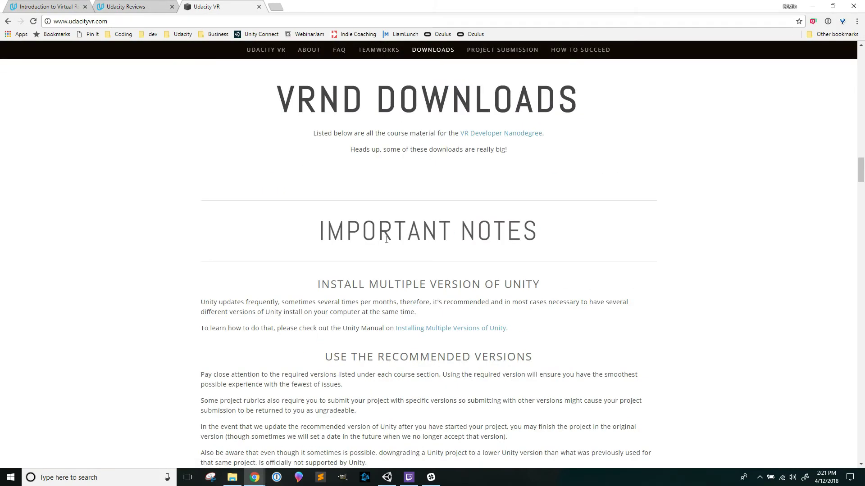
scroll("down", 3)
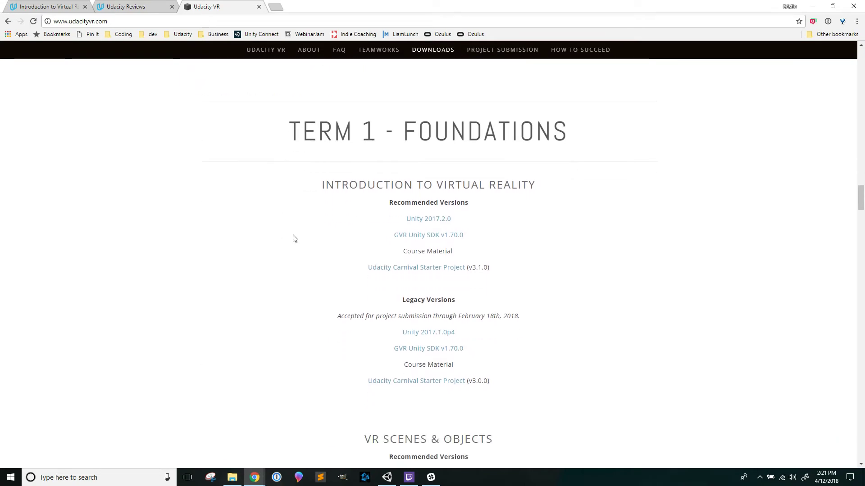
double_click(427, 251)
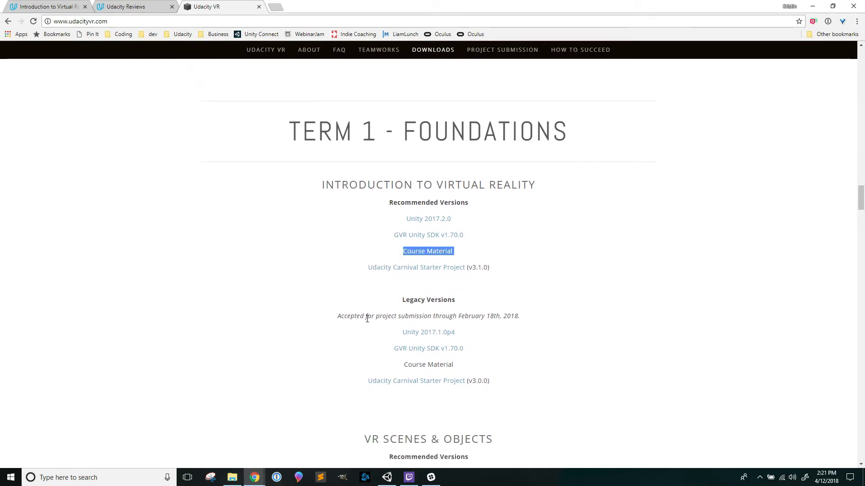
scroll("down", 3)
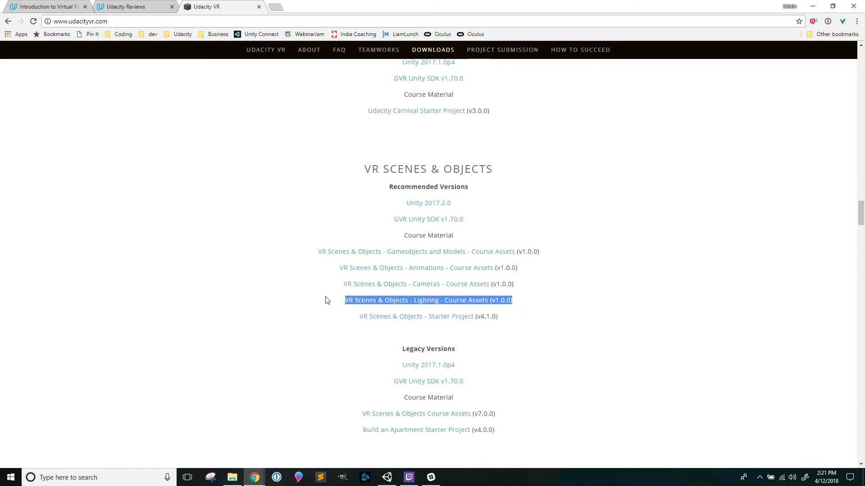
mouse_move(518, 318)
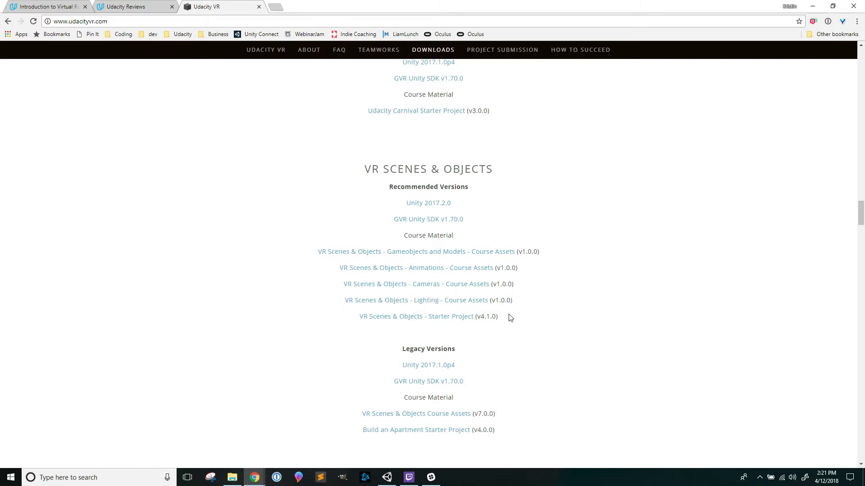
mouse_move(120, 6)
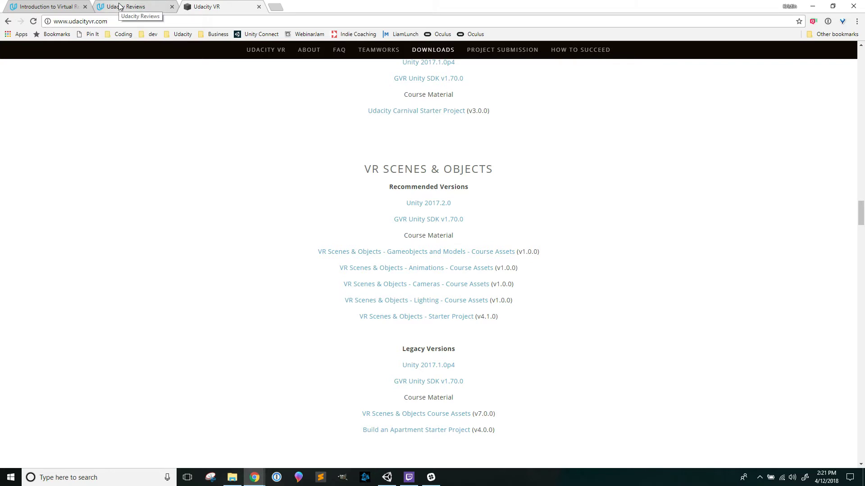
mouse_move(188, 153)
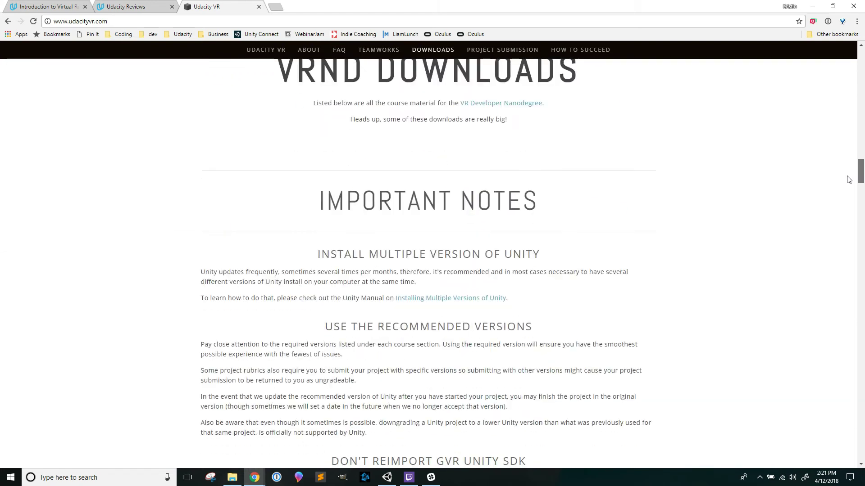
scroll("down", 3)
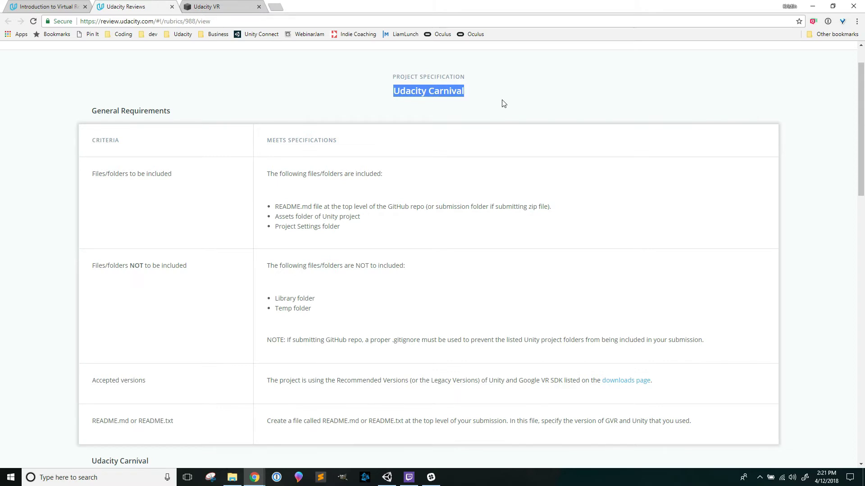
mouse_move(209, 6)
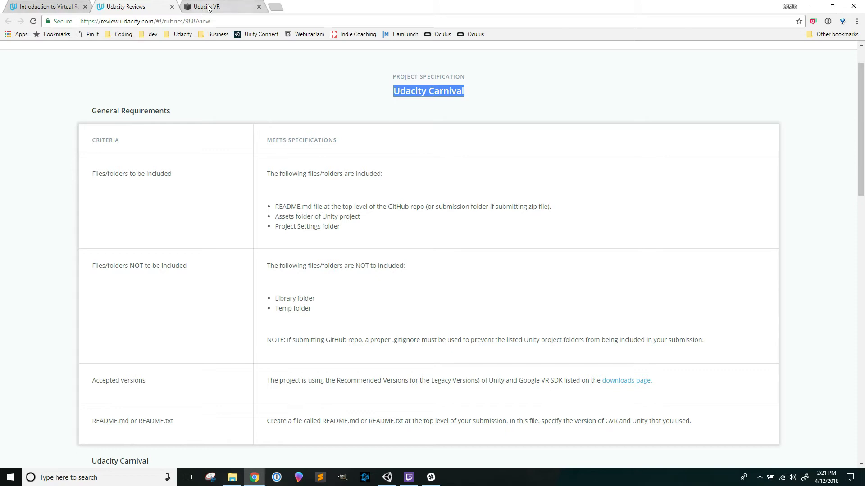
mouse_move(212, 6)
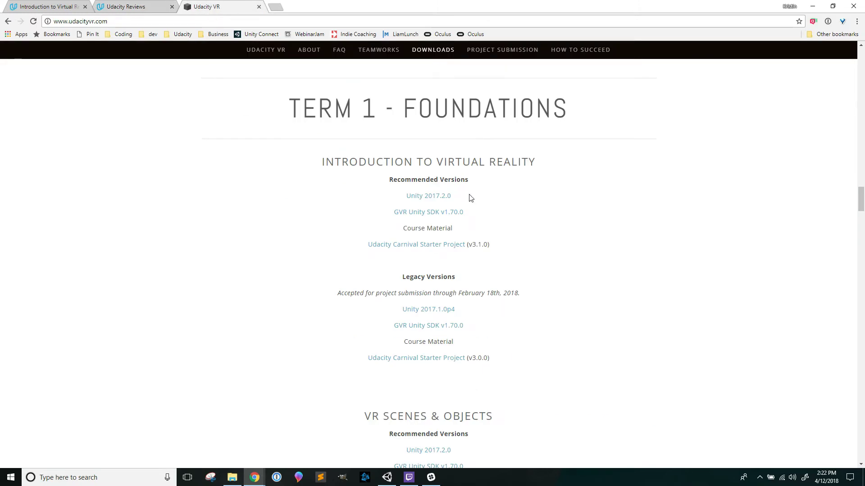
Highlight Unity 2017.2.0 and GVR Unity SDK v1.70.0, then follow the SDK release link.
double_click(428, 195)
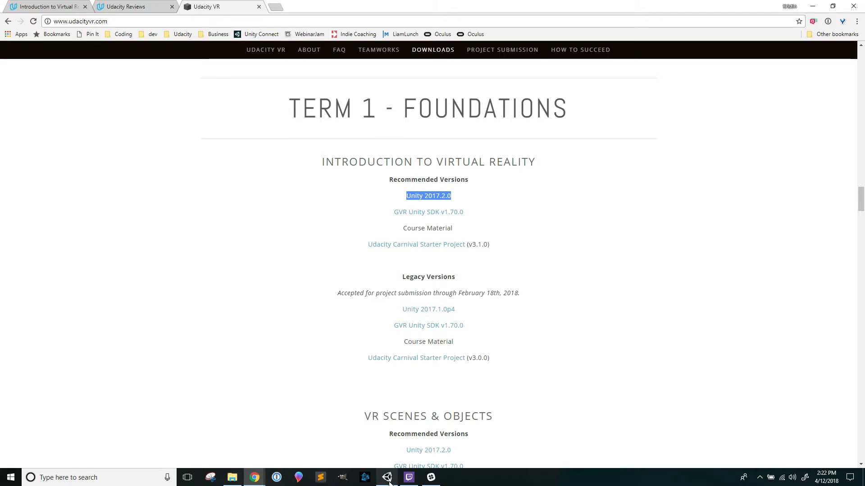
left_click(275, 315)
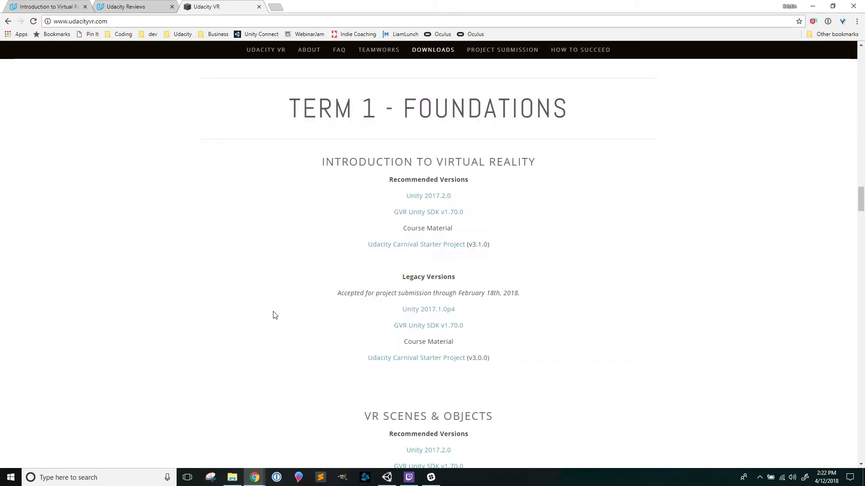
double_click(427, 211)
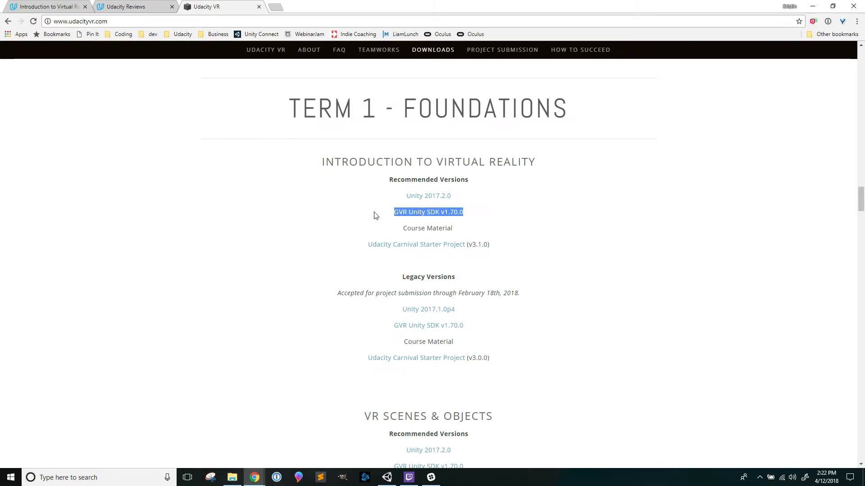
left_click(428, 212)
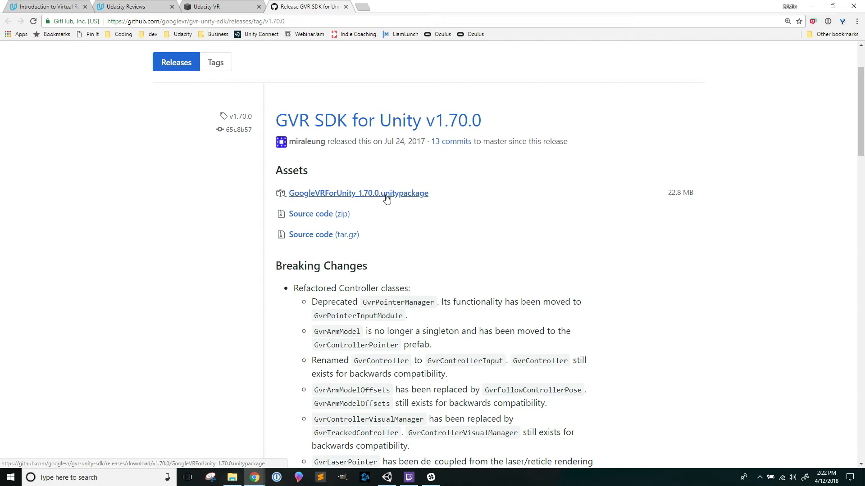
Download GoogleVRForUnity_1.70.0.unitypackage and go back to the Udacity VR tab.
left_click(357, 193)
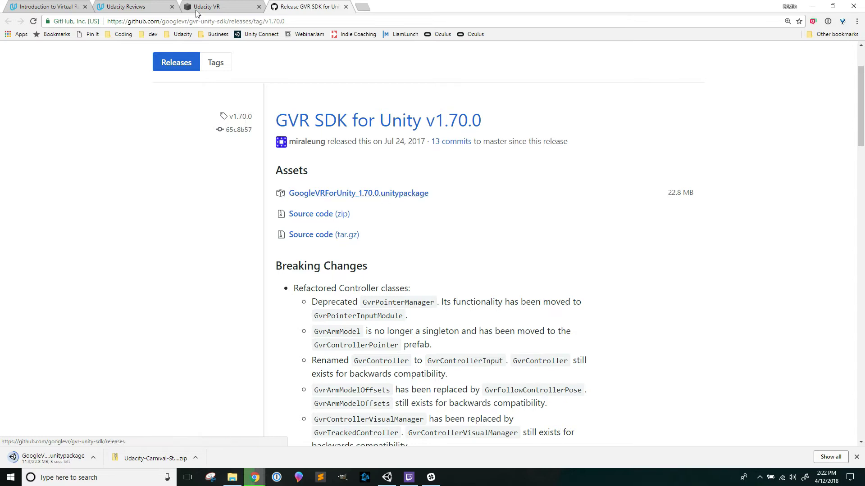
left_click(221, 6)
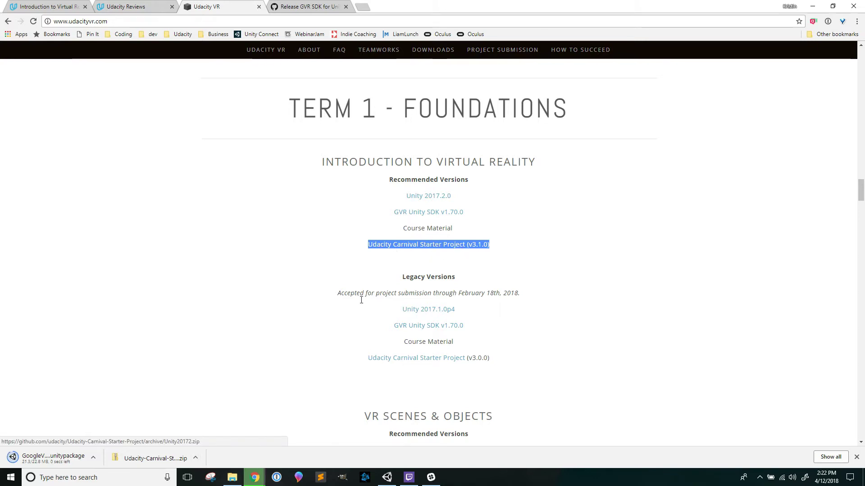
mouse_move(234, 432)
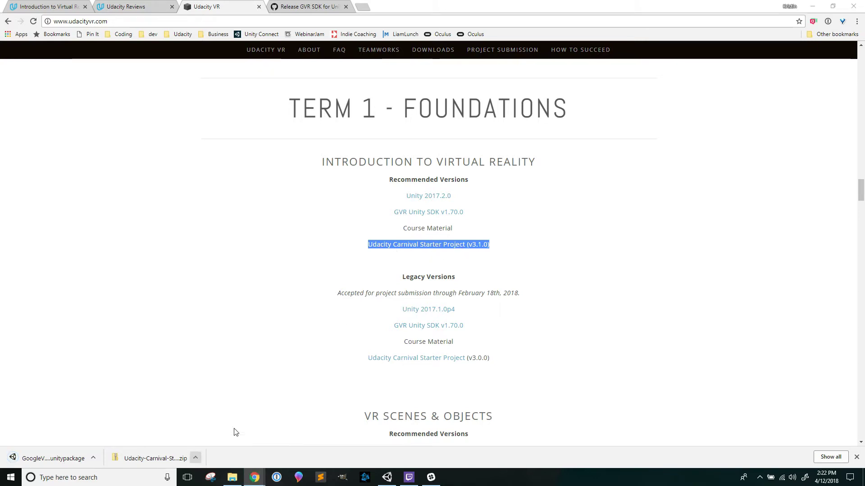
Extract the Carnival Starter Project zip into a new CarnivalProject folder.
right_click(226, 335)
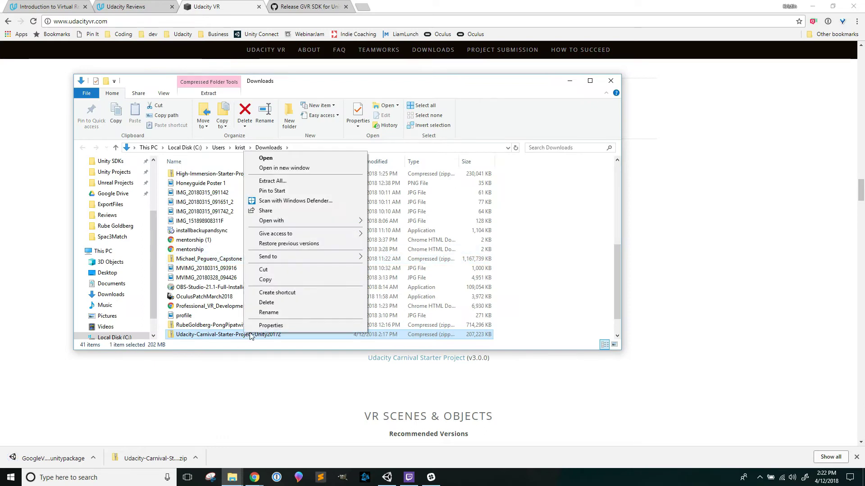
left_click(272, 181)
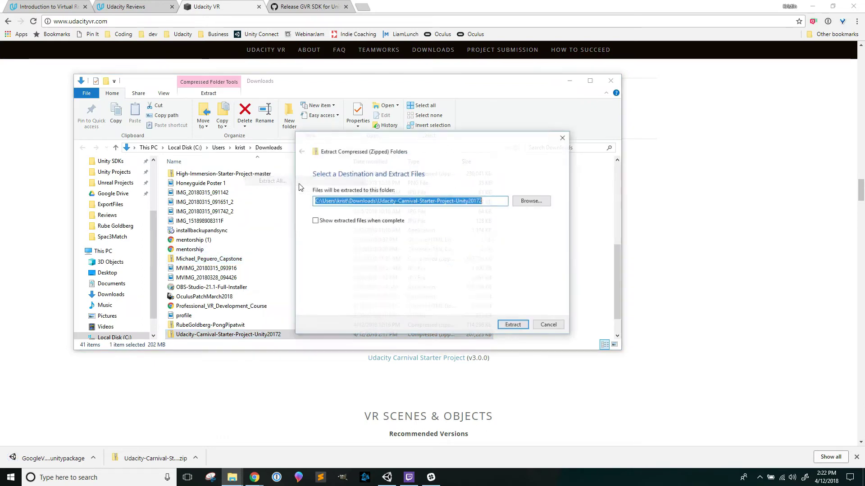
left_click(530, 200)
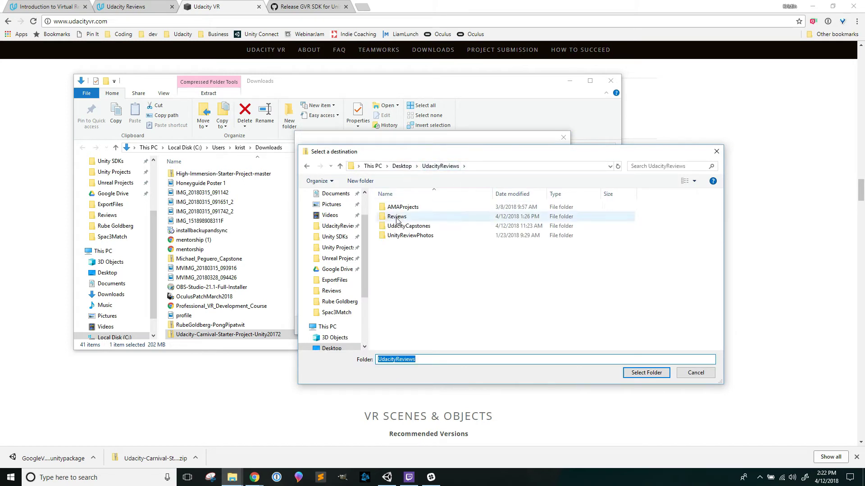
left_click(360, 181)
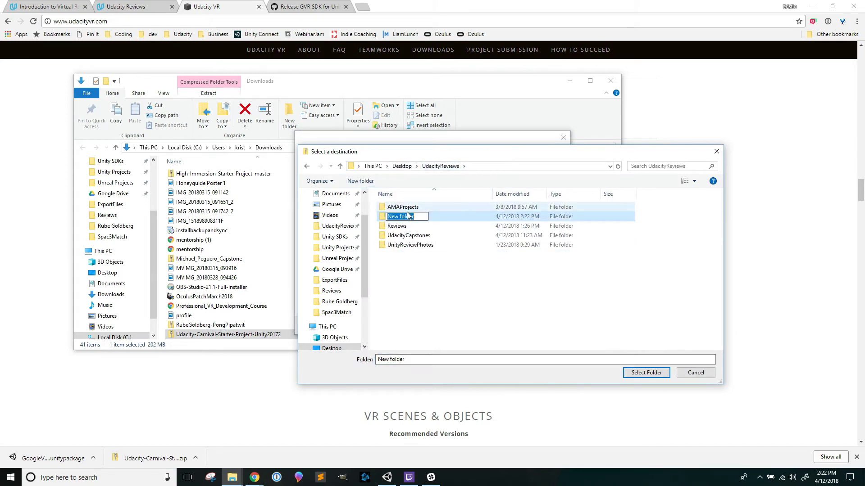
type("CarnivalProject")
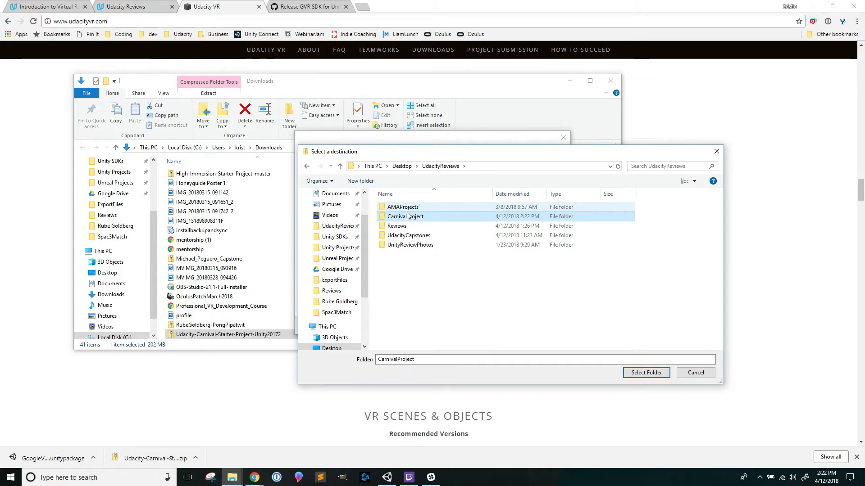
left_click(646, 373)
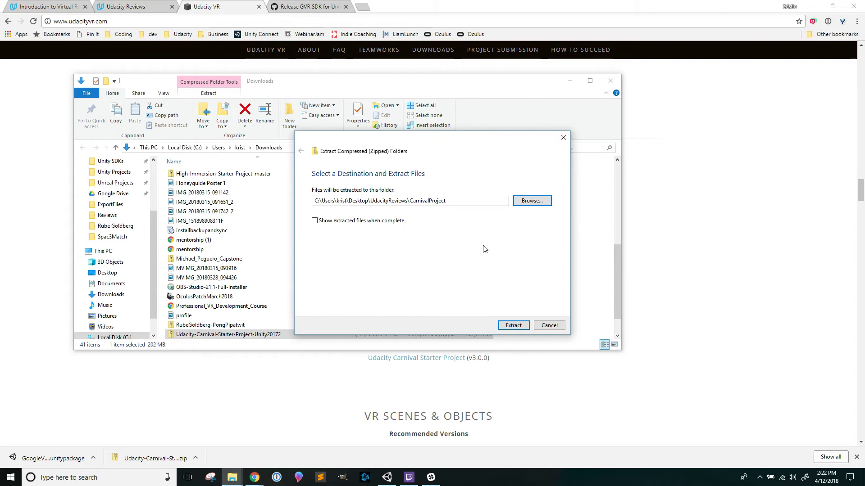
left_click(512, 325)
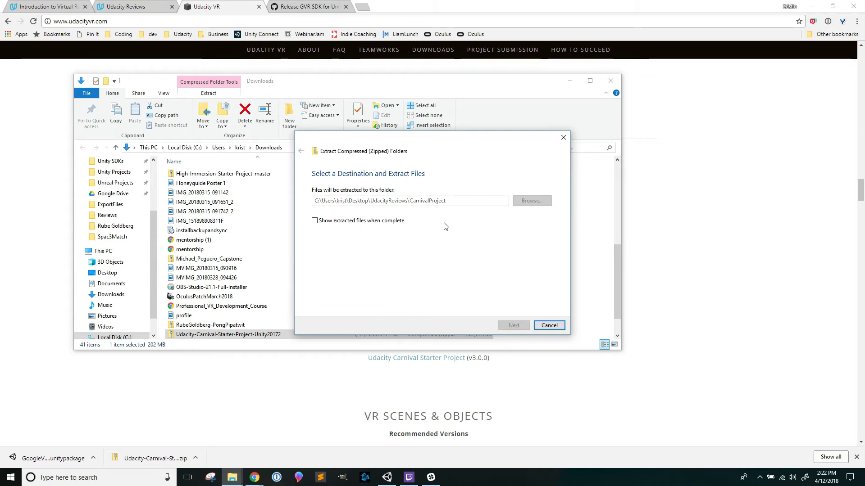
left_click(512, 325)
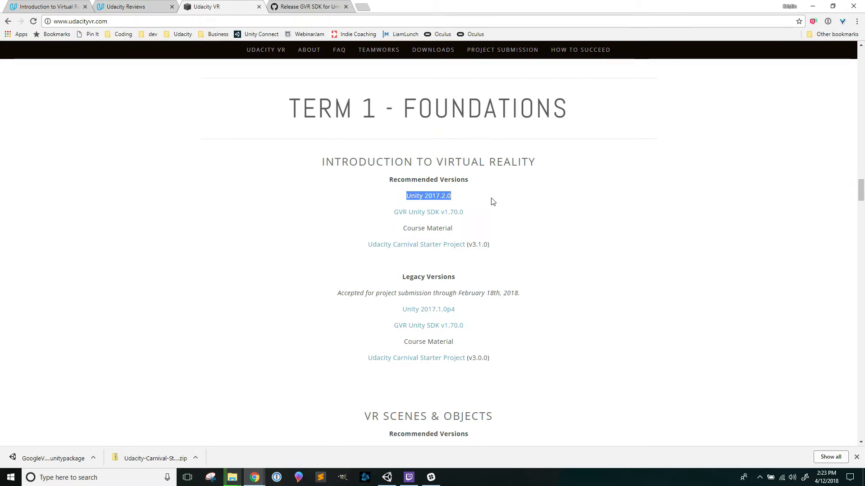
In Unity Hub, cancel the project picker and view installed versions 2017.4.0f1, 2017.3.0f3, 2017.2.0f3.
left_click(386, 477)
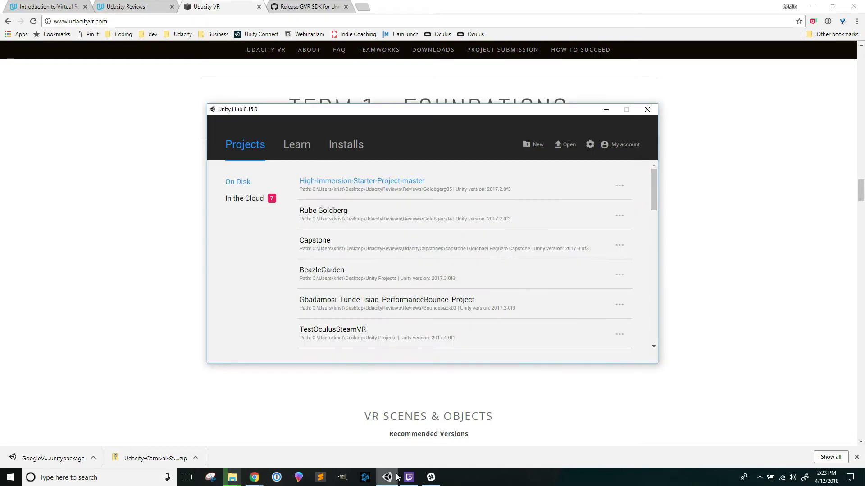
mouse_move(568, 145)
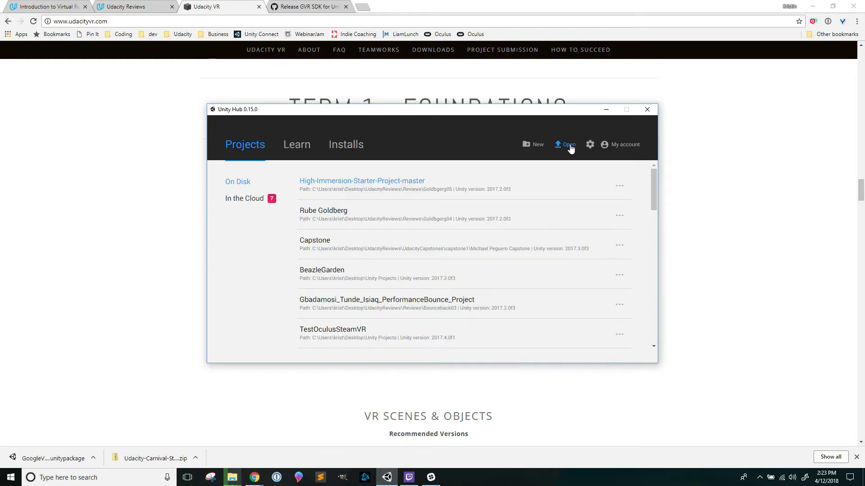
left_click(564, 144)
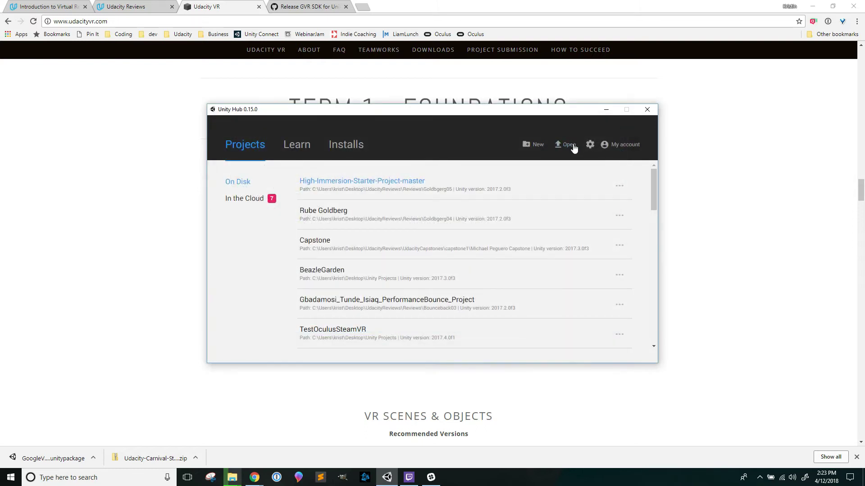
left_click(565, 145)
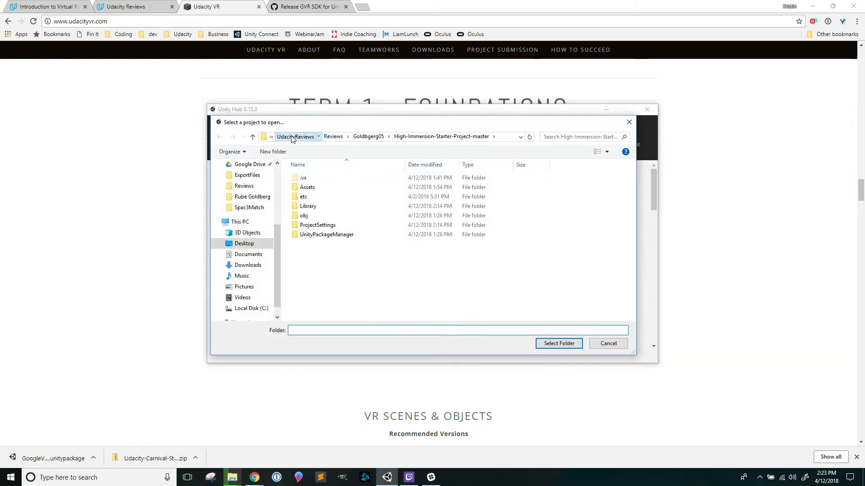
left_click(295, 136)
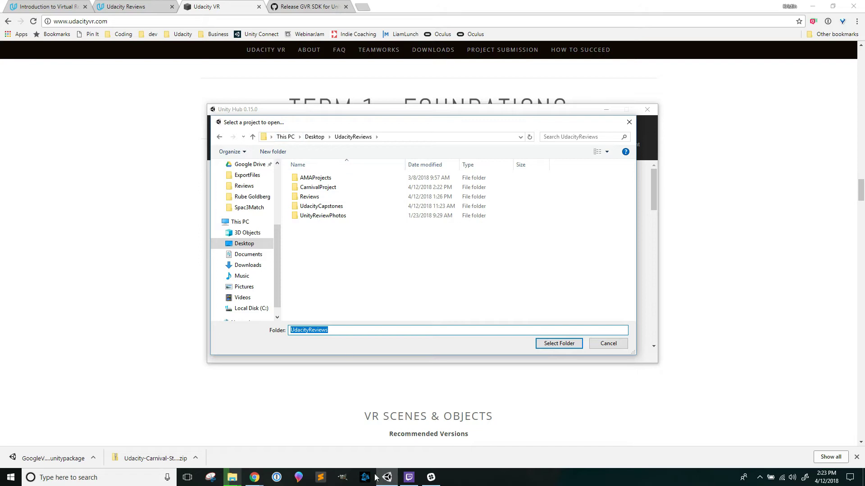
mouse_move(231, 477)
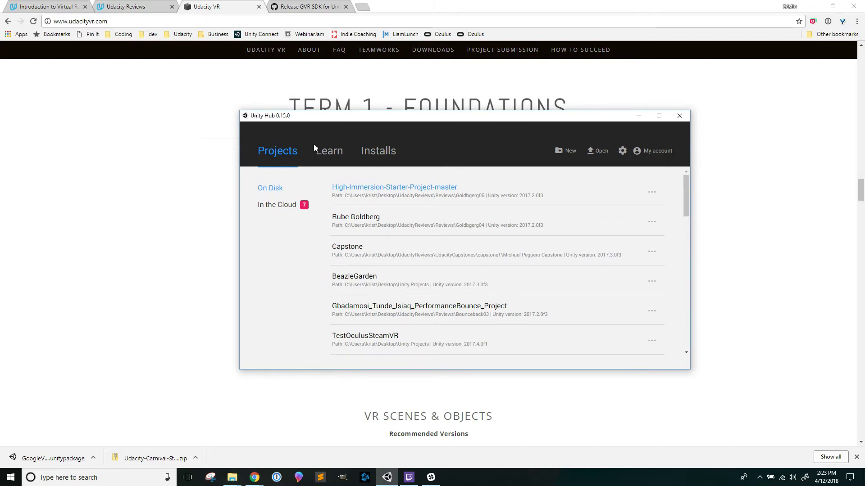
mouse_move(329, 150)
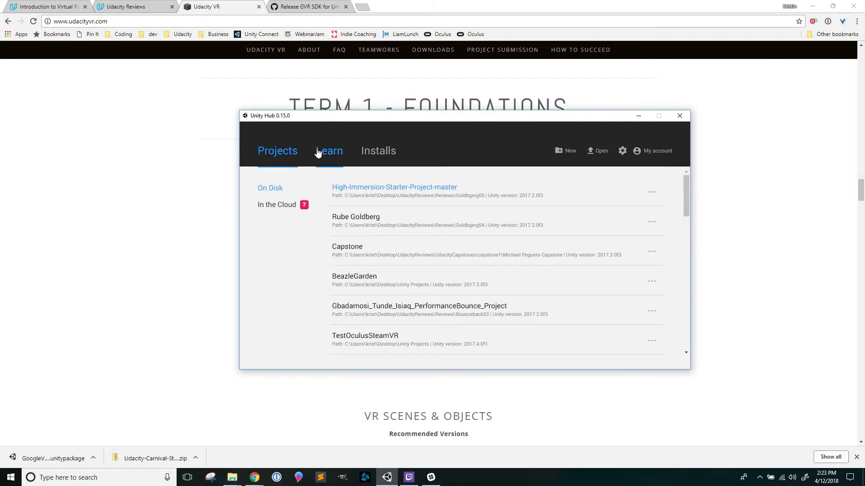
left_click(378, 150)
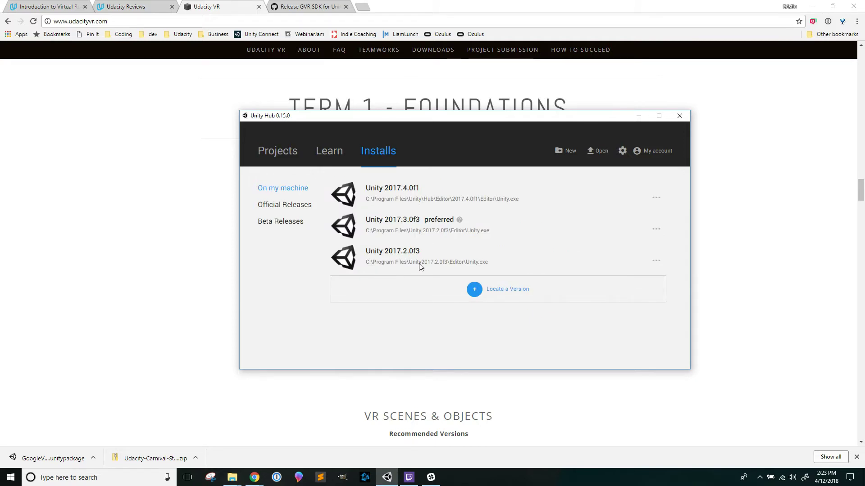
mouse_move(395, 230)
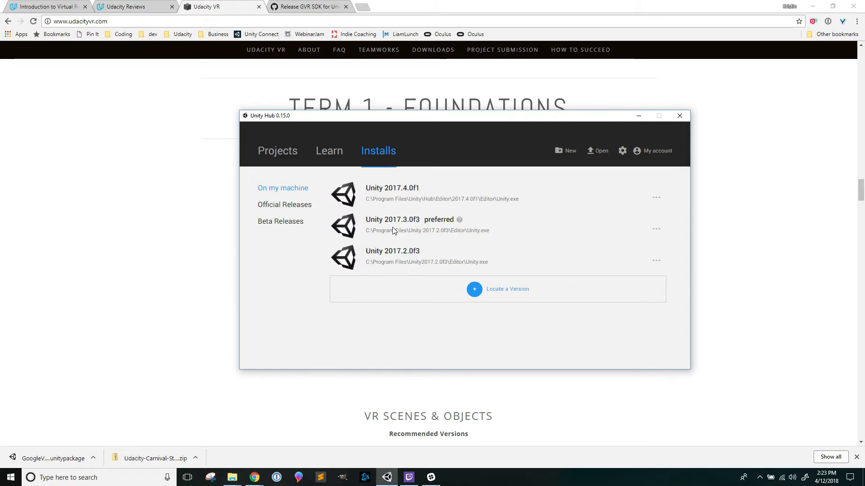
mouse_move(402, 215)
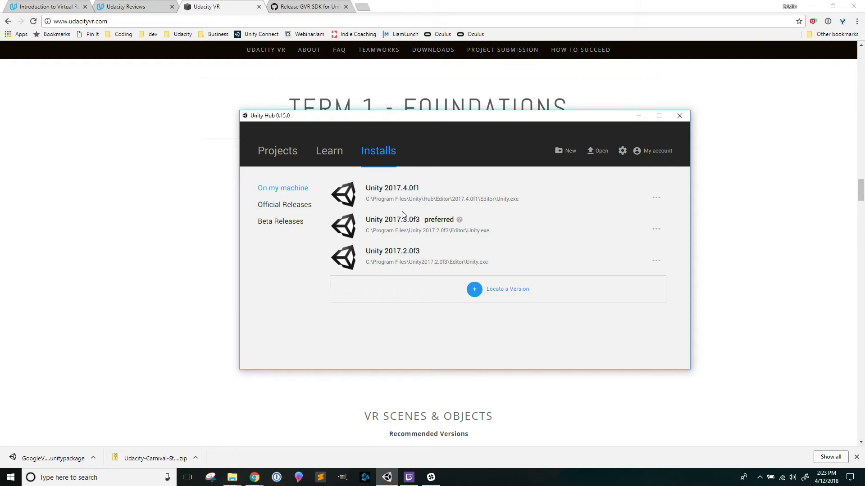
mouse_move(410, 229)
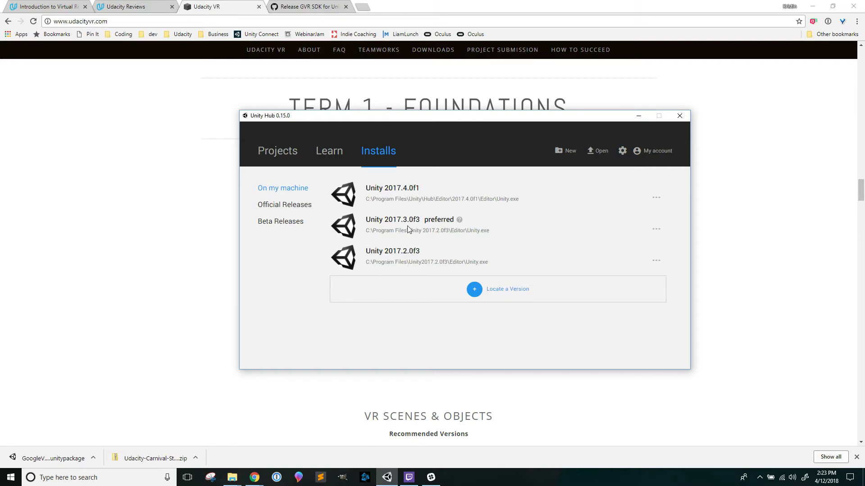
mouse_move(507, 216)
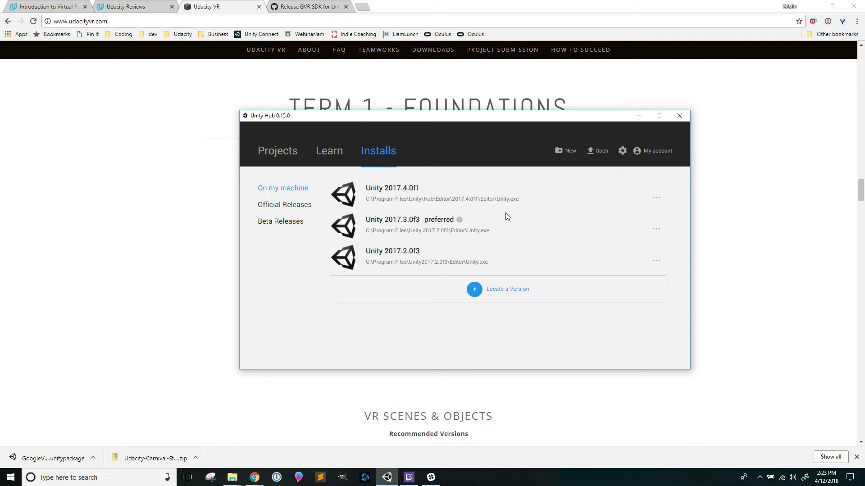
mouse_move(231, 477)
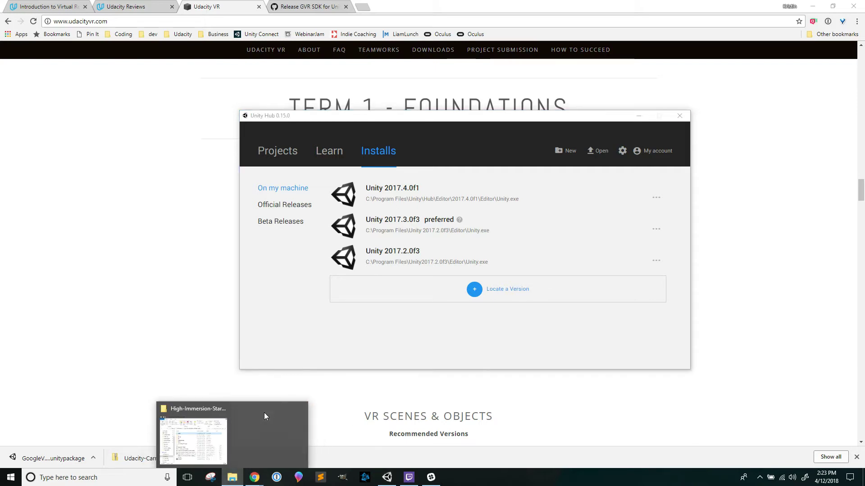
mouse_move(624, 163)
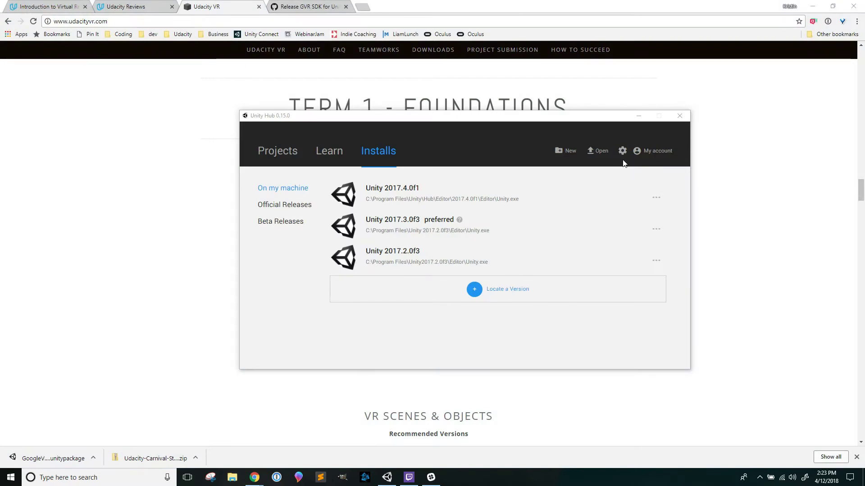
mouse_move(390, 257)
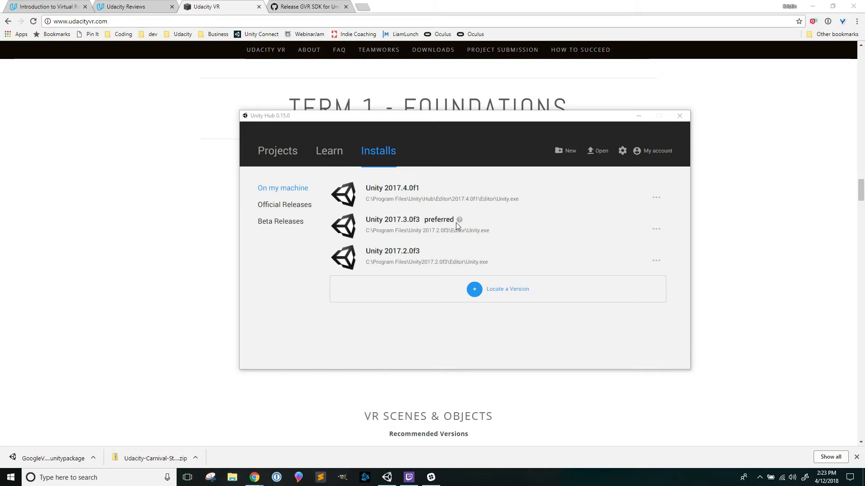
Open the Carnival starter project from UdacityReviews > CarnivalProject in Unity 2017.2.0f3.
left_click(597, 150)
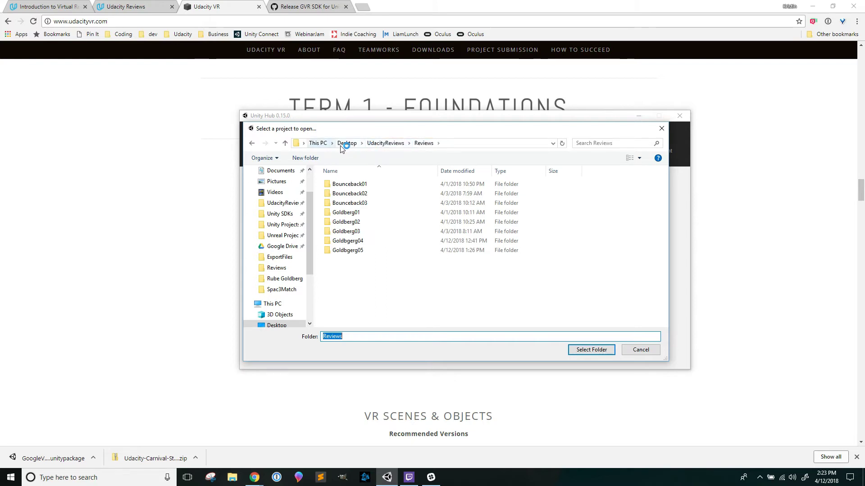
left_click(385, 142)
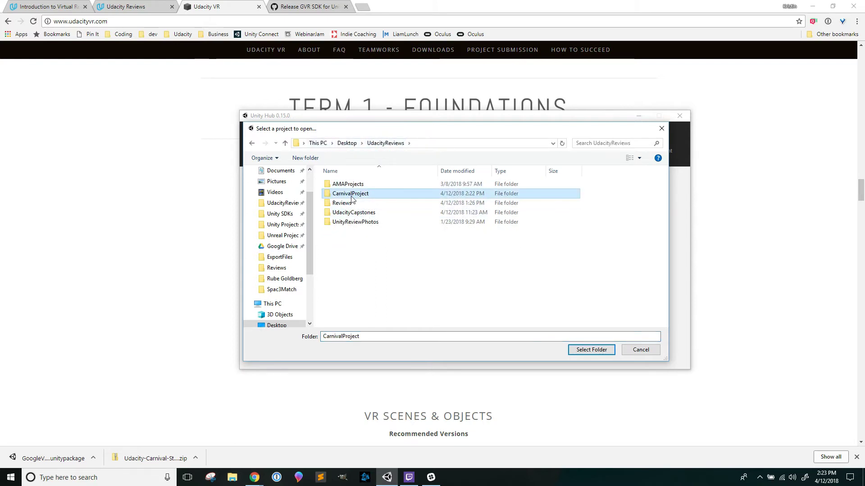
double_click(350, 193)
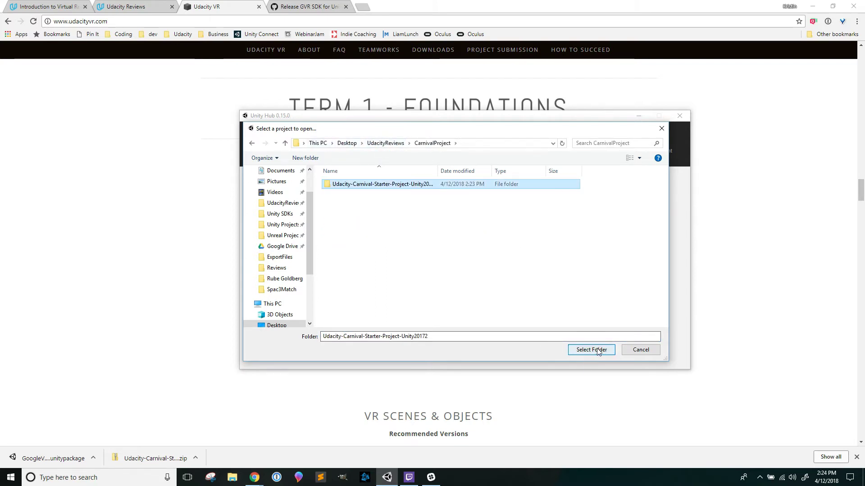
left_click(590, 349)
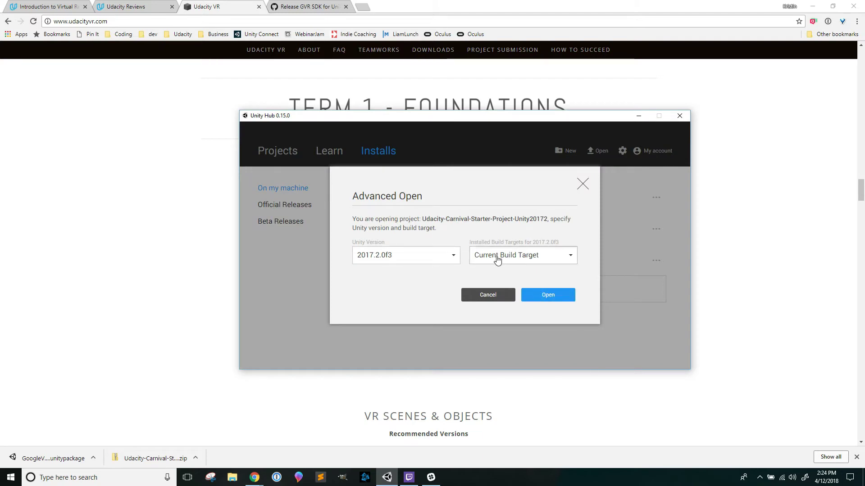
left_click(405, 255)
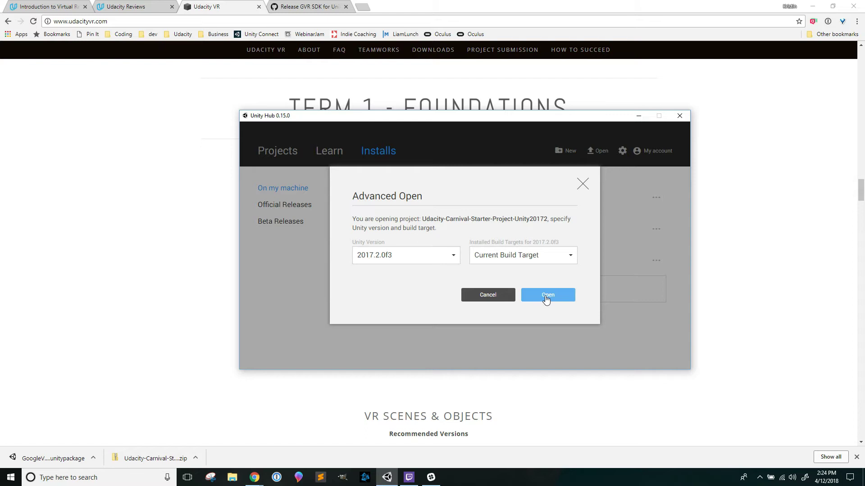
left_click(546, 294)
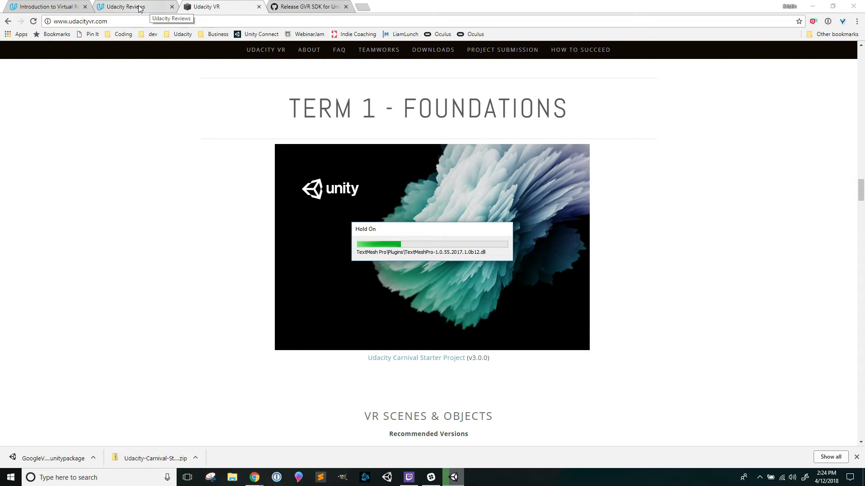
Return to the course overview, briefly view What Is VR?, then open Hello World.
left_click(47, 7)
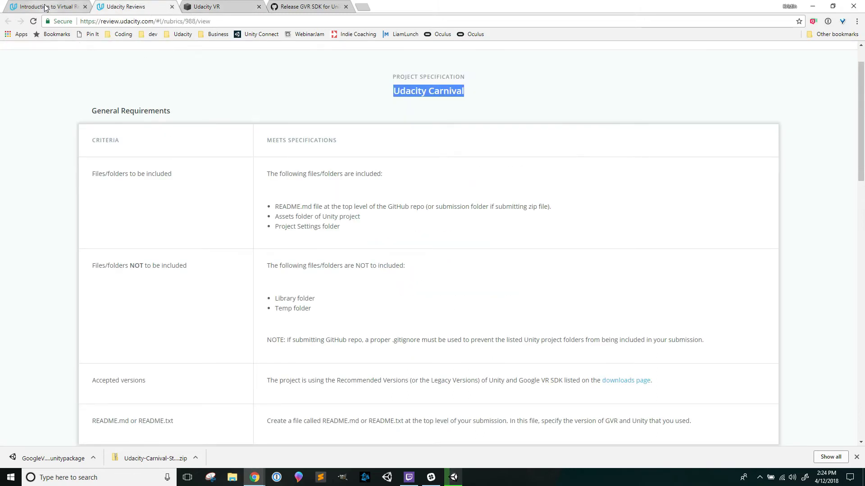
left_click(44, 6)
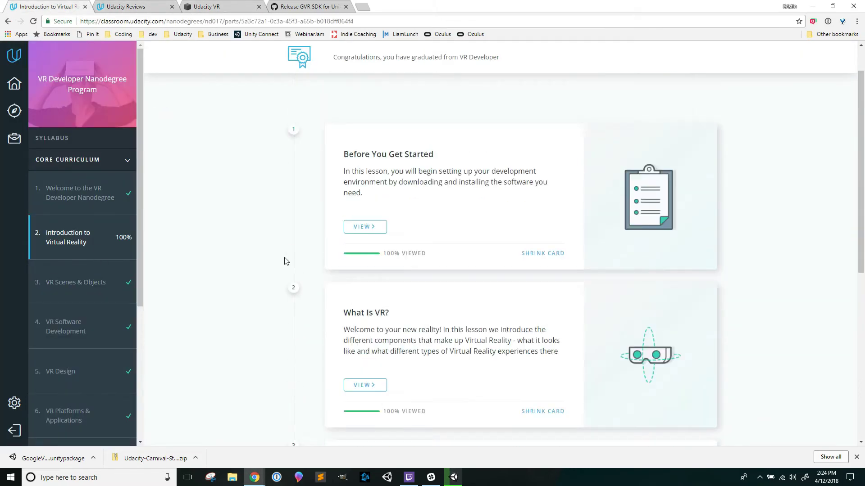
scroll("down", 3)
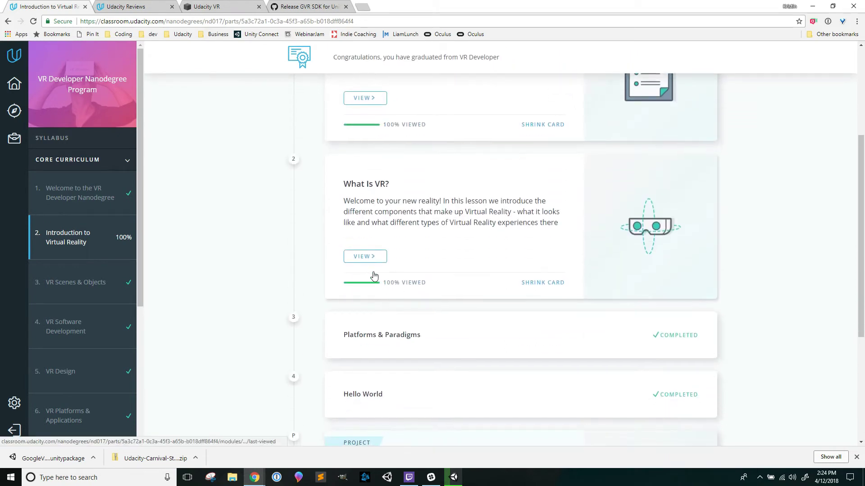
scroll("down", 3)
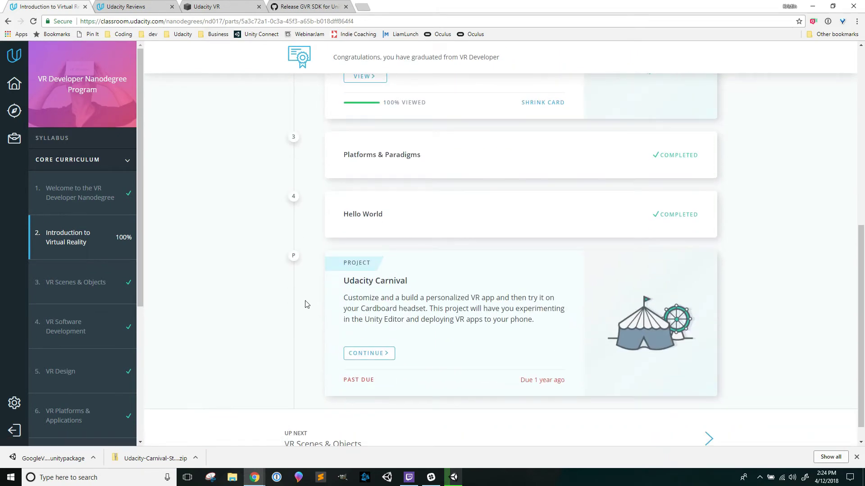
scroll("up", 3)
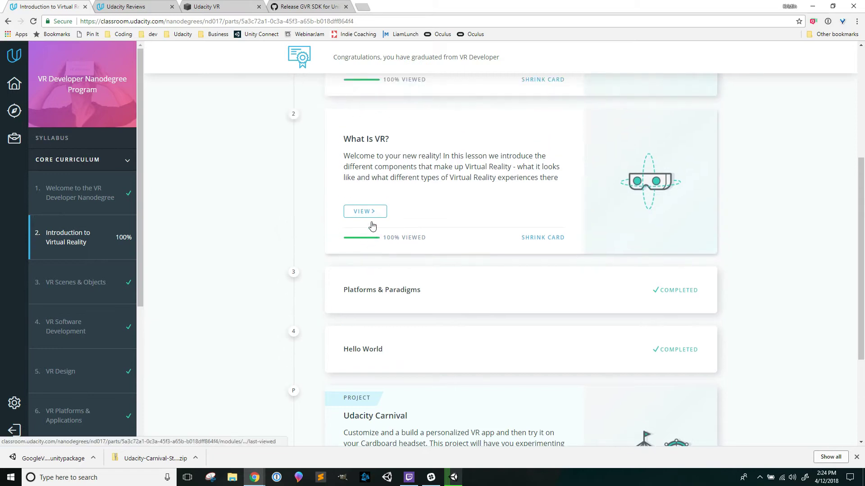
left_click(364, 211)
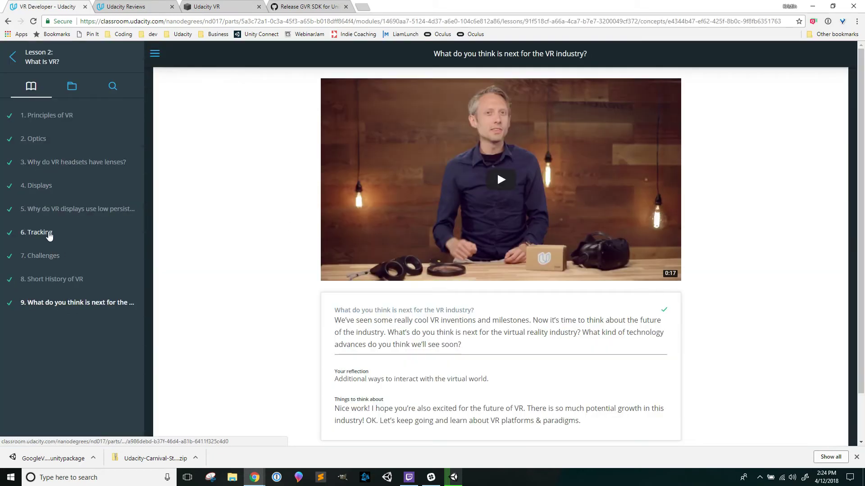
mouse_move(69, 302)
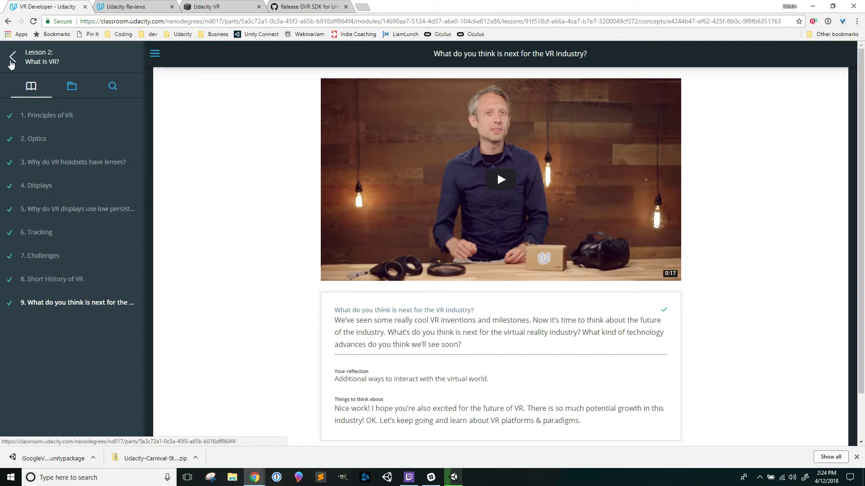
left_click(9, 57)
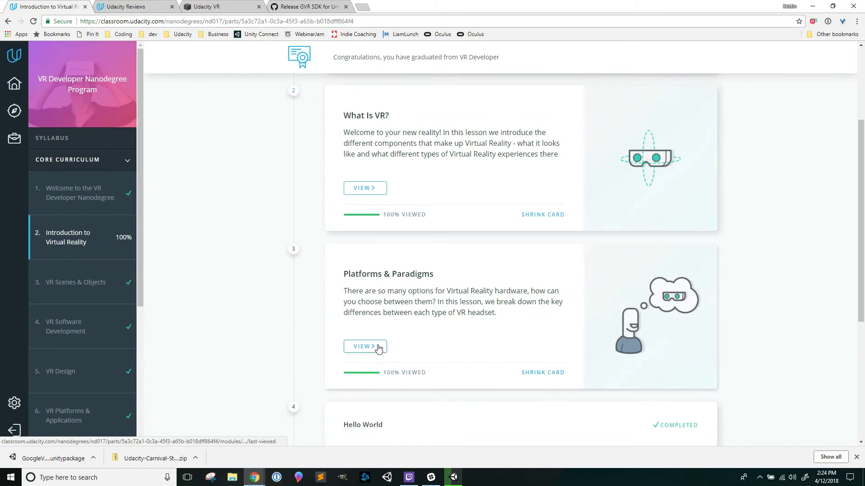
left_click(364, 346)
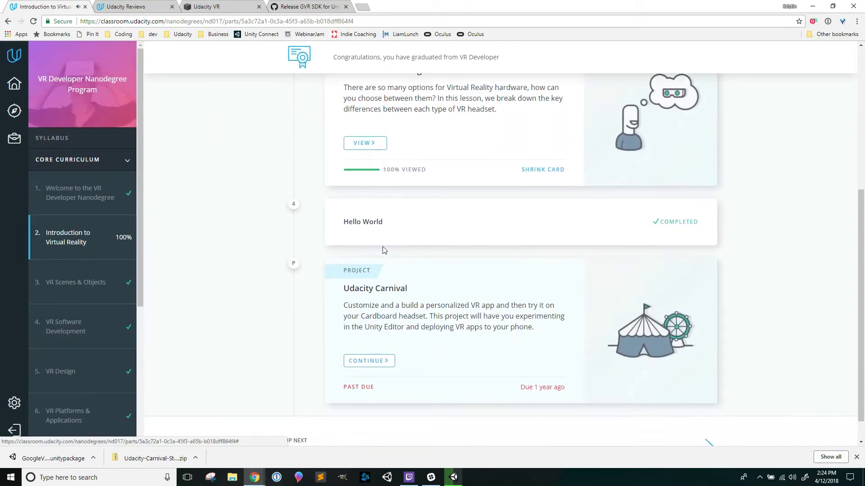
left_click(363, 221)
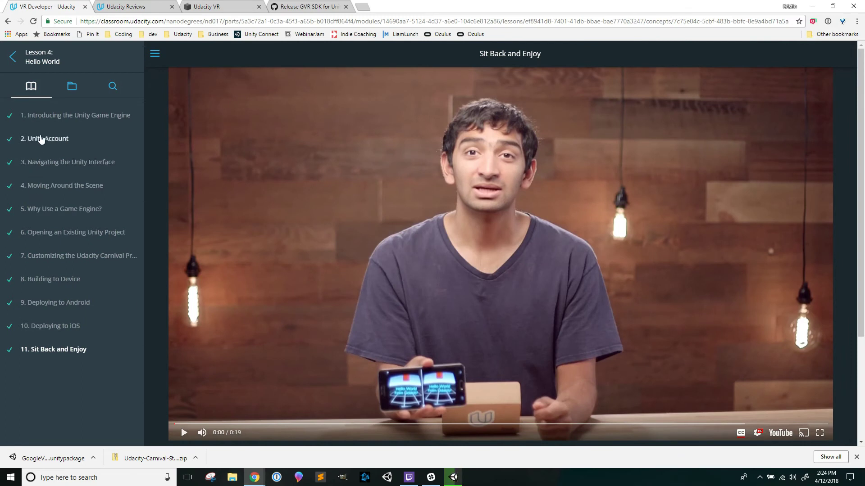
Visit the Unity Account concept and play the Navigating the Unity Interface video.
left_click(45, 139)
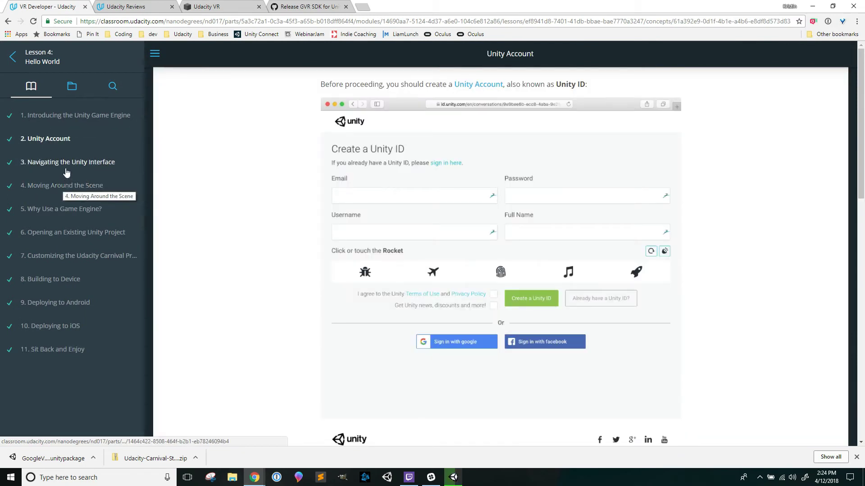
left_click(68, 162)
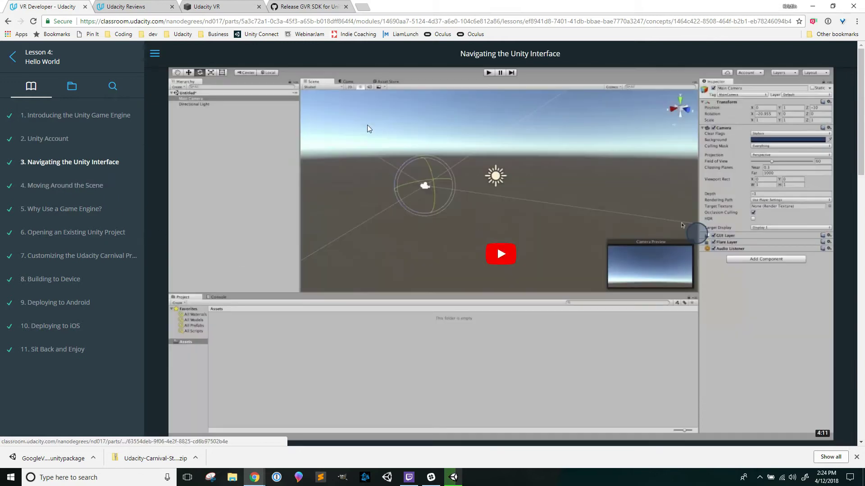
left_click(499, 254)
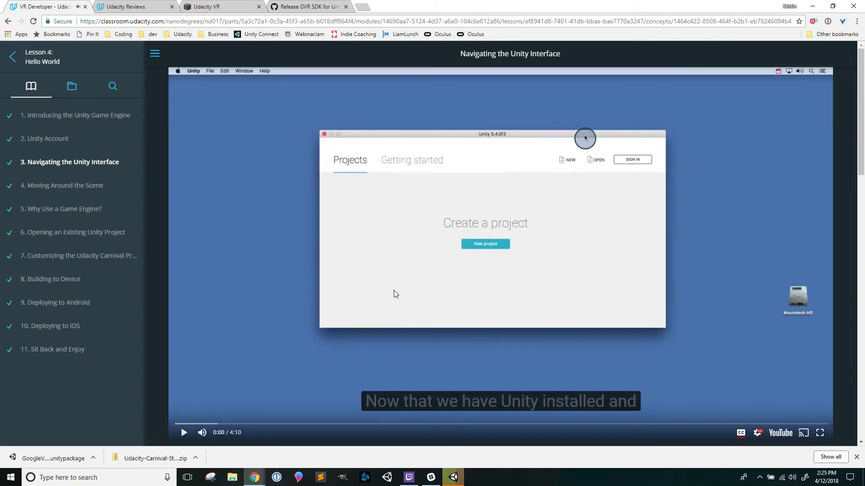
mouse_move(76, 186)
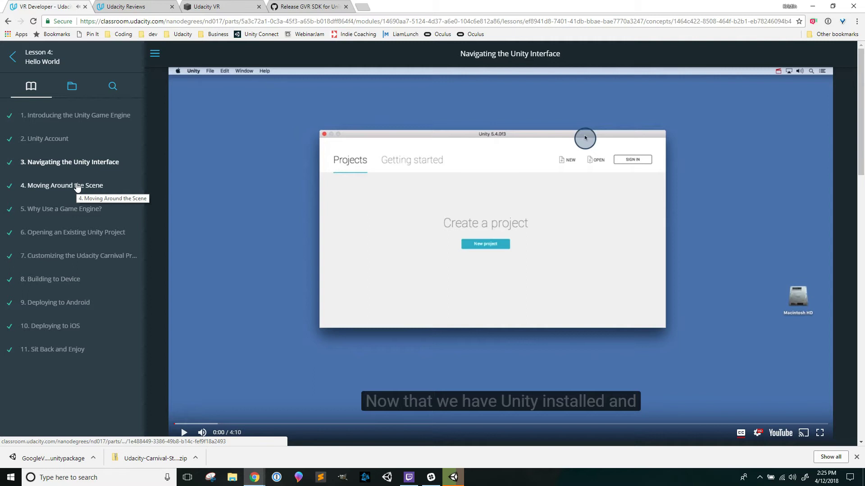
Move through Moving Around the Scene and Opening an Existing Unity Project to Customizing.
left_click(62, 184)
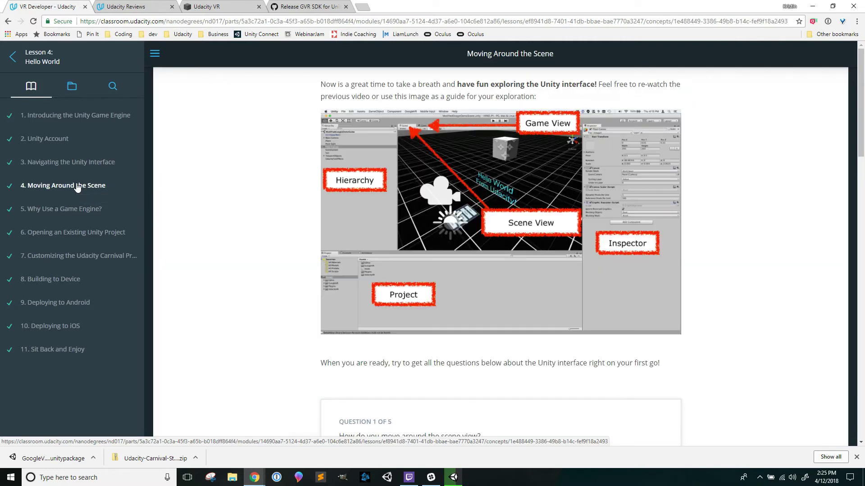
mouse_move(76, 214)
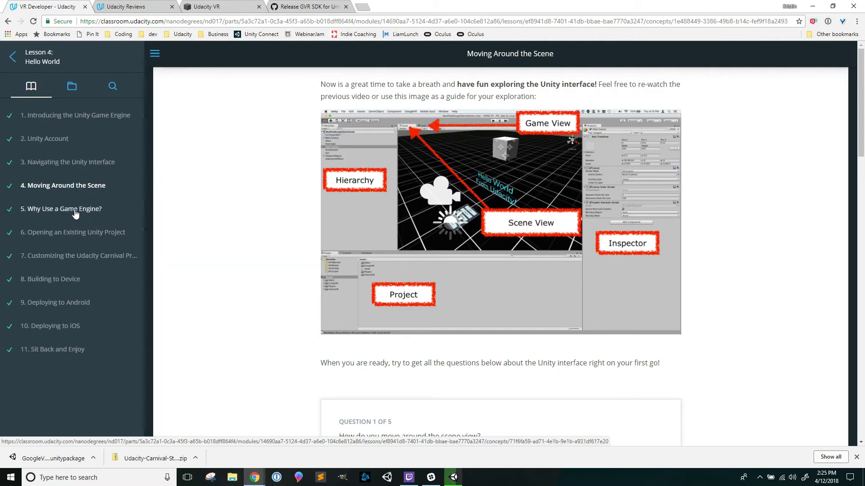
left_click(74, 231)
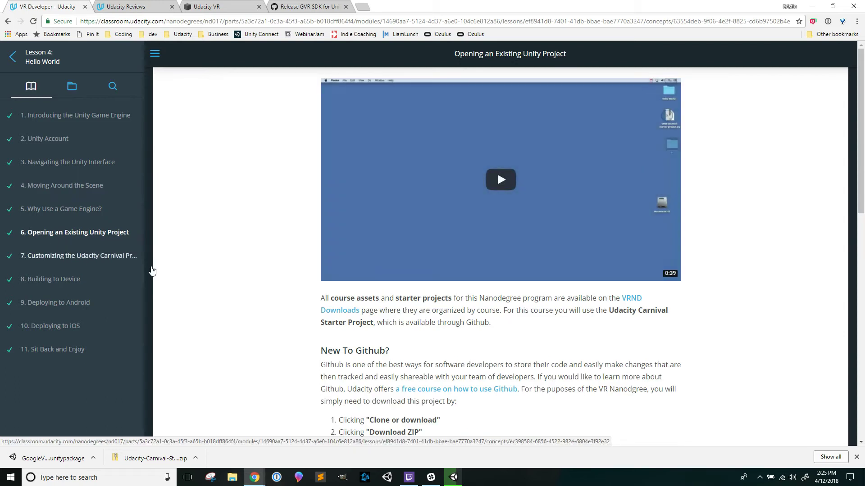
scroll("down", 3)
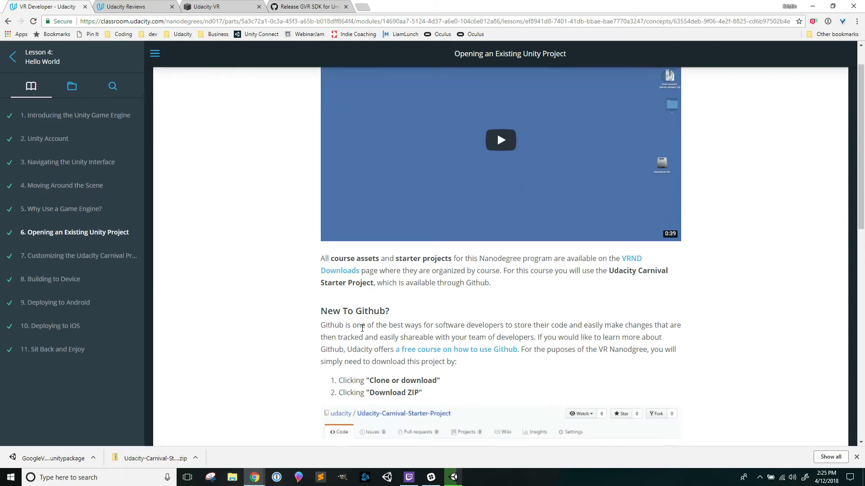
scroll("down", 3)
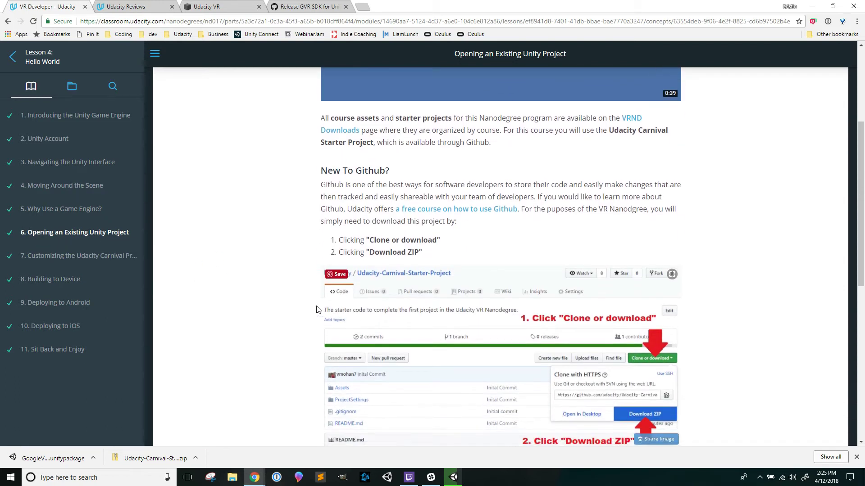
mouse_move(79, 255)
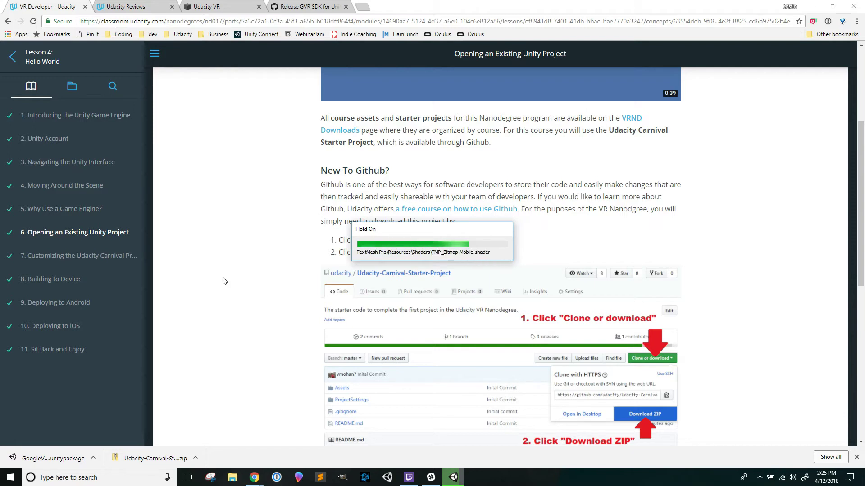
left_click(75, 255)
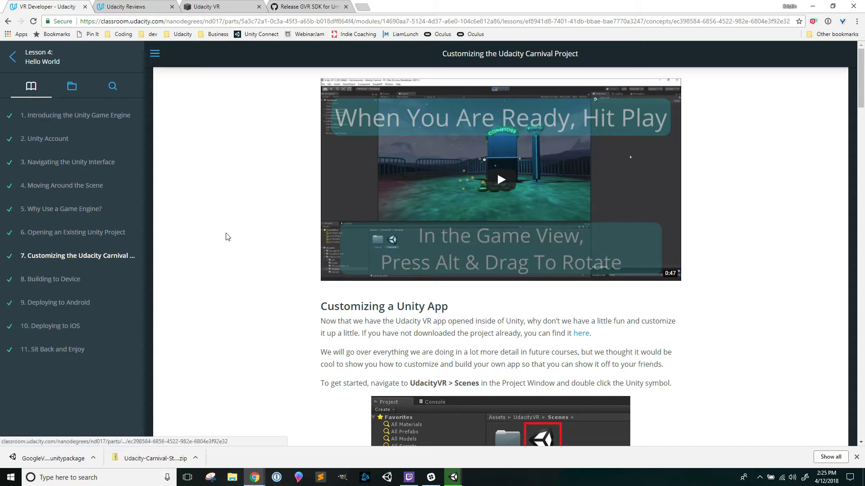
Scroll through the Customizing lesson down to the Preparing to Navigate the Game View instructions.
scroll("down", 3)
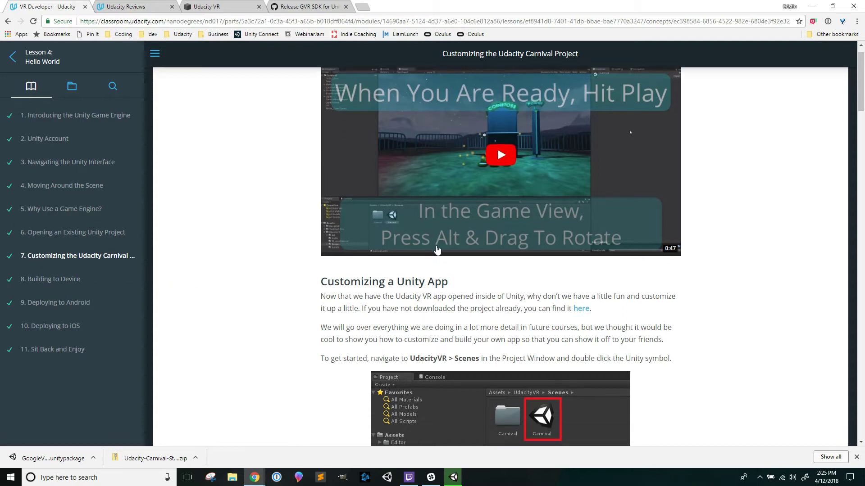
scroll("down", 3)
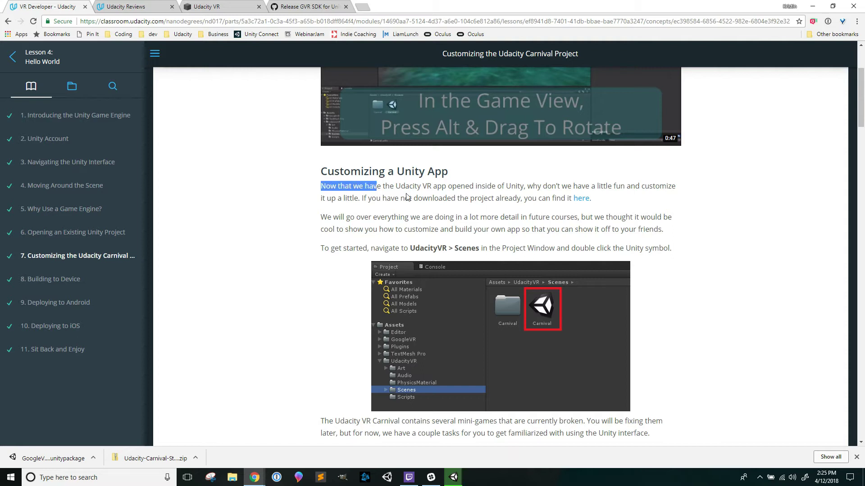
scroll("down", 3)
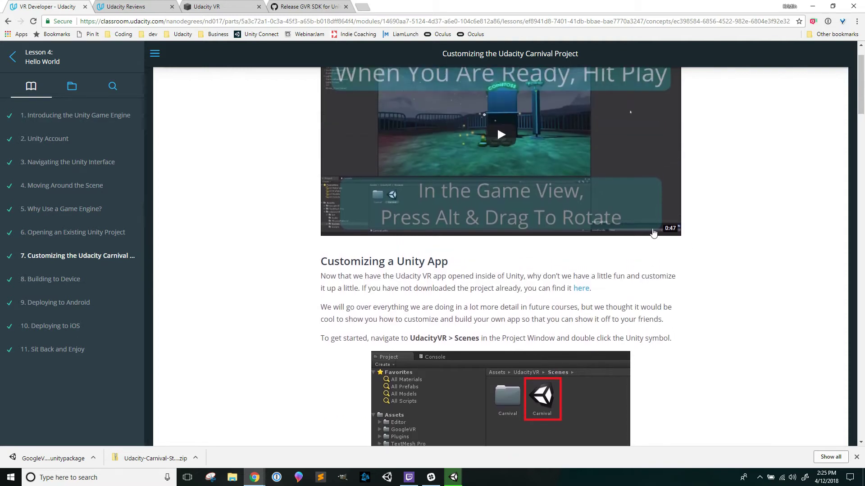
scroll("up", 3)
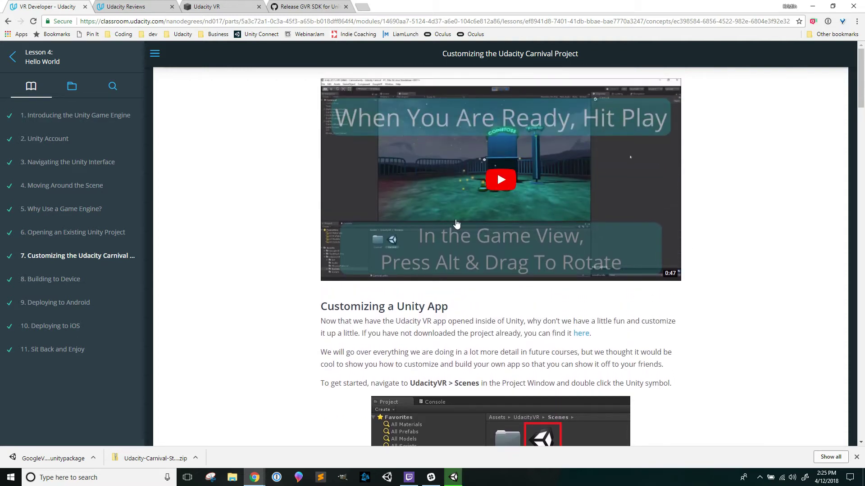
scroll("down", 3)
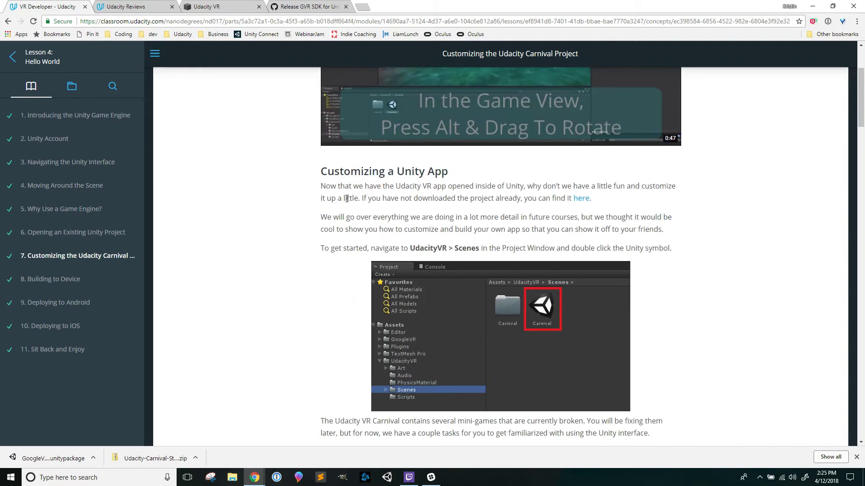
scroll("down", 3)
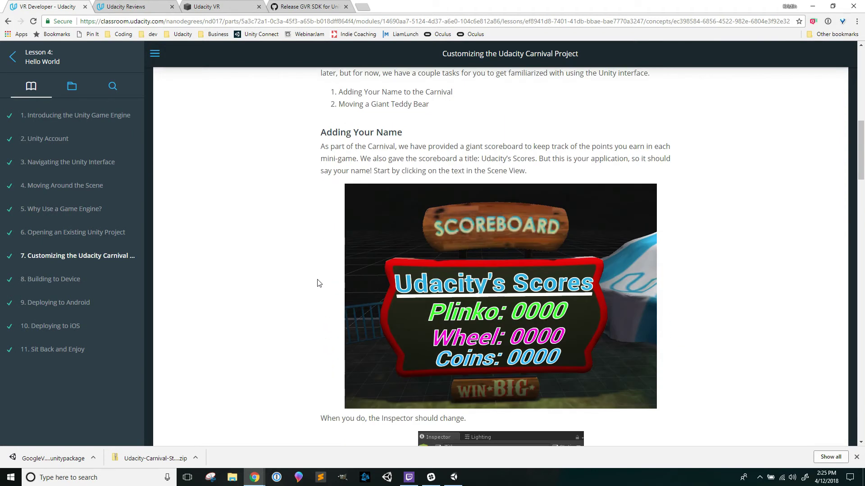
scroll("down", 3)
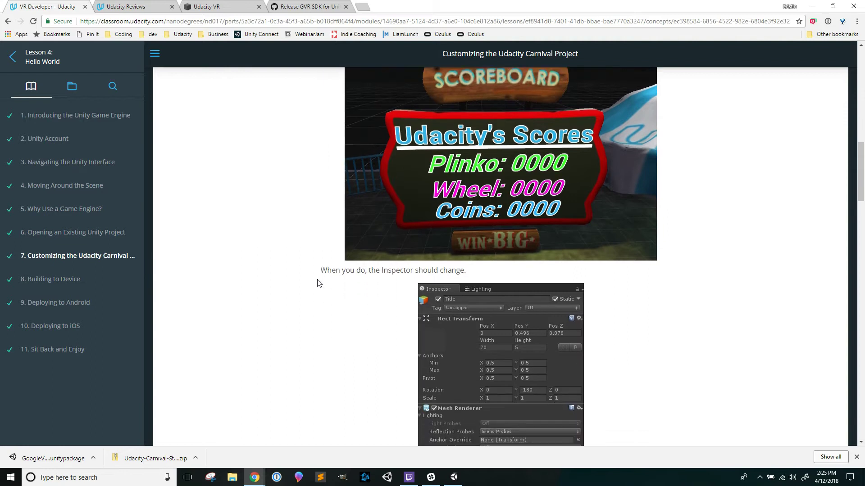
scroll("down", 3)
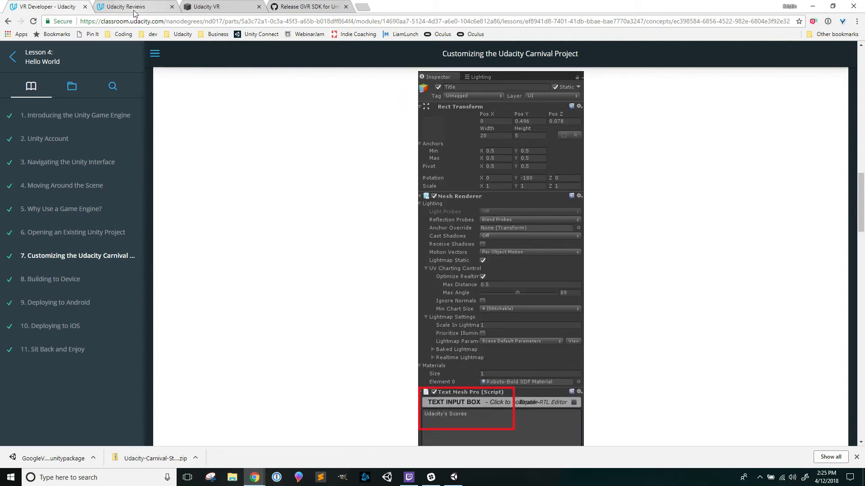
scroll("down", 3)
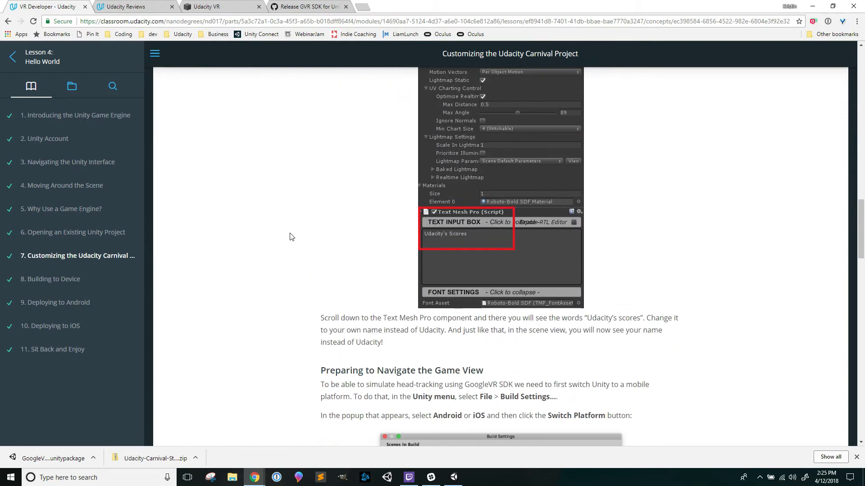
scroll("down", 3)
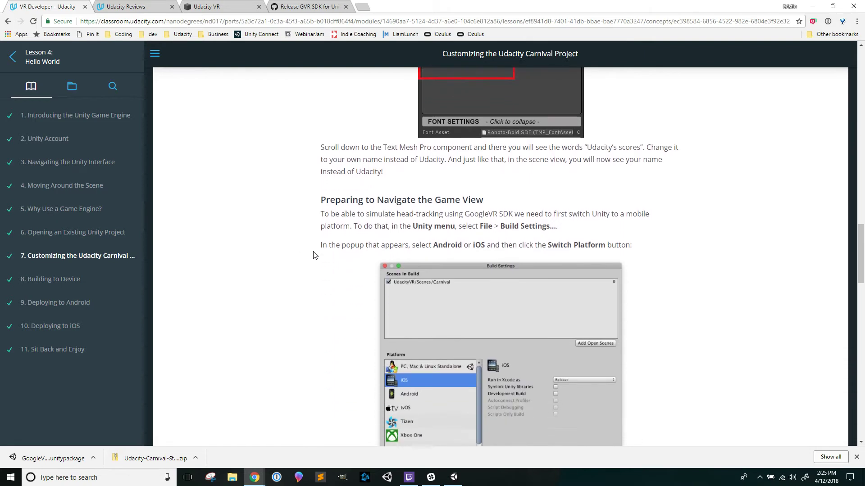
scroll("down", 3)
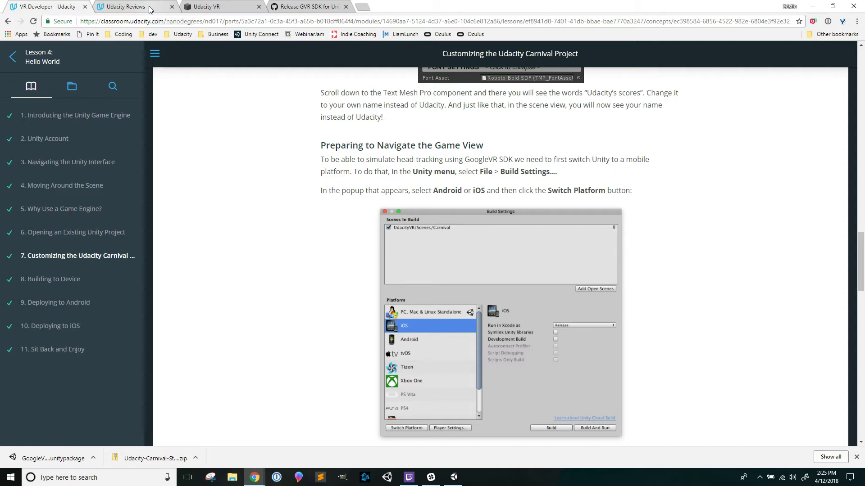
mouse_move(819, 40)
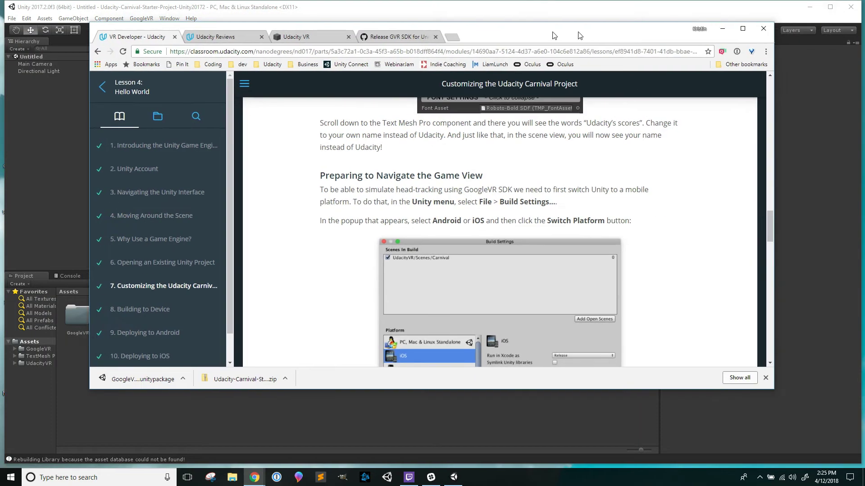
Tile the lesson beside the Carnival rubric, close downloads, hide chapters, and highlight the required-files criterion.
left_click(743, 28)
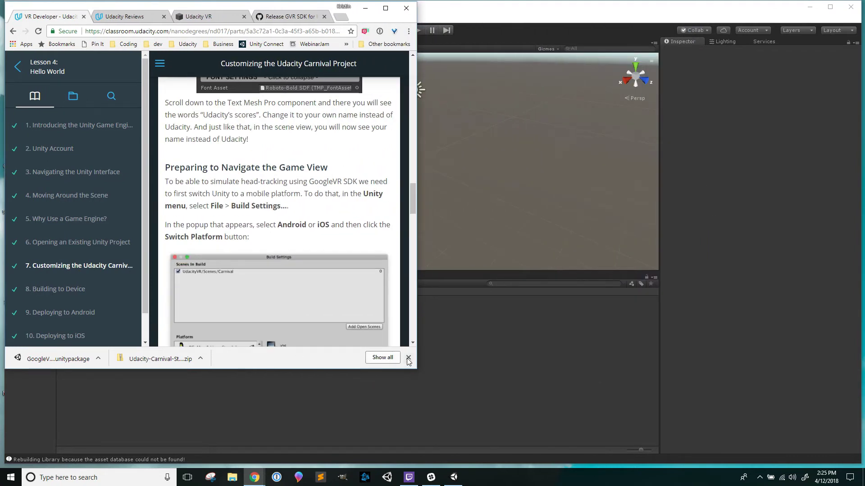
left_click(407, 358)
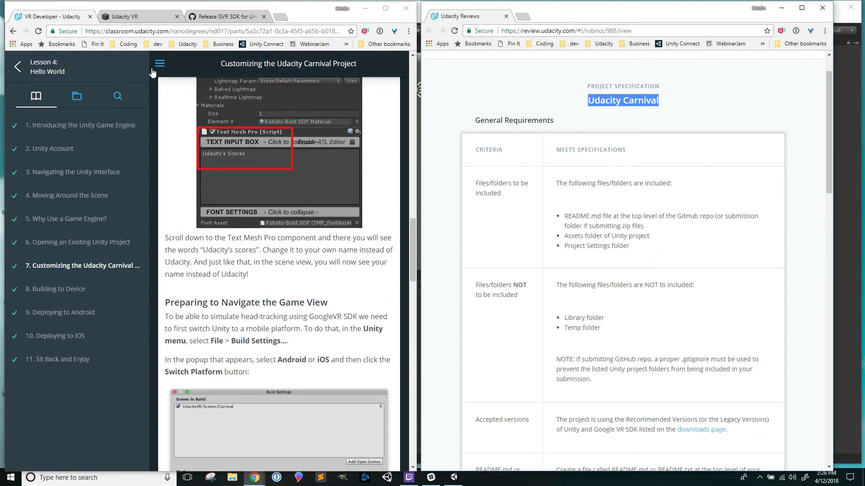
left_click(159, 63)
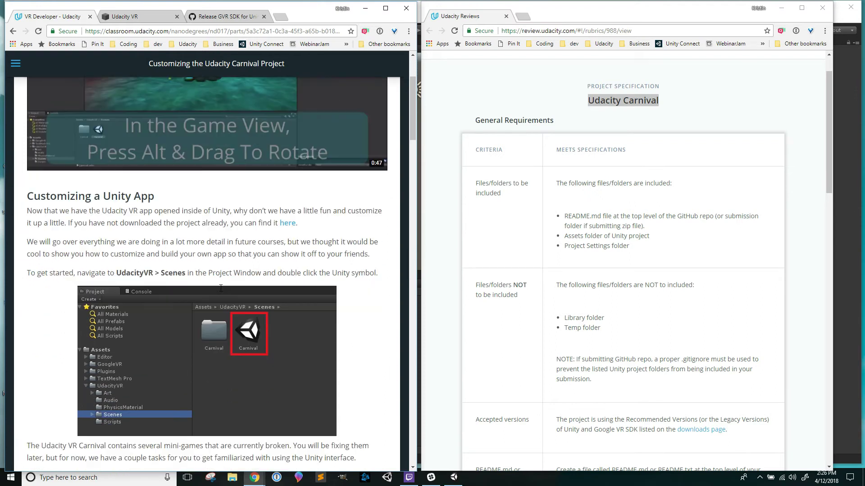
scroll("down", 3)
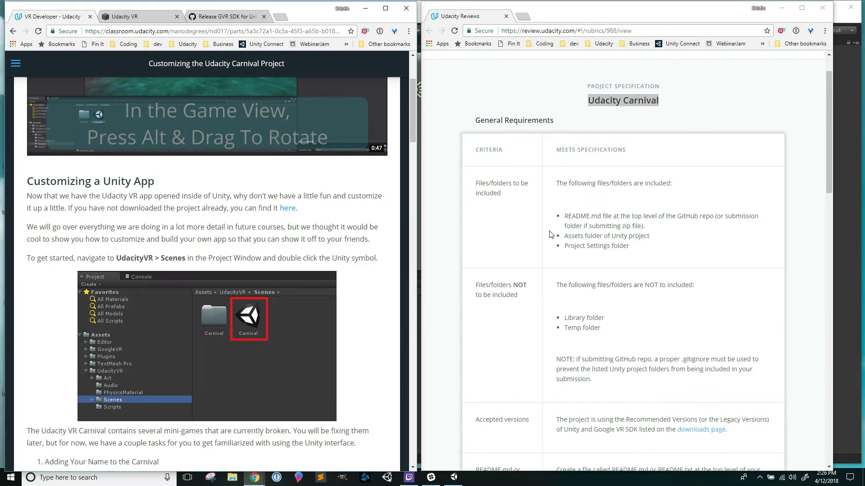
mouse_move(606, 244)
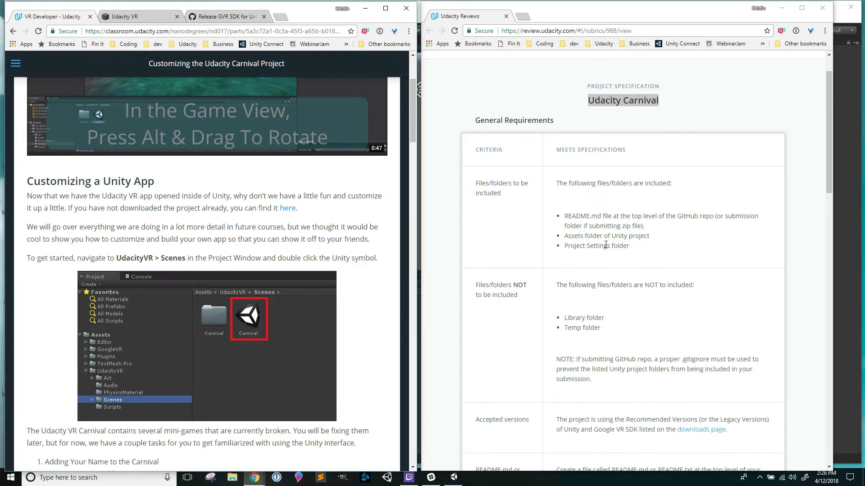
mouse_move(633, 256)
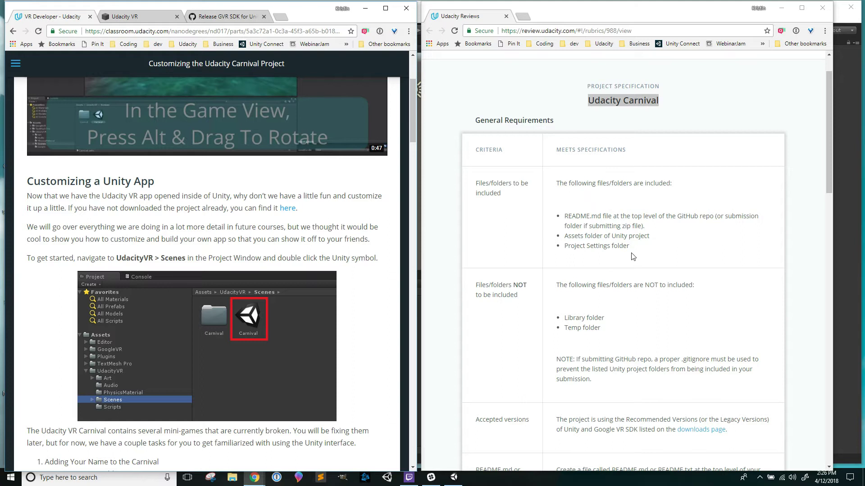
double_click(499, 183)
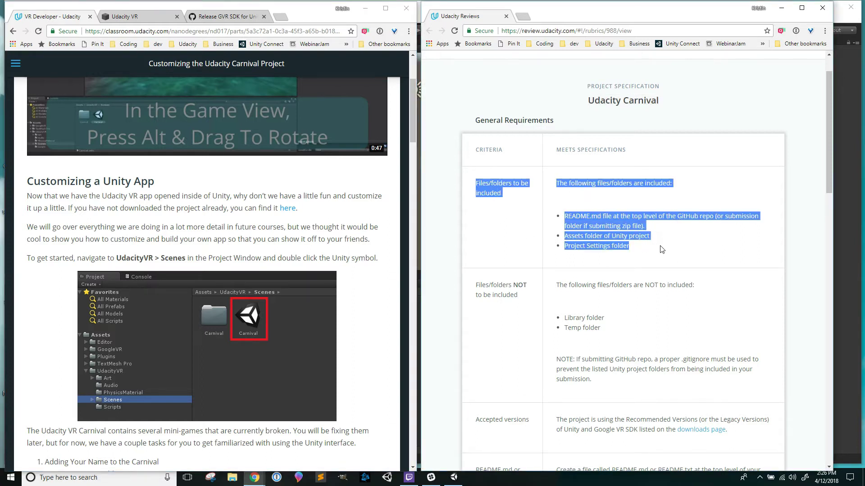
mouse_move(614, 217)
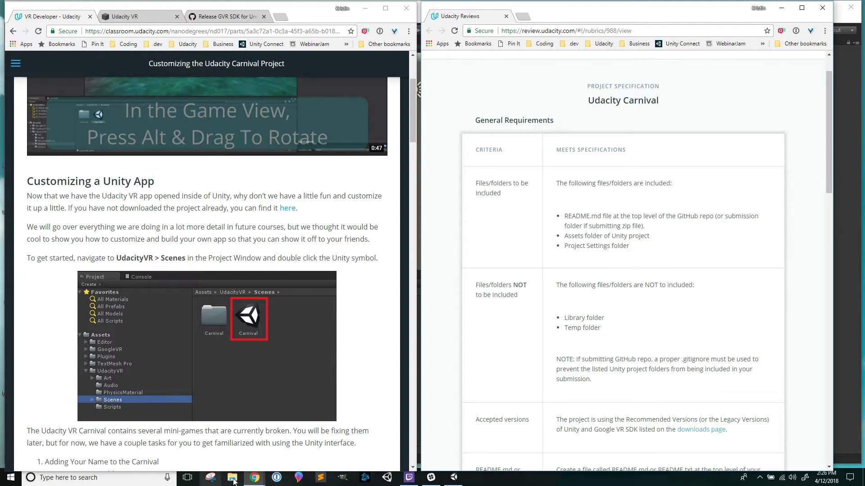
Browse File Explorer into UdacityReviews > CarnivalProject to reach the README.
left_click(232, 477)
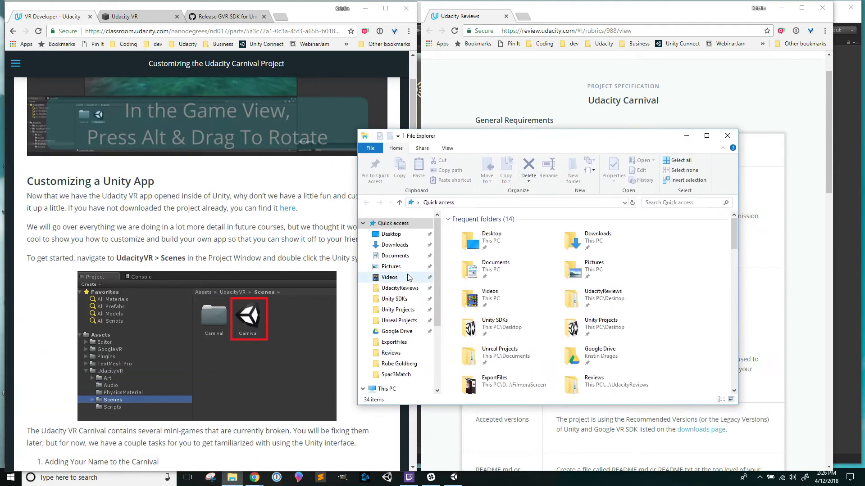
left_click(398, 287)
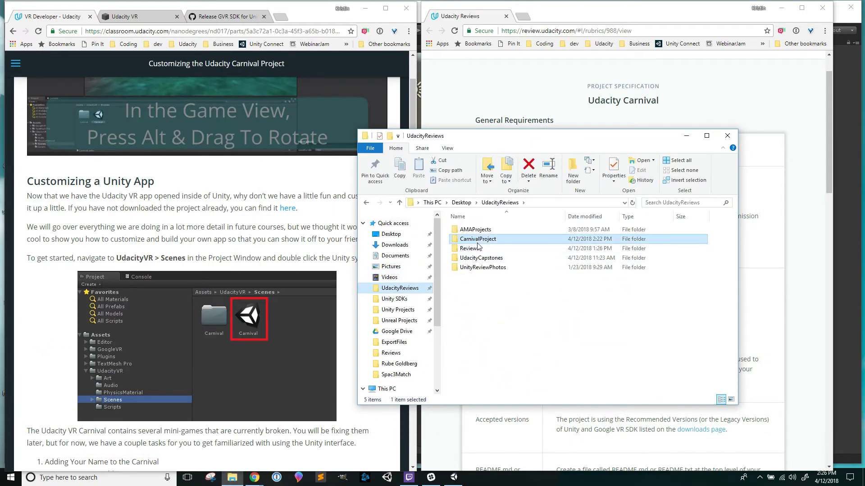
double_click(477, 239)
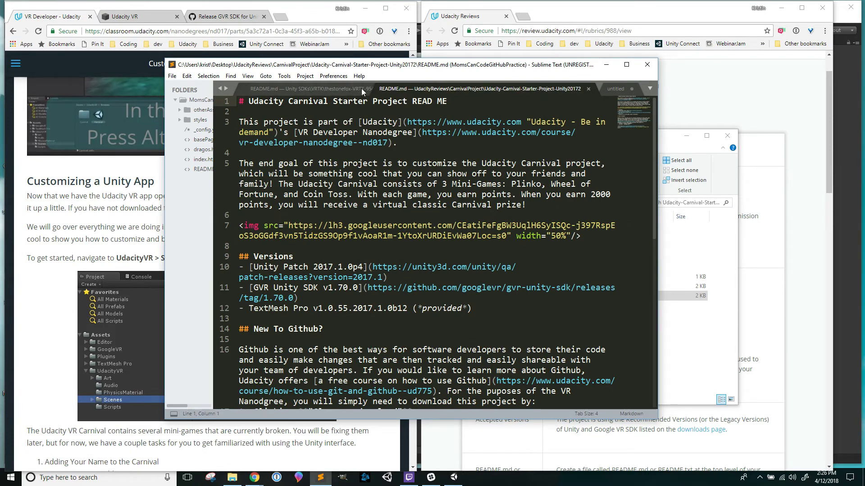
Discard the other README and untitled scratch file unsaved, then review README.md against the rubric.
left_click(337, 88)
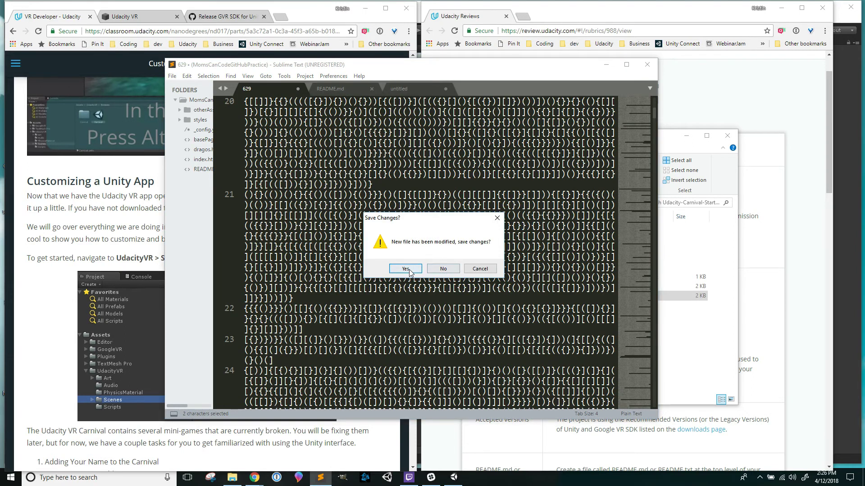
left_click(404, 268)
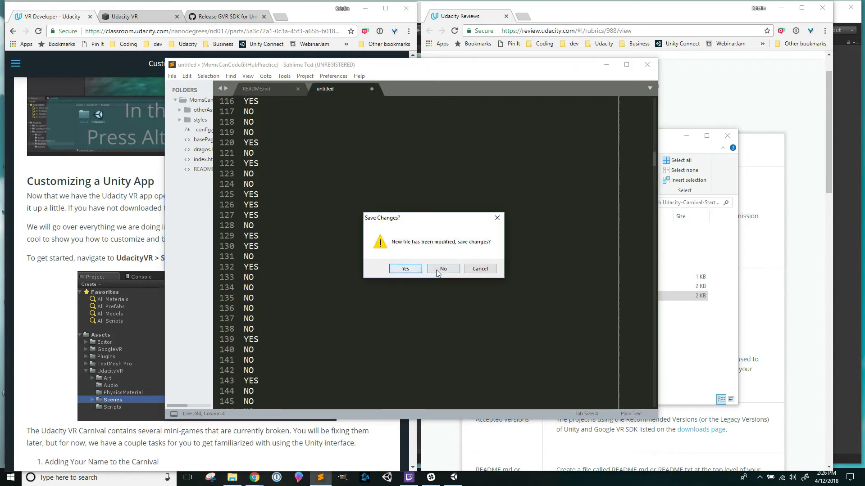
left_click(442, 269)
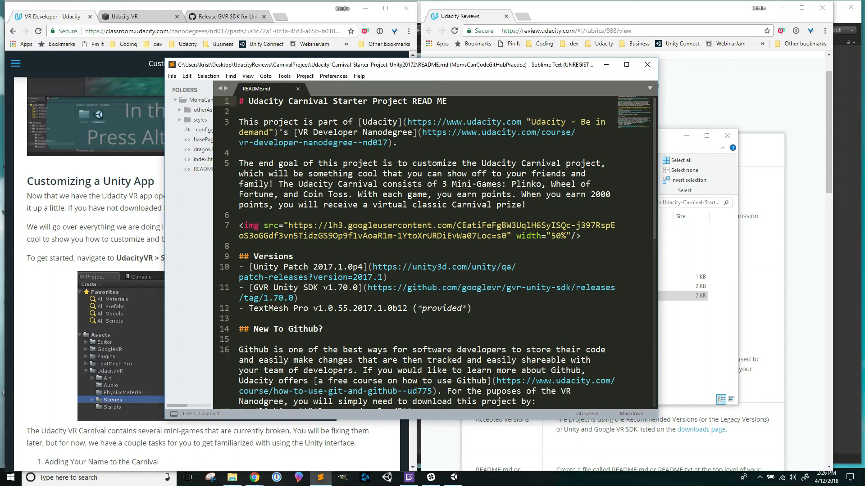
scroll("down", 3)
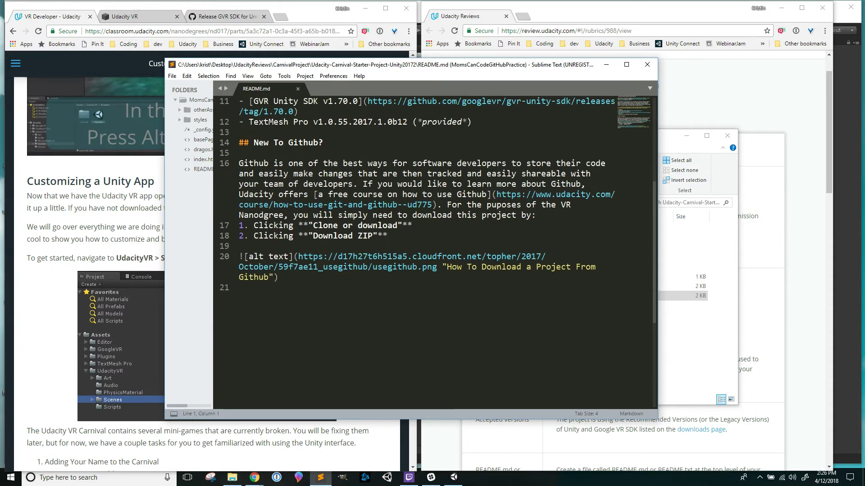
scroll("up", 3)
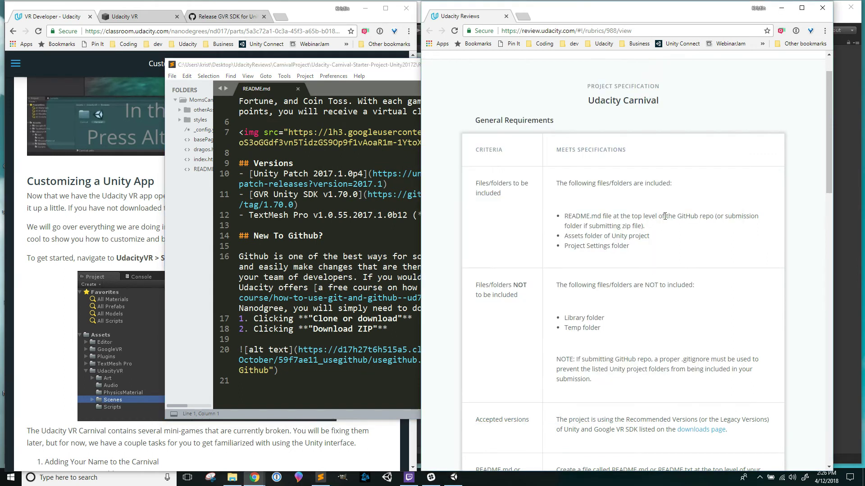
mouse_move(664, 230)
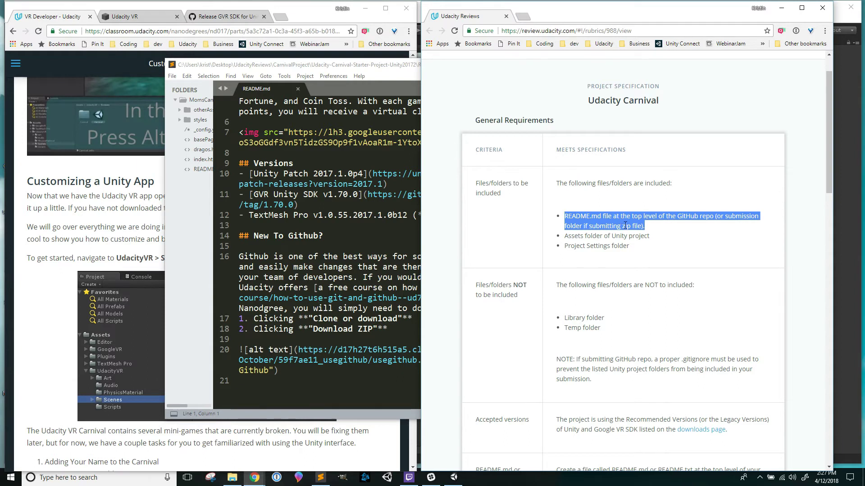
left_click(655, 248)
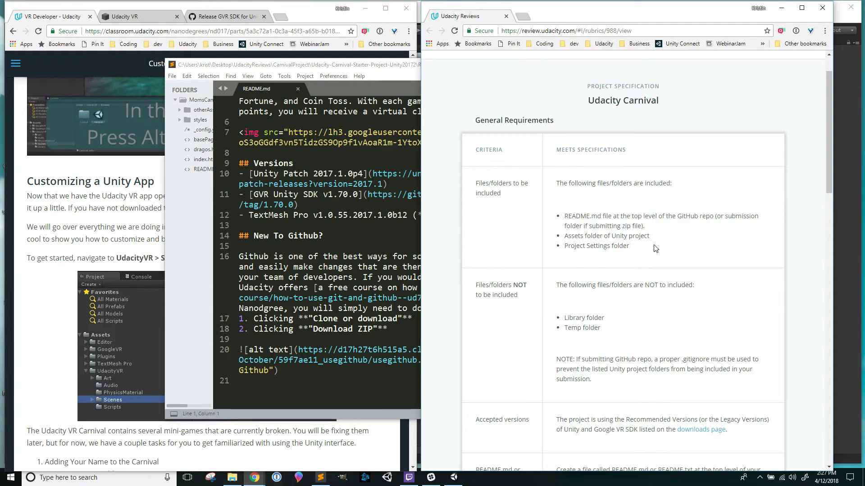
mouse_move(597, 249)
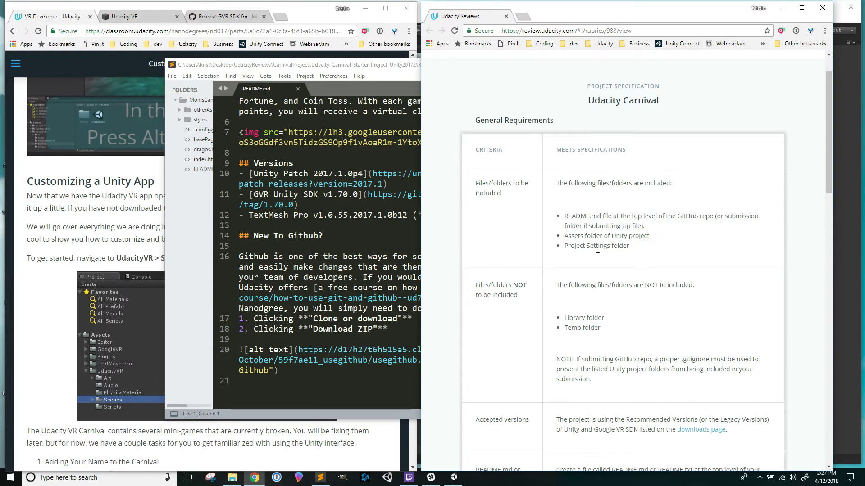
mouse_move(632, 250)
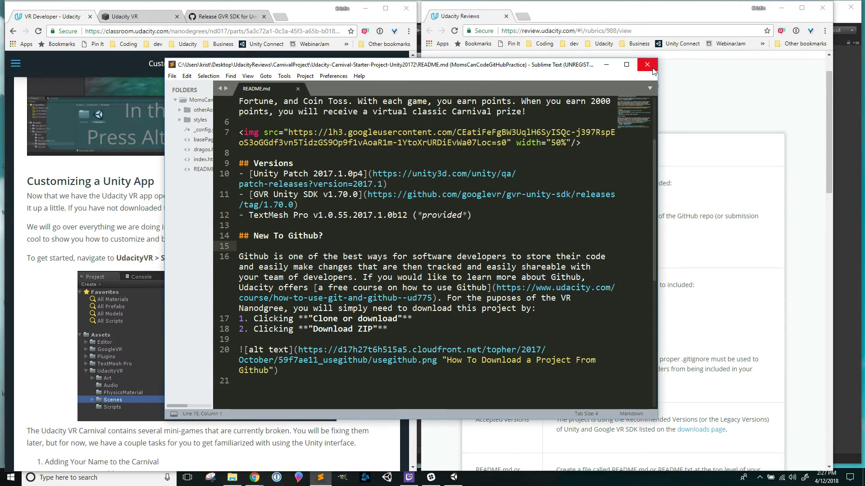
Close Sublime Text and browse the project folder, checking UnityPackageManager, Library and Temp.
left_click(646, 64)
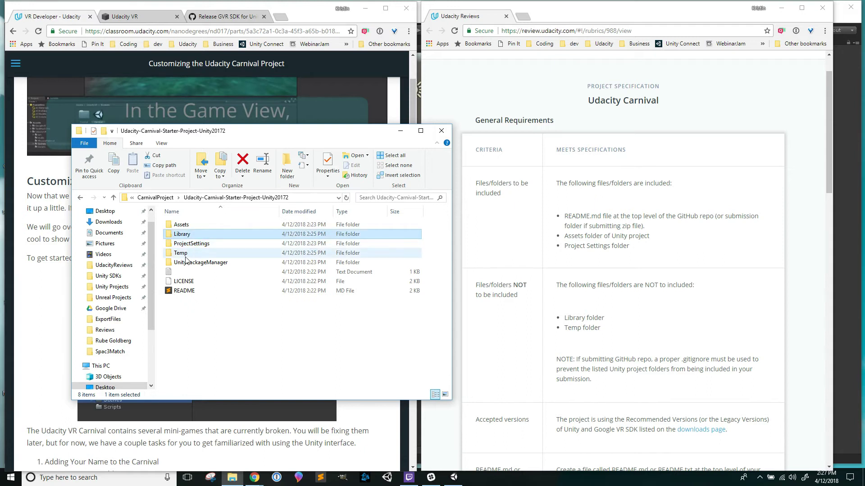
mouse_move(201, 262)
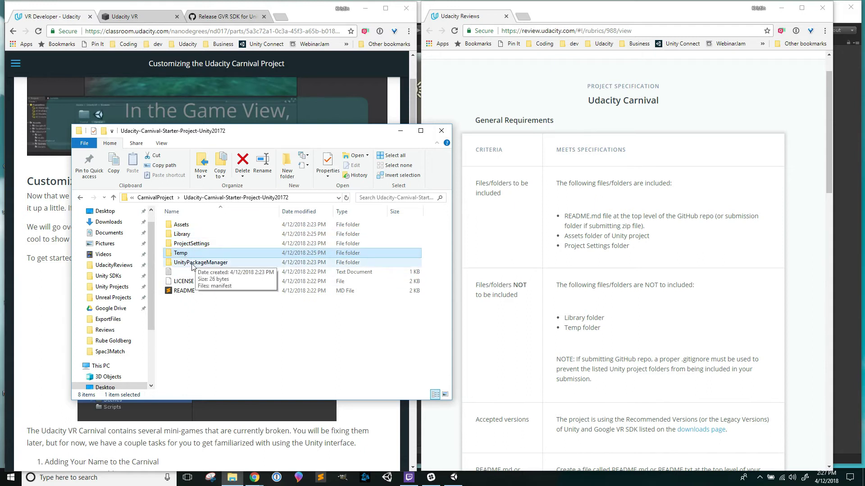
left_click(201, 262)
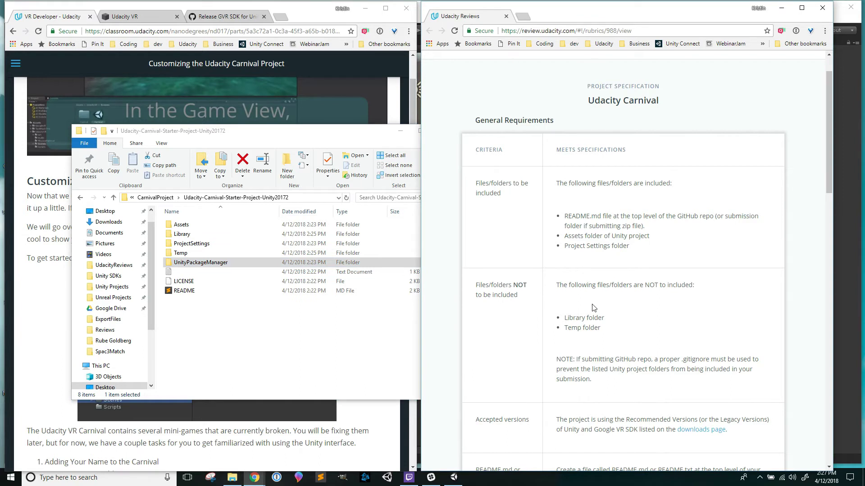
scroll("down", 3)
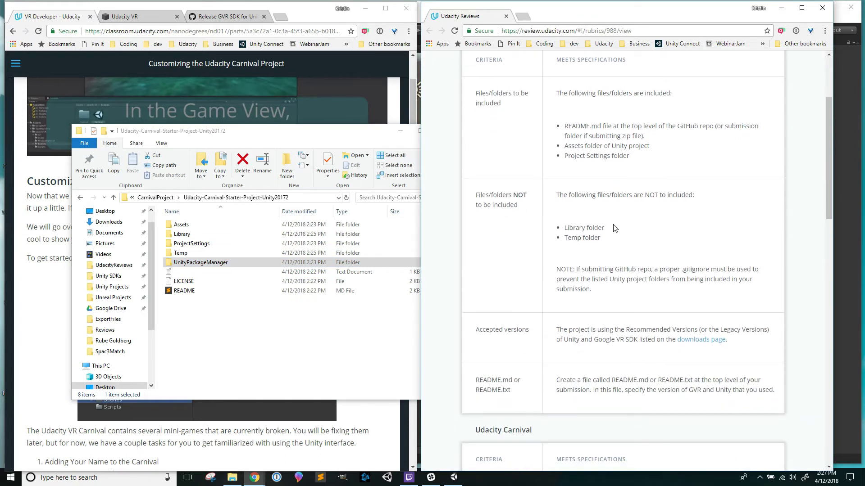
mouse_move(607, 297)
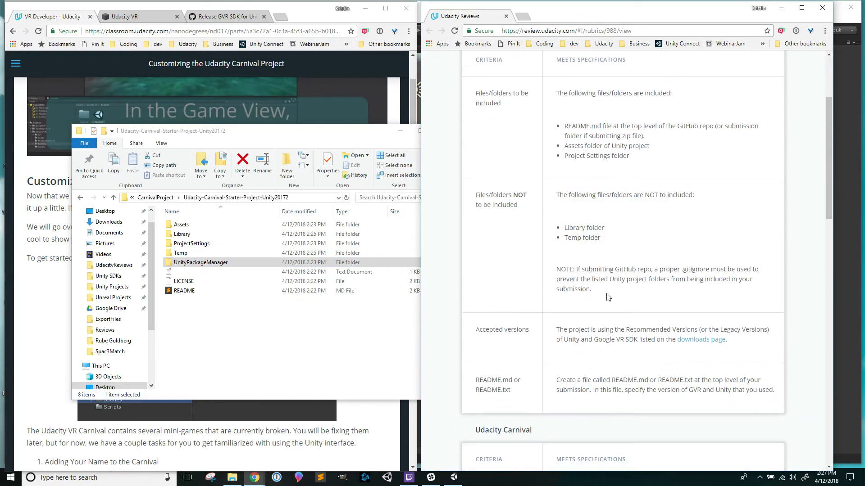
scroll("down", 3)
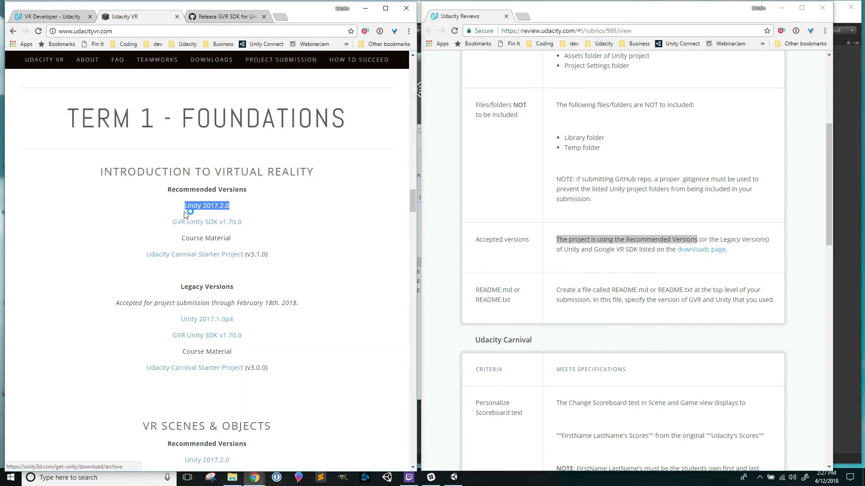
mouse_move(207, 221)
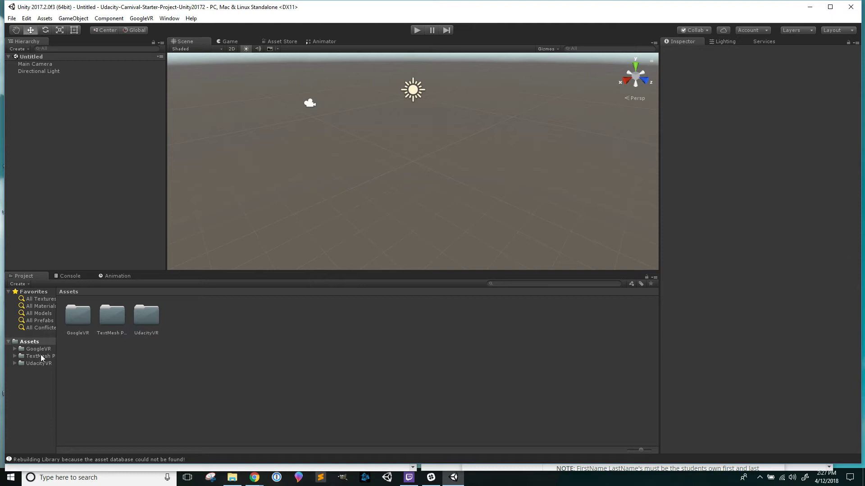
Open the Carnival scene, test-play it with the console showing, then stop the preview.
left_click(38, 349)
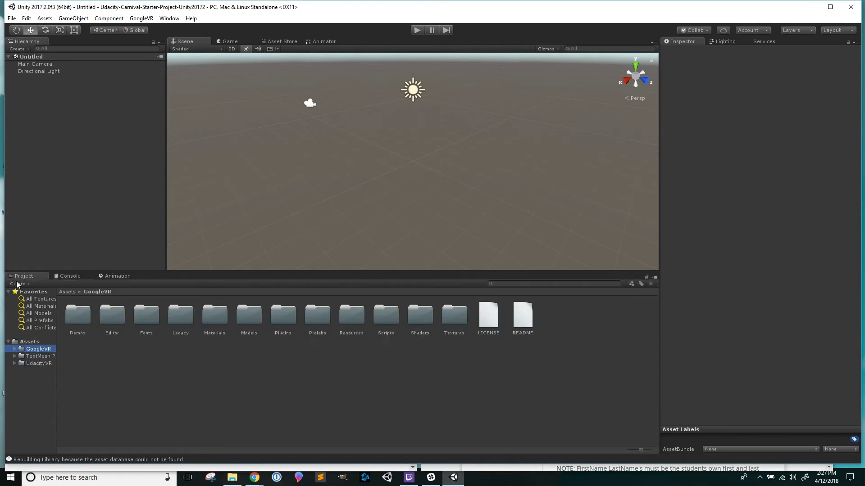
left_click(70, 276)
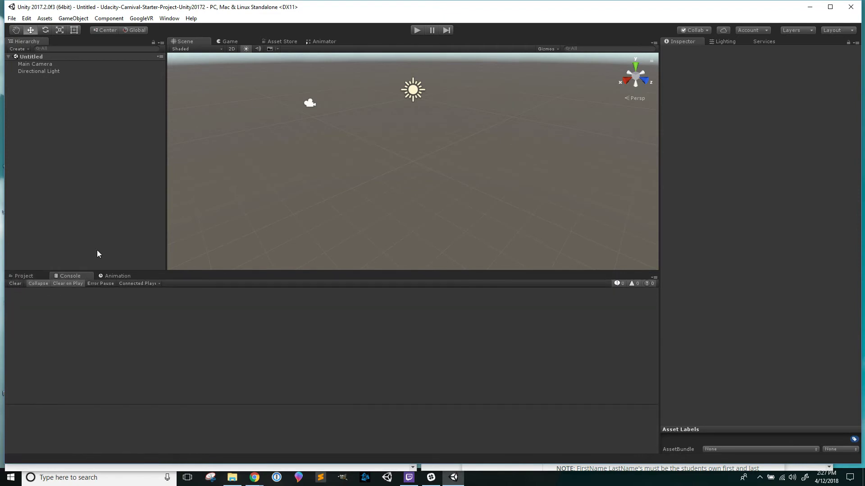
mouse_move(108, 252)
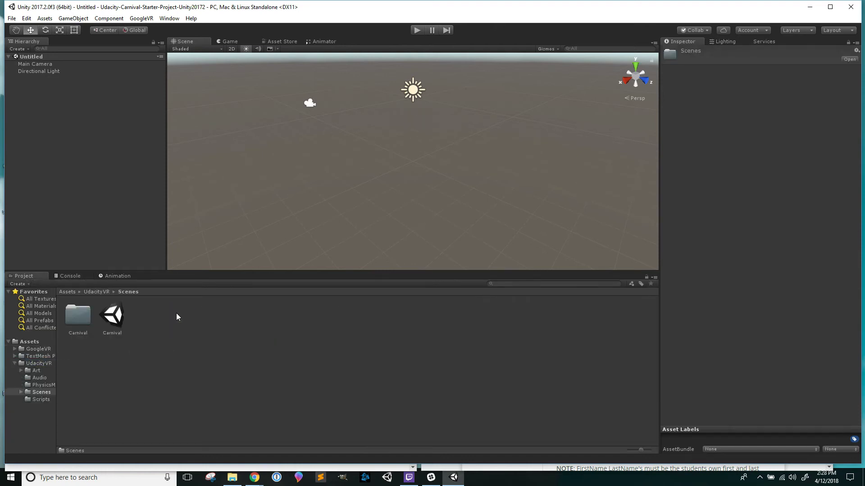
double_click(111, 314)
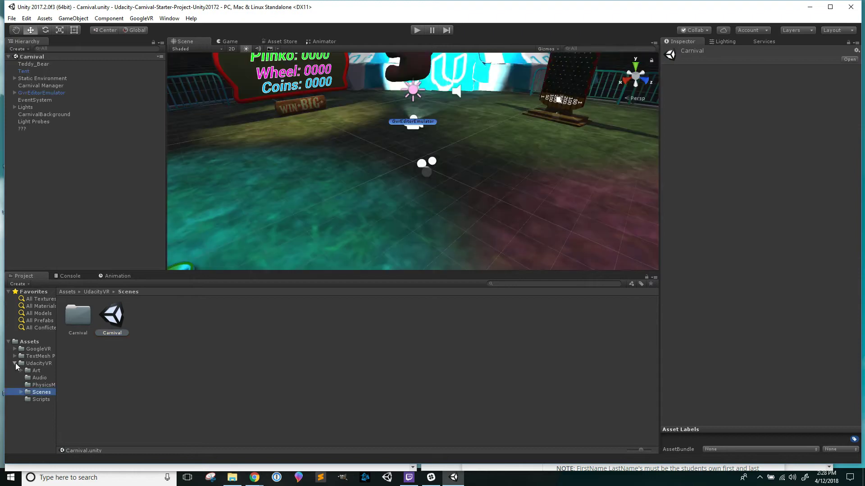
left_click(70, 275)
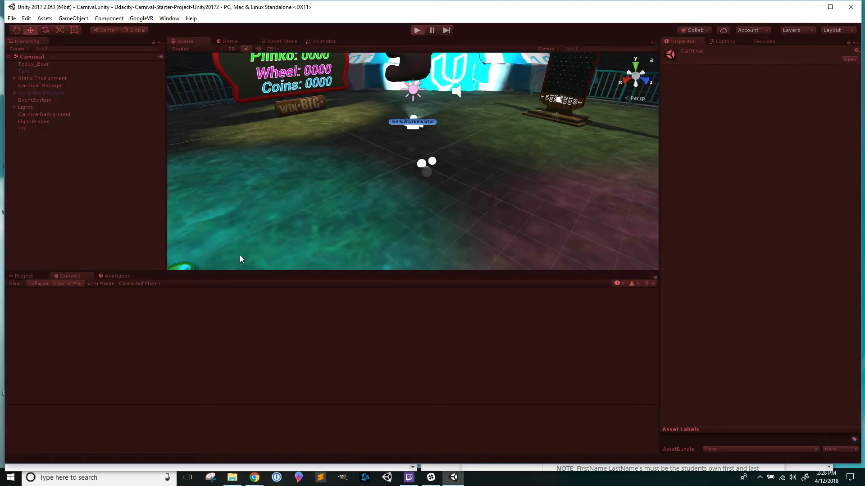
left_click(417, 30)
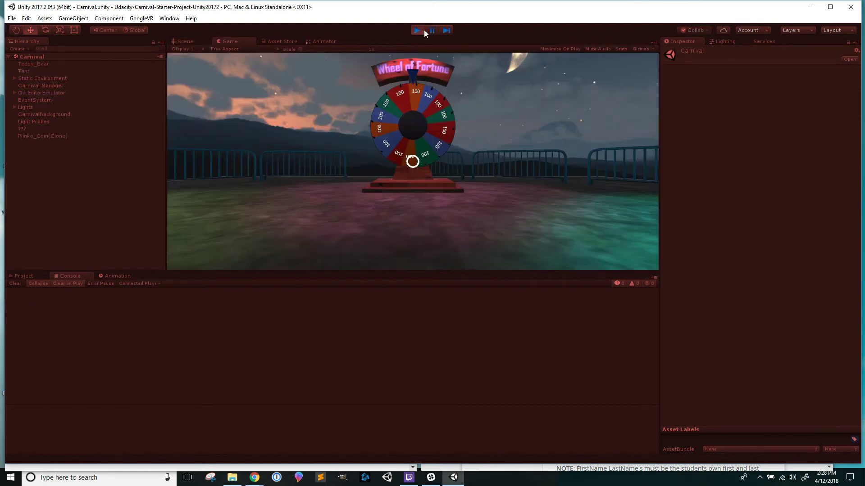
left_click(185, 41)
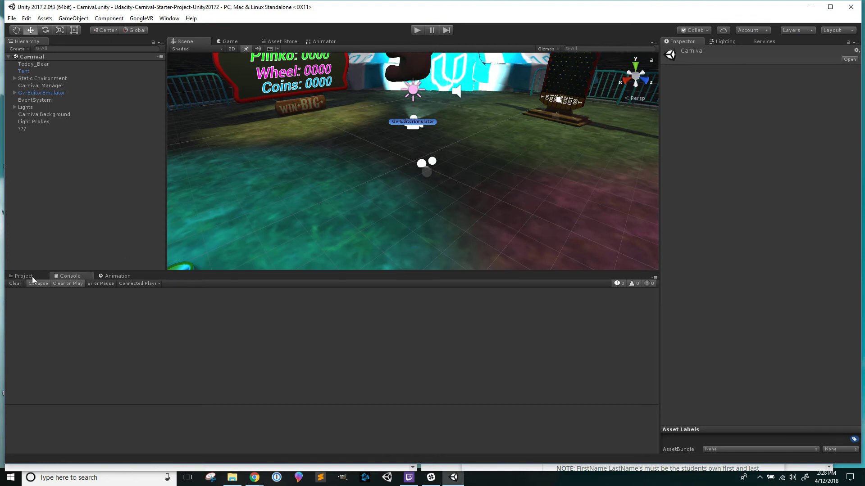
mouse_move(90, 383)
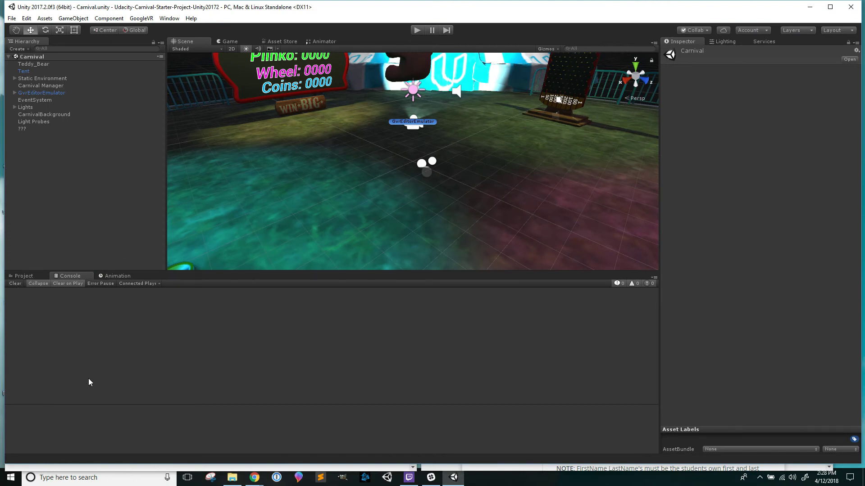
mouse_move(116, 349)
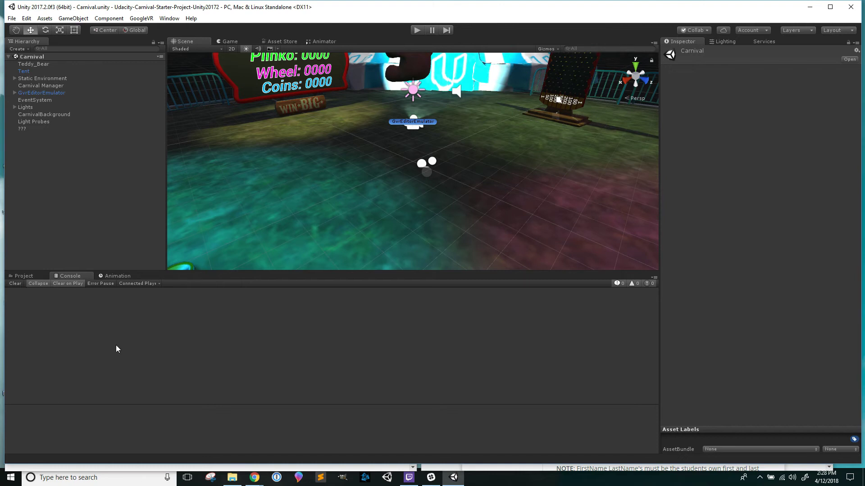
Browse Assets > GoogleVR in the Project panel and select its README and LICENSE files.
left_click(23, 275)
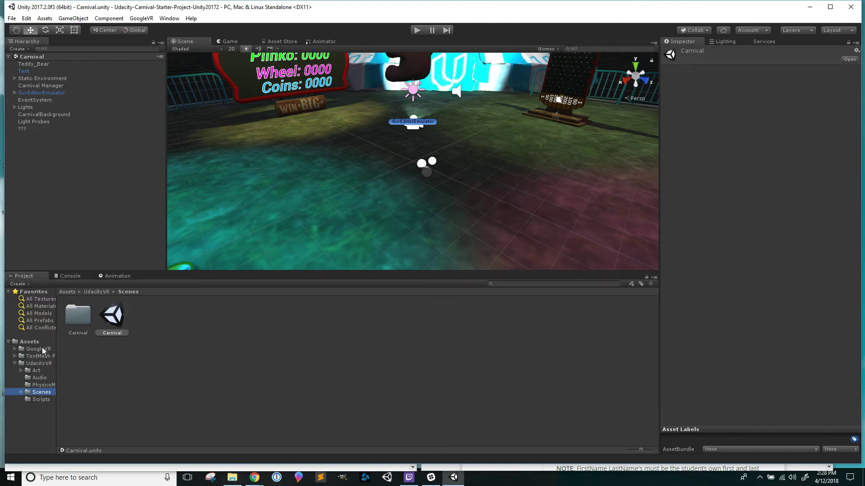
left_click(40, 348)
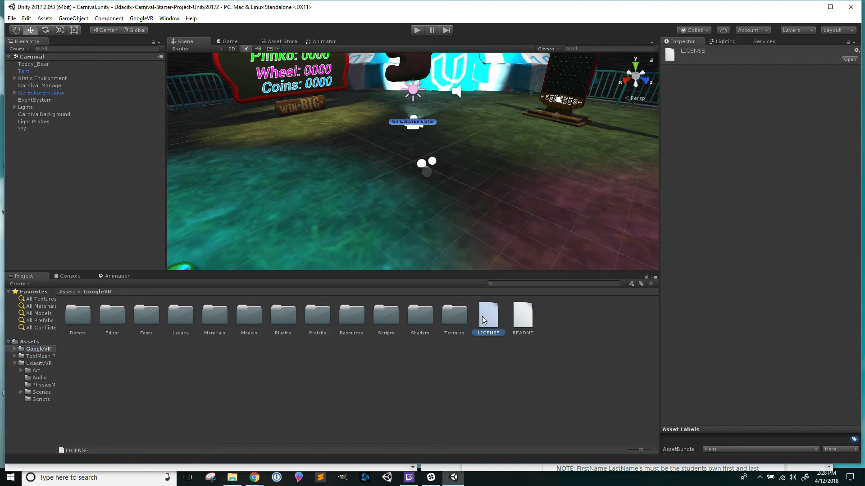
left_click(522, 314)
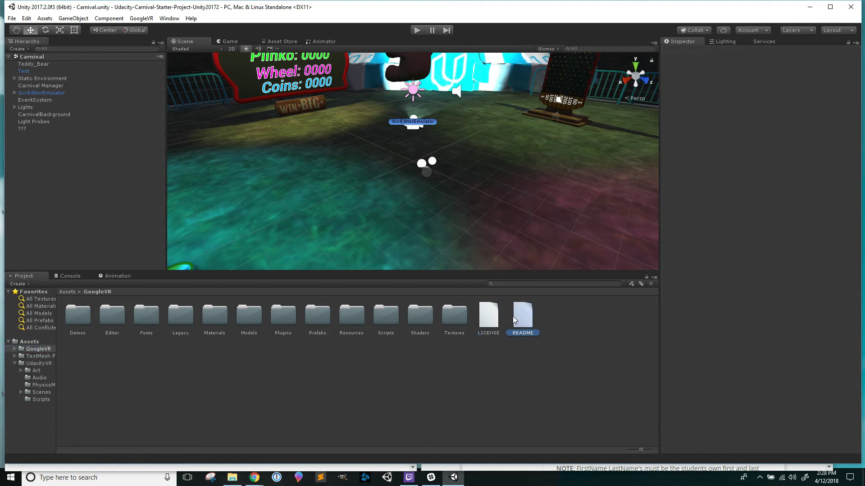
left_click(488, 314)
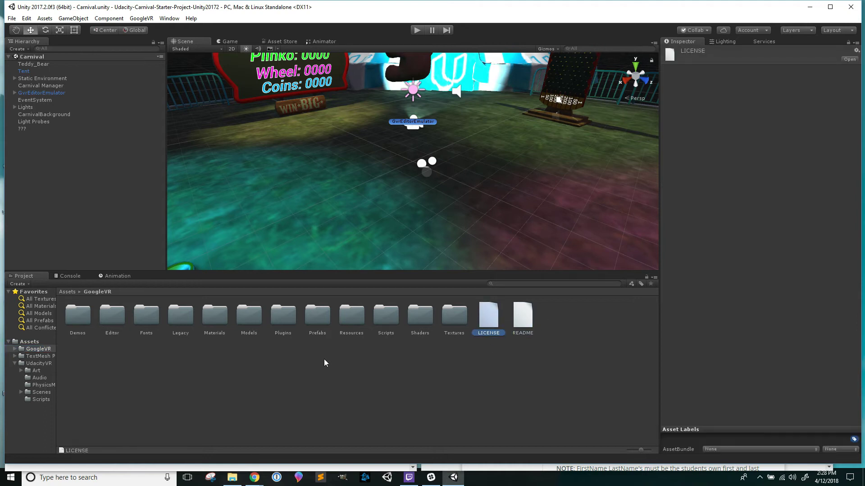
mouse_move(117, 390)
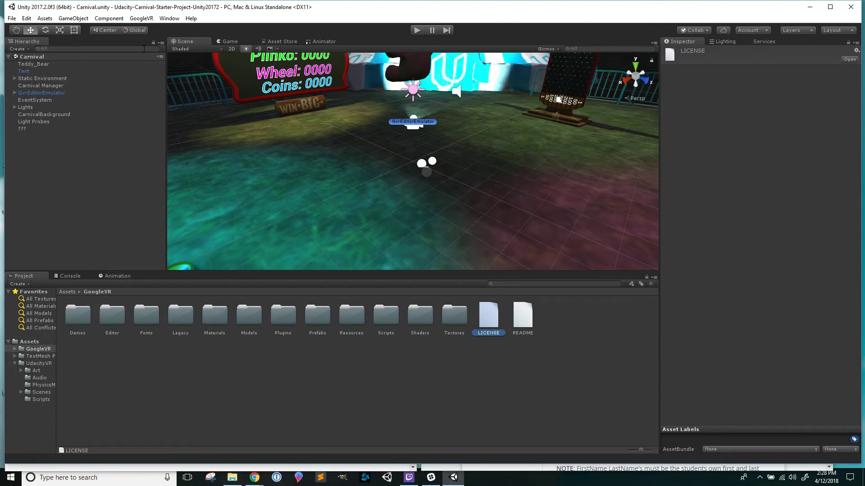
Show GoogleVR > About Google VR, reopening it after it hides, confirming SDK 1.70.0.
left_click(141, 18)
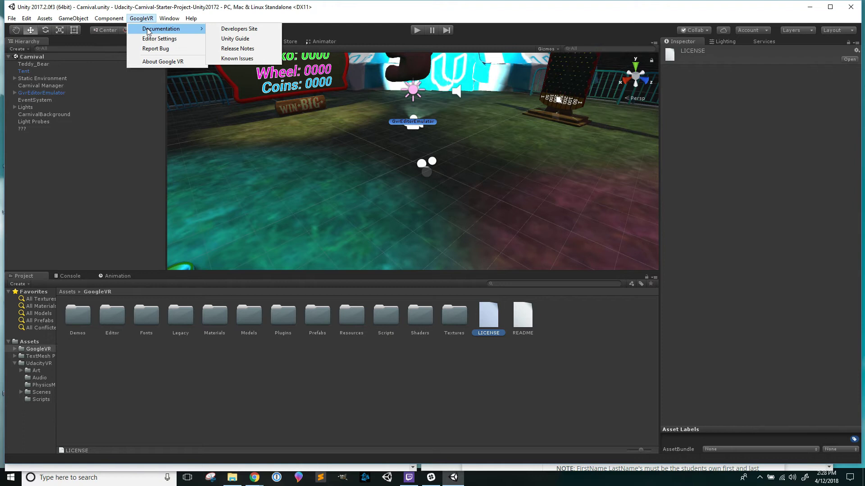
left_click(162, 61)
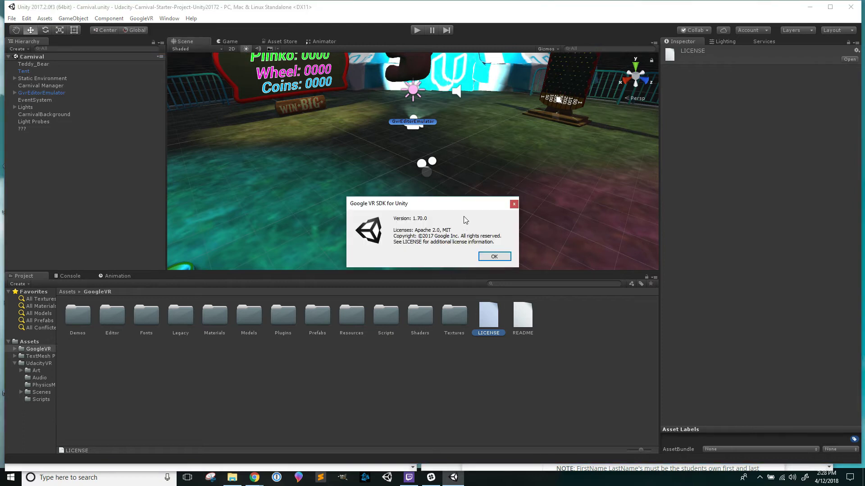
mouse_move(141, 18)
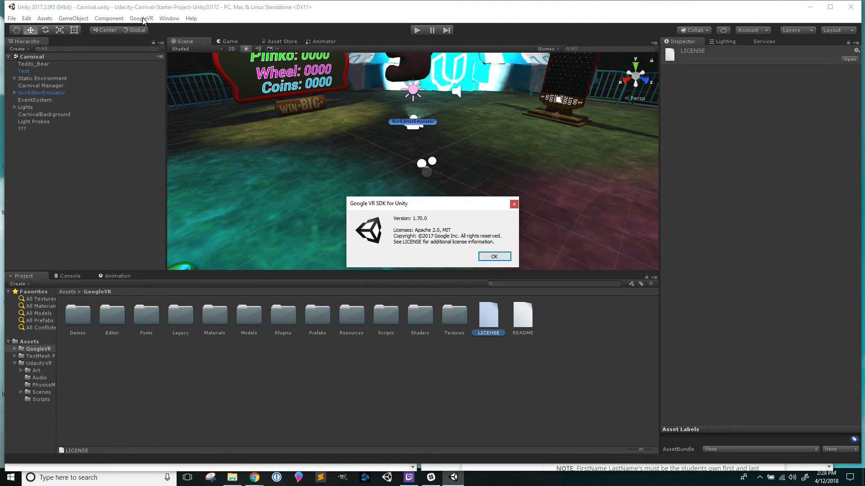
mouse_move(139, 39)
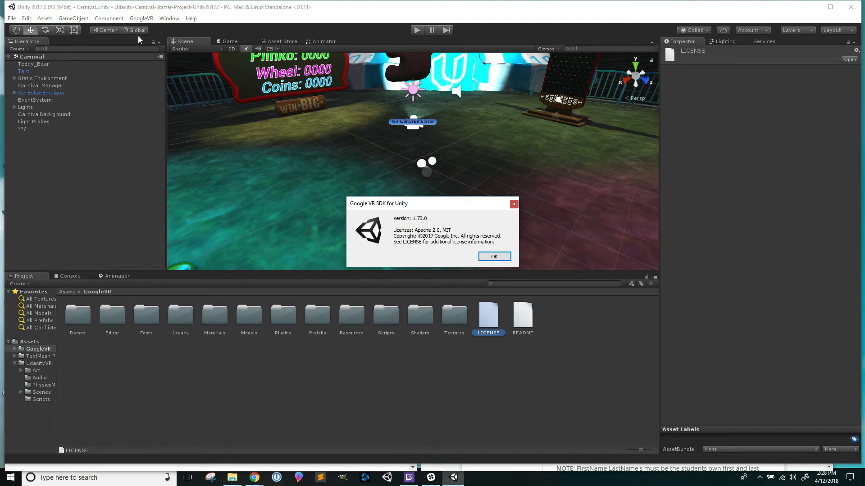
mouse_move(141, 18)
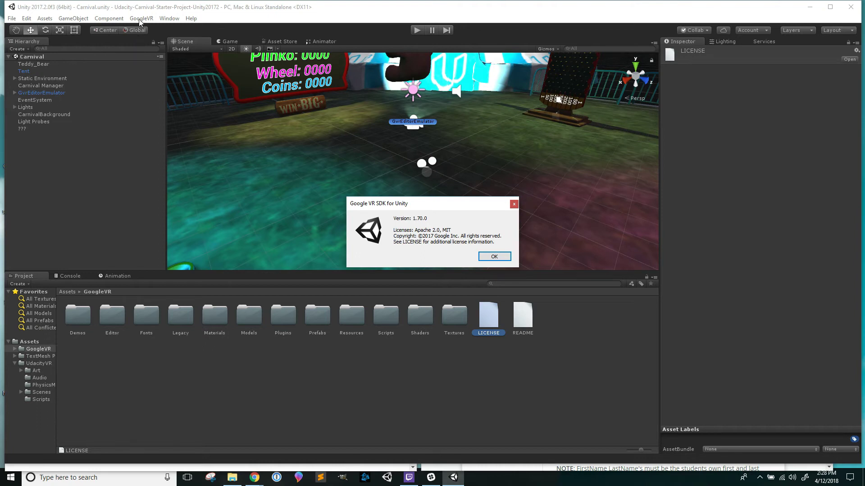
left_click(493, 255)
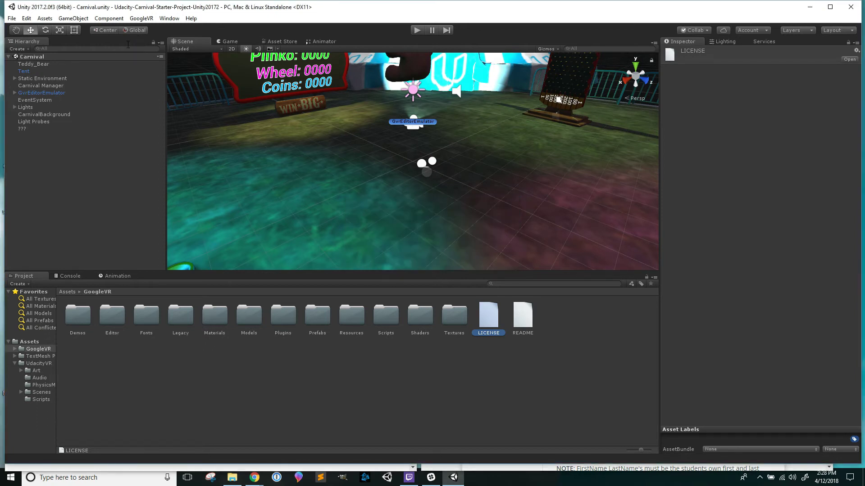
left_click(141, 18)
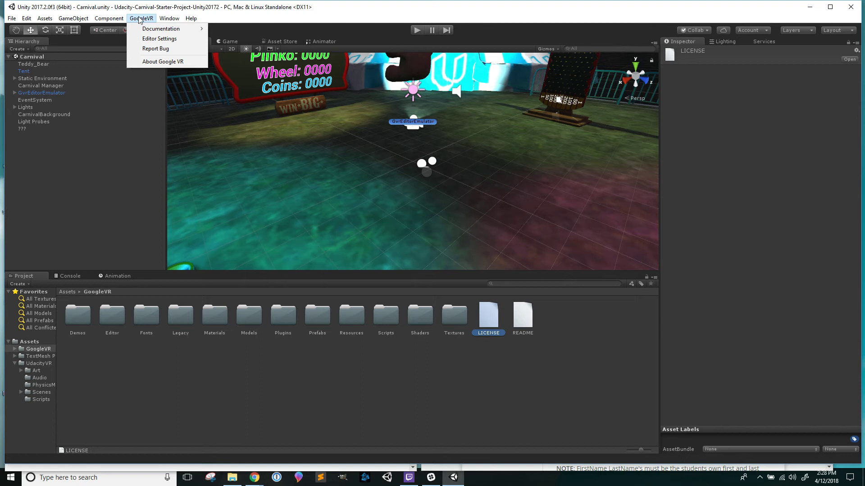
left_click(163, 61)
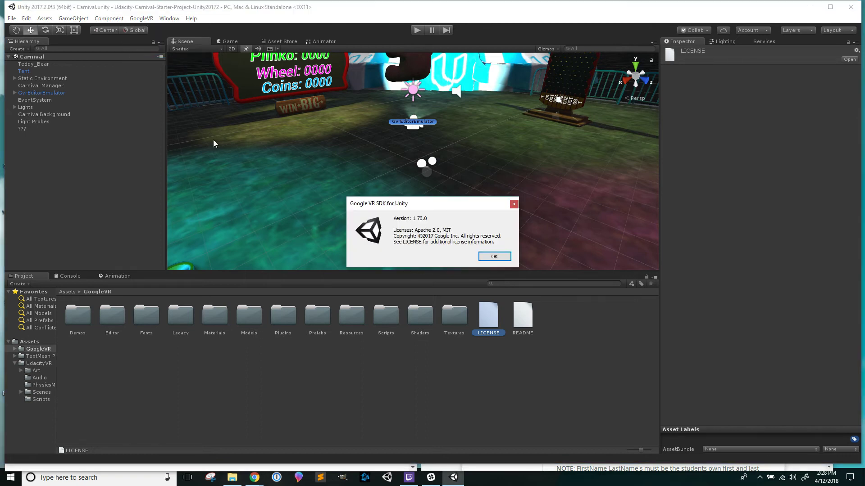
mouse_move(411, 222)
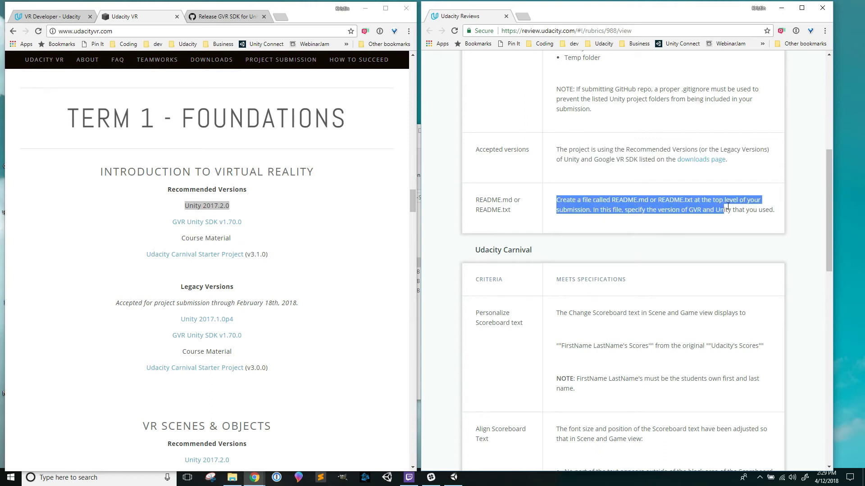
Deselect the rubric's README requirement and bring README.md back up in Sublime Text.
left_click(632, 200)
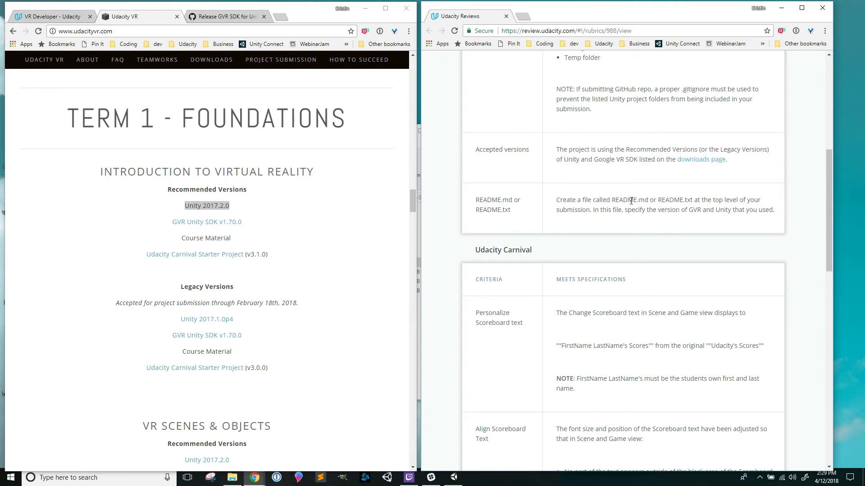
left_click(320, 478)
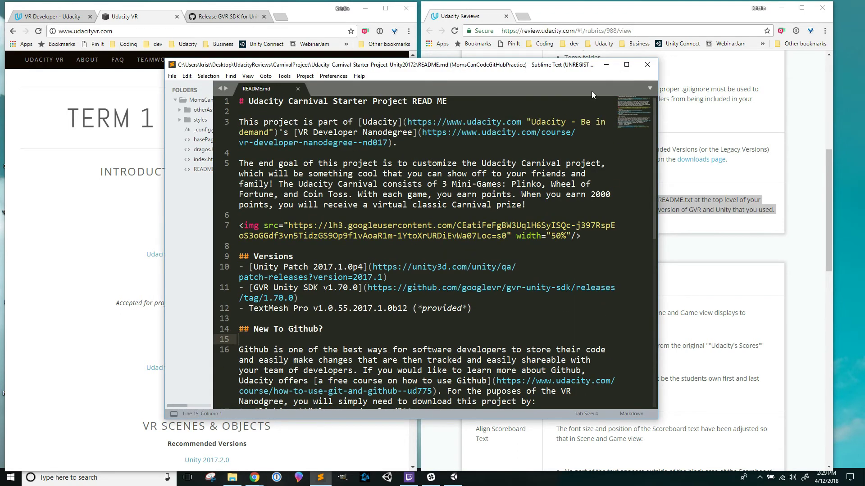
mouse_move(605, 64)
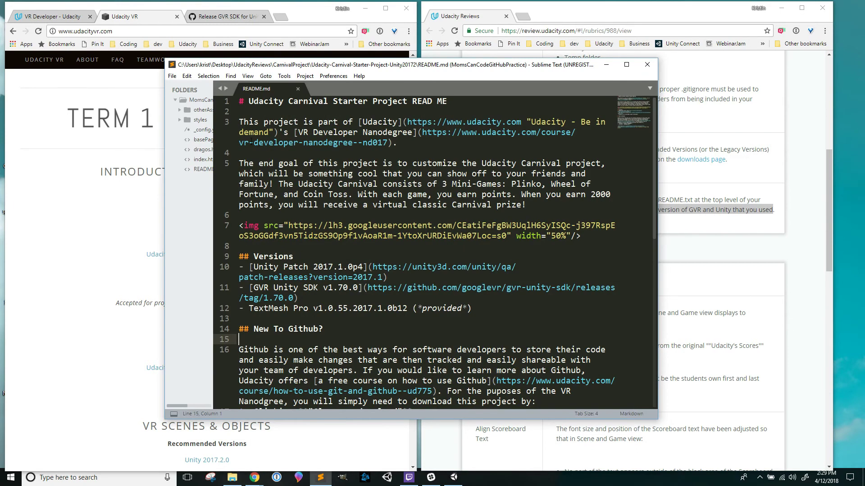
Change README.md's Unity version to 'Unity Patch 2017.2.0f3' after checking Unity's exact version.
left_click(422, 174)
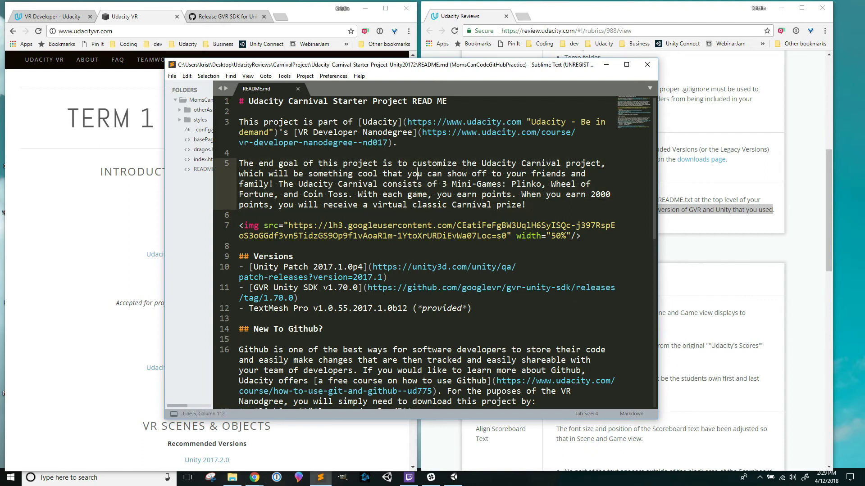
scroll("down", 3)
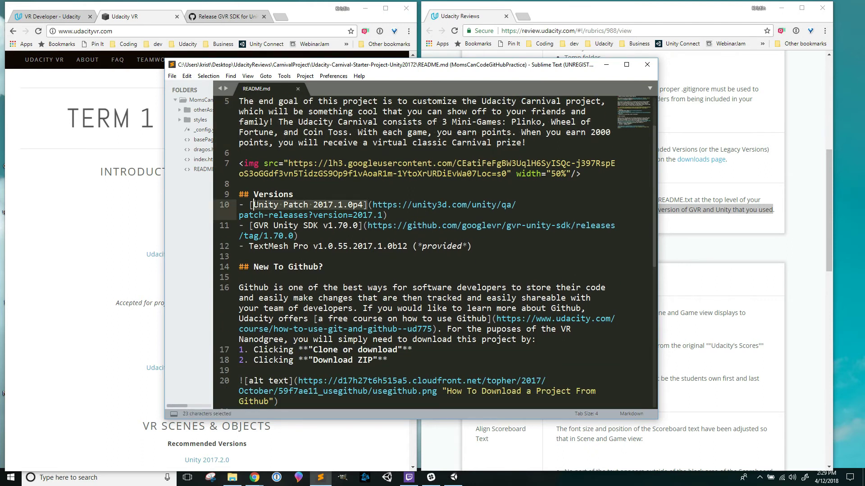
left_click(238, 256)
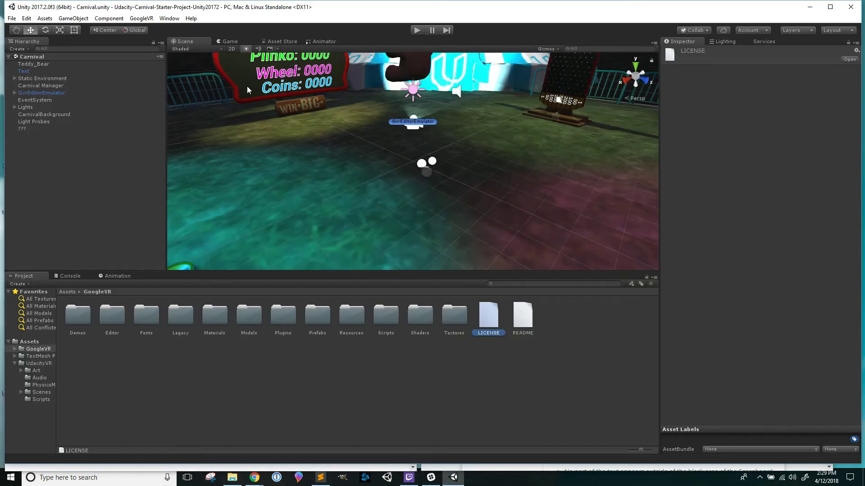
mouse_move(49, 13)
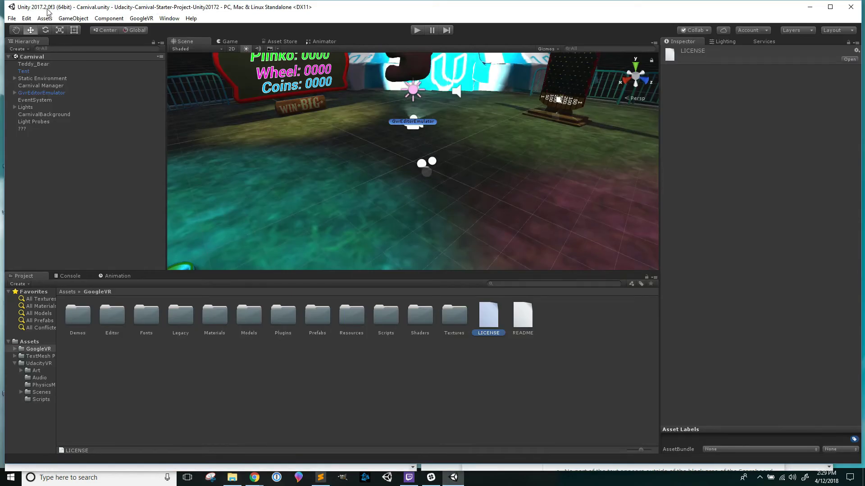
mouse_move(720, 11)
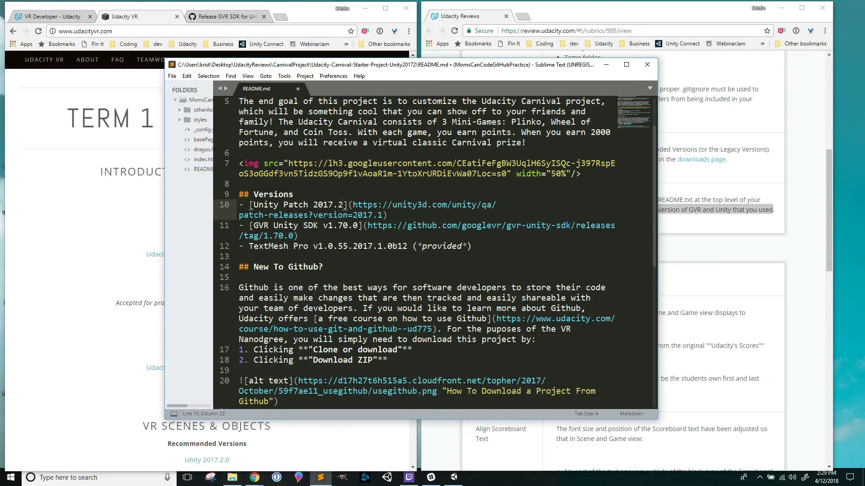
type("0f3")
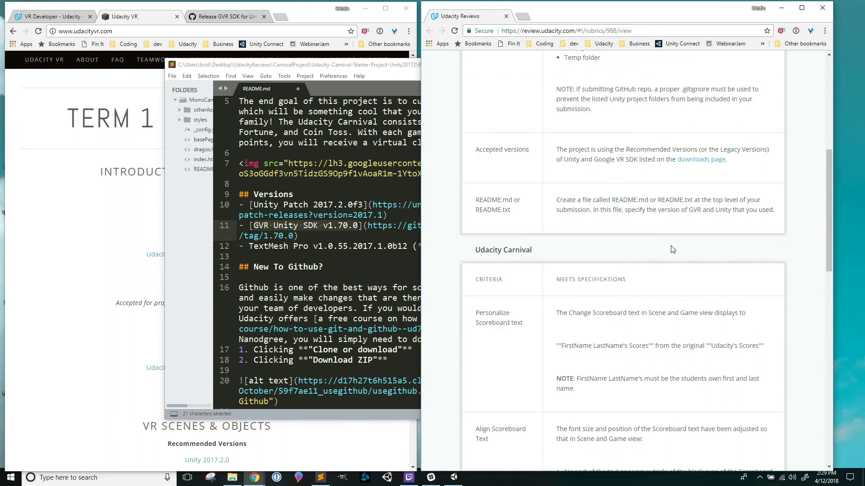
Highlight the lesson's scoreboard text requirement sentence.
scroll("down", 3)
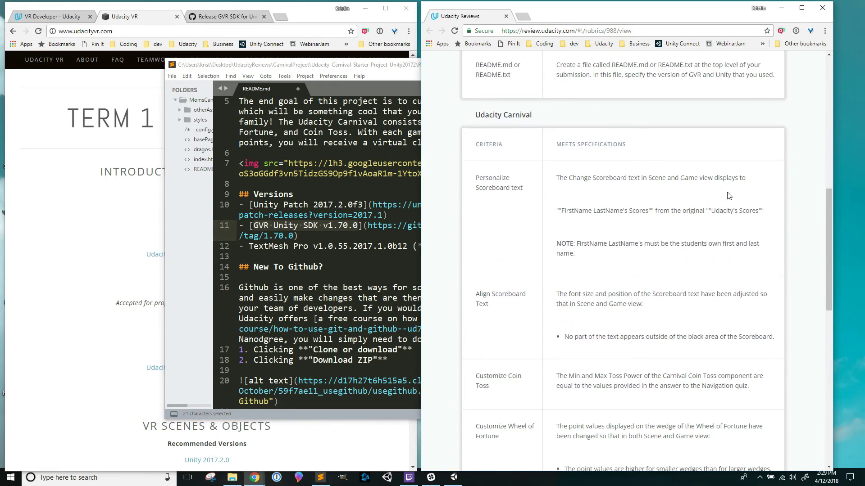
triple_click(651, 178)
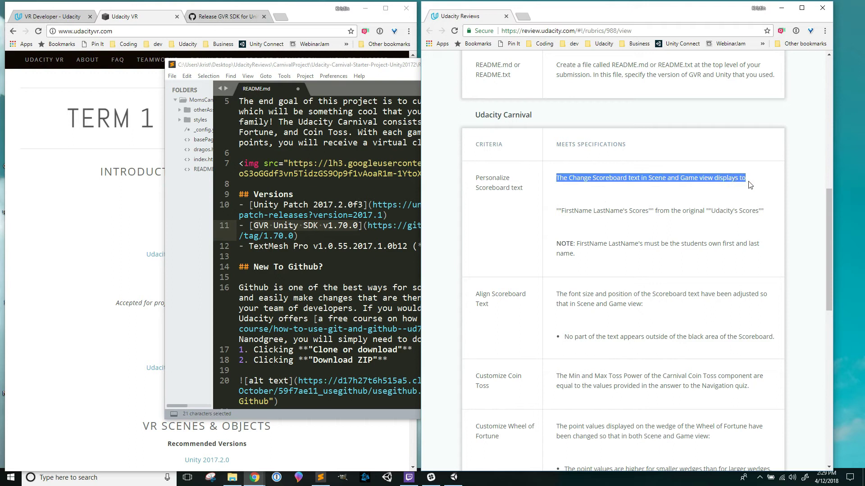
scroll("down", 3)
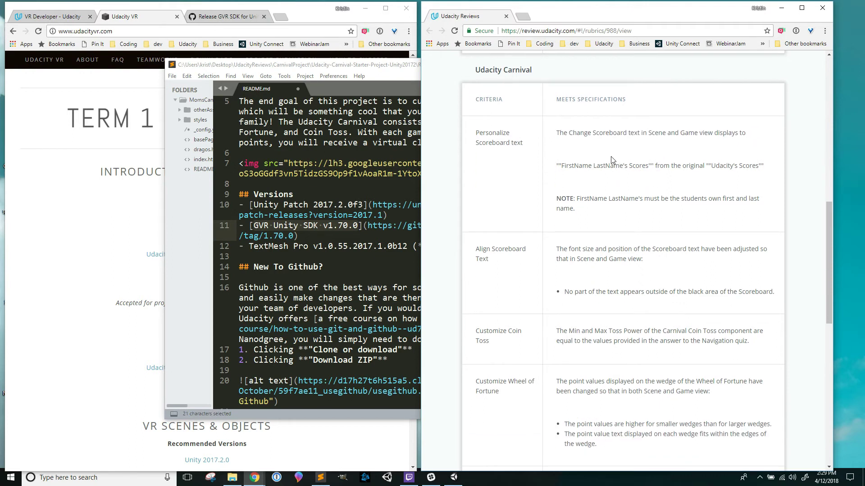
mouse_move(585, 136)
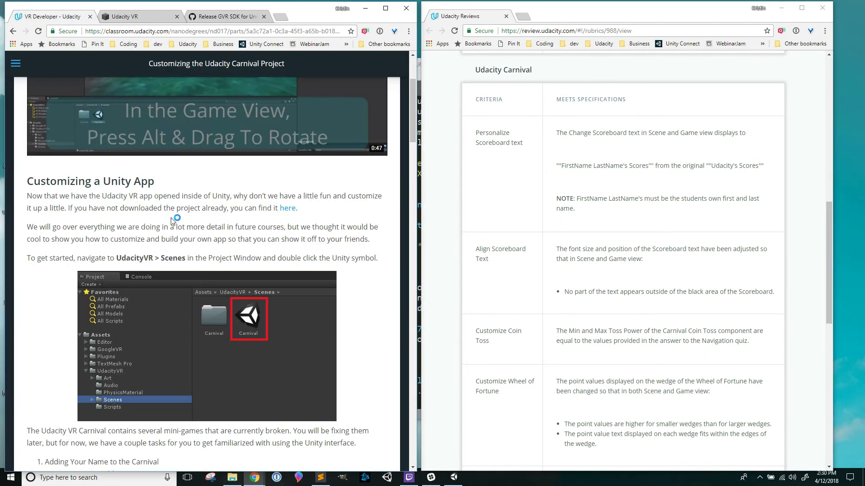
Scroll to the Text Mesh Pro instructions and highlight the original 'Udacity's Scores' title.
scroll("down", 3)
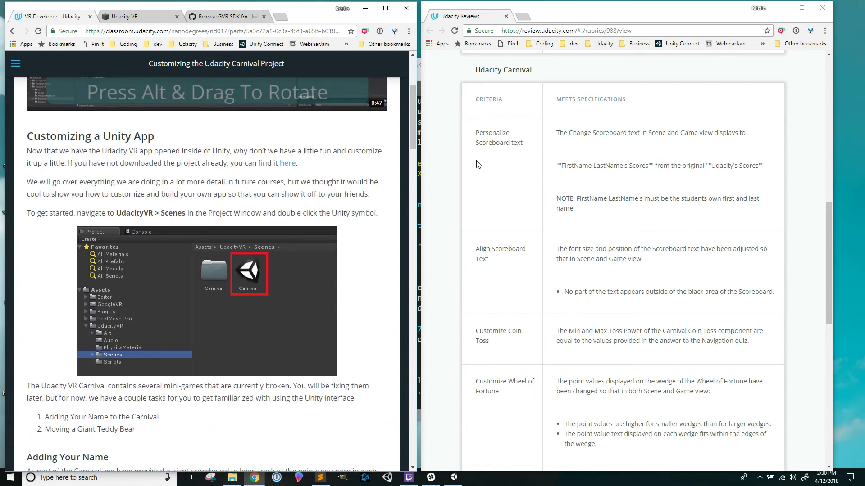
scroll("down", 3)
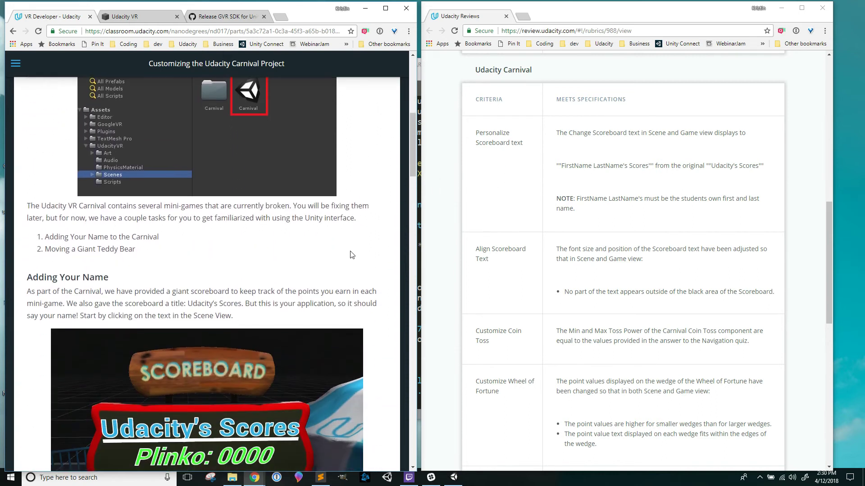
scroll("down", 3)
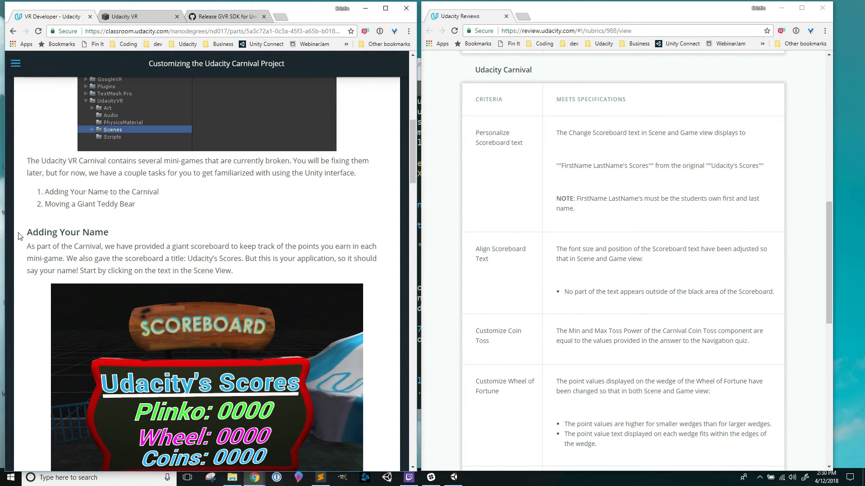
scroll("down", 3)
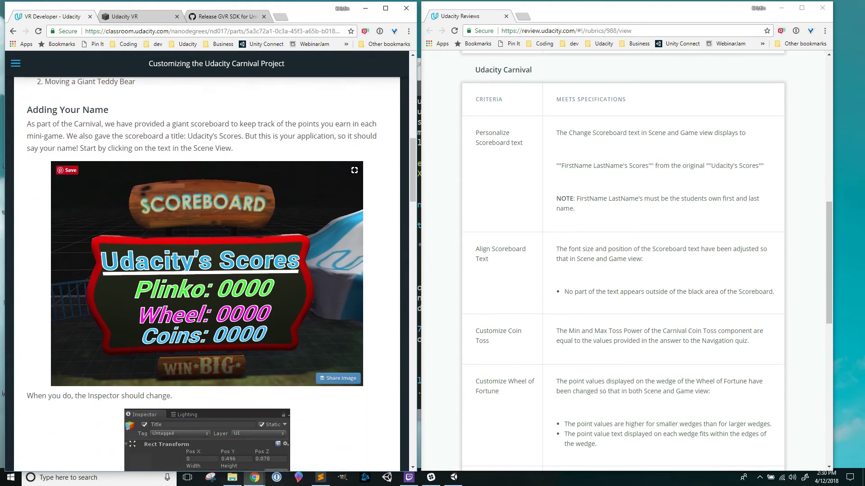
scroll("down", 3)
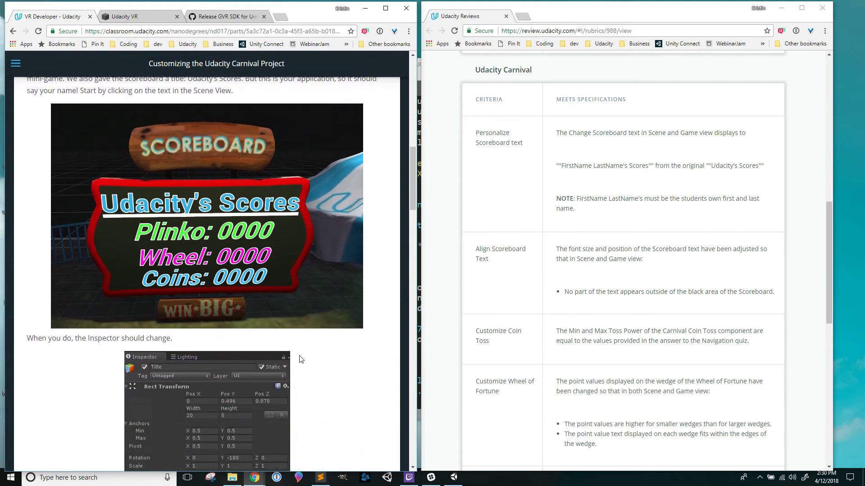
scroll("down", 3)
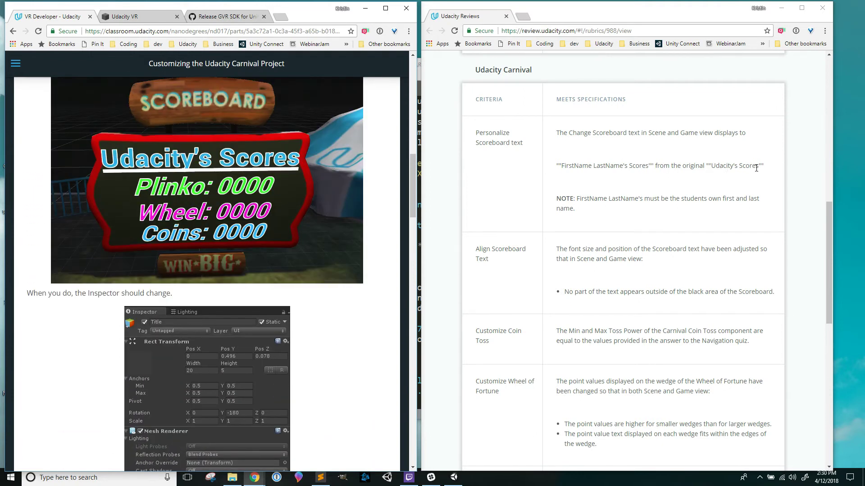
double_click(734, 165)
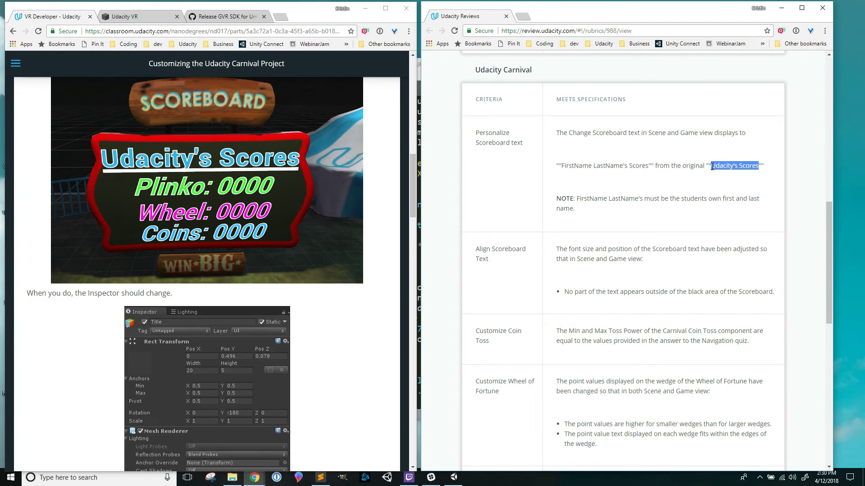
double_click(603, 165)
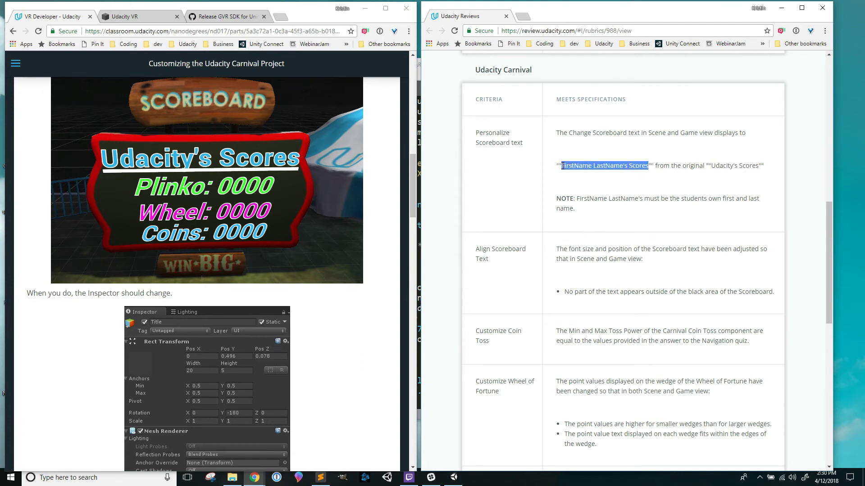
scroll("down", 3)
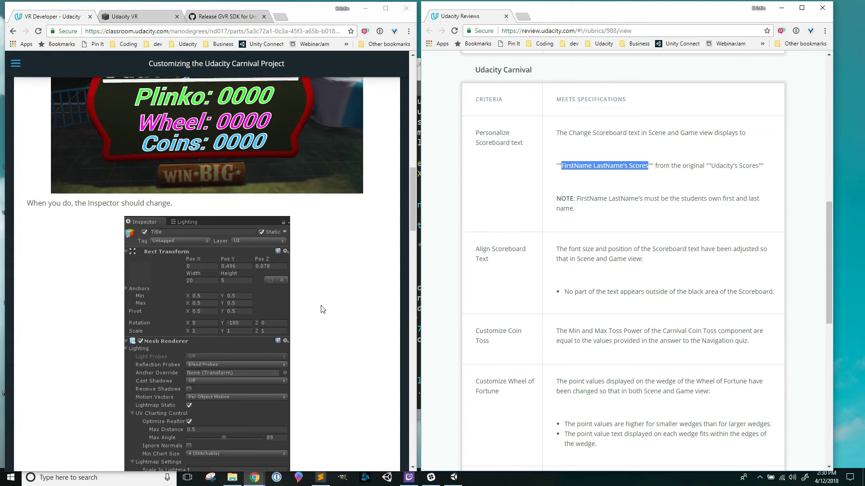
scroll("down", 3)
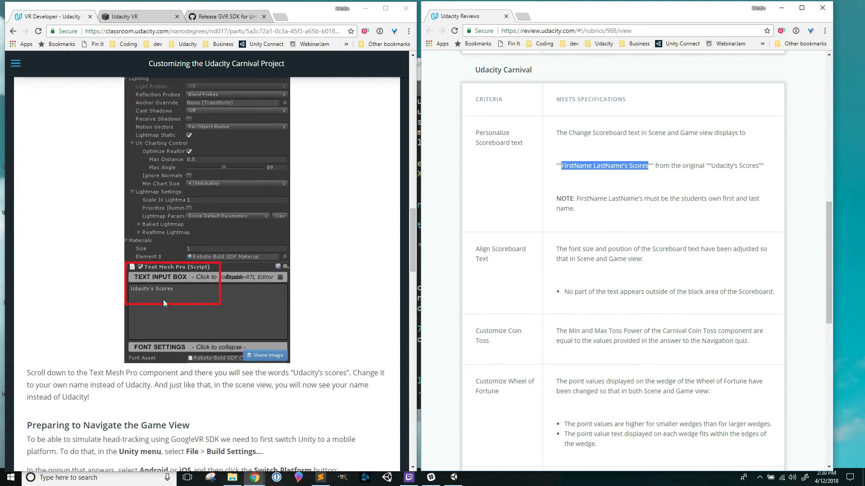
scroll("up", 3)
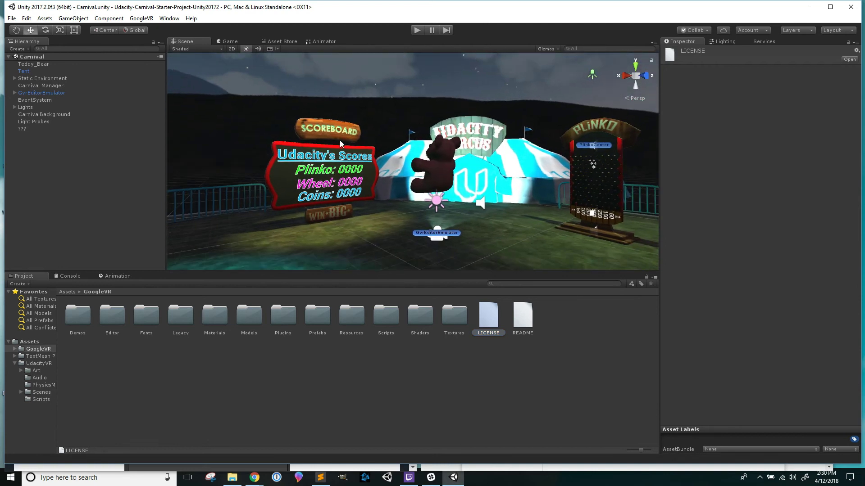
left_click(35, 93)
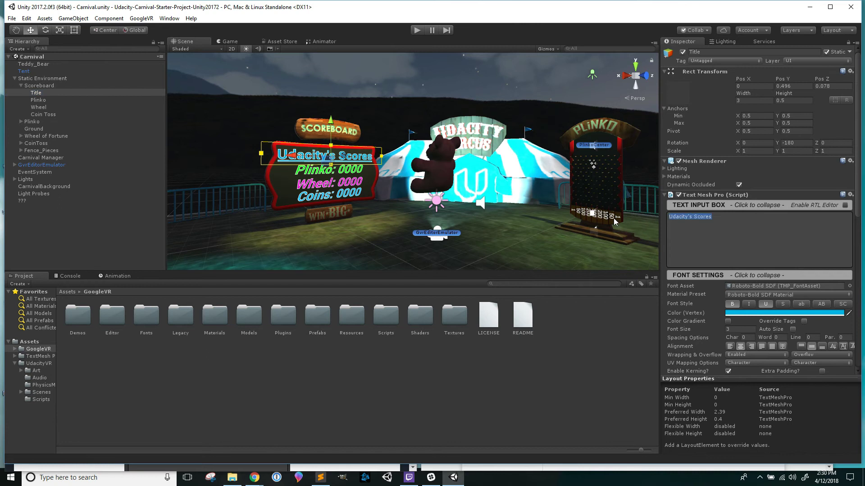
type("Kristin")
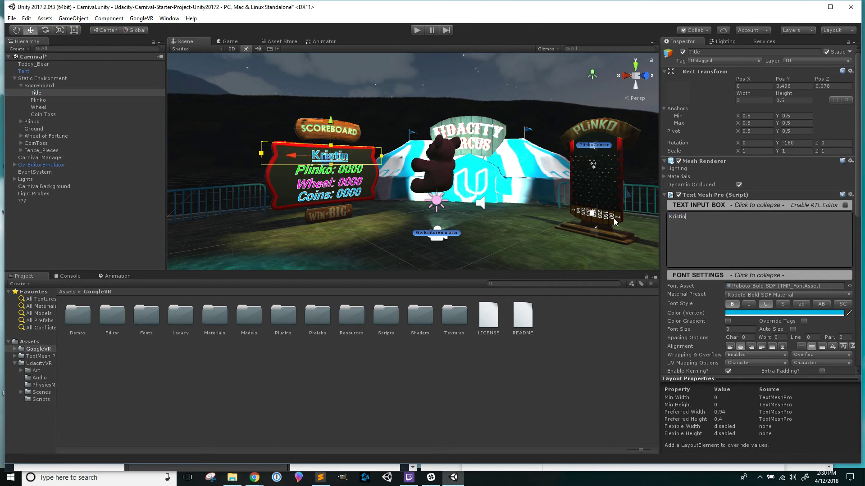
type("Dragos's")
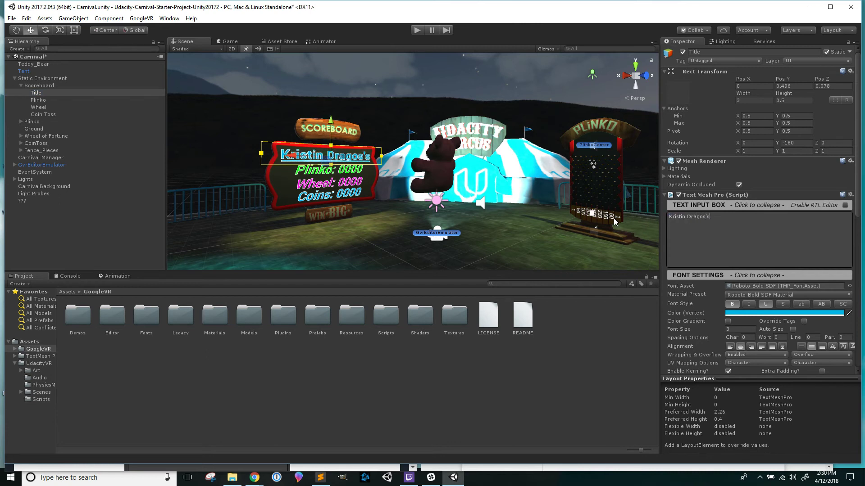
type("Scores")
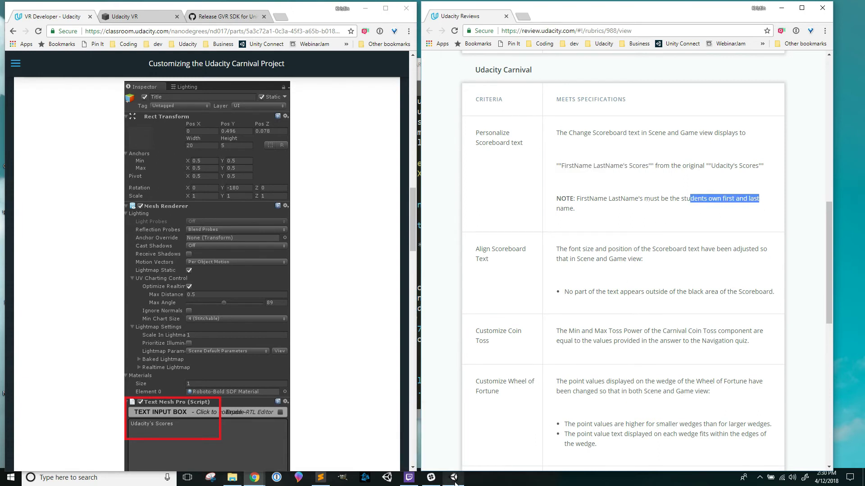
left_click(410, 478)
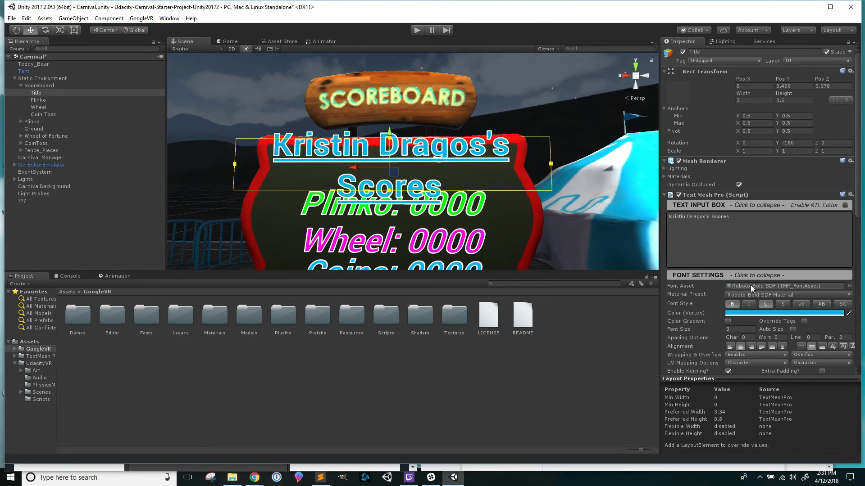
mouse_move(546, 241)
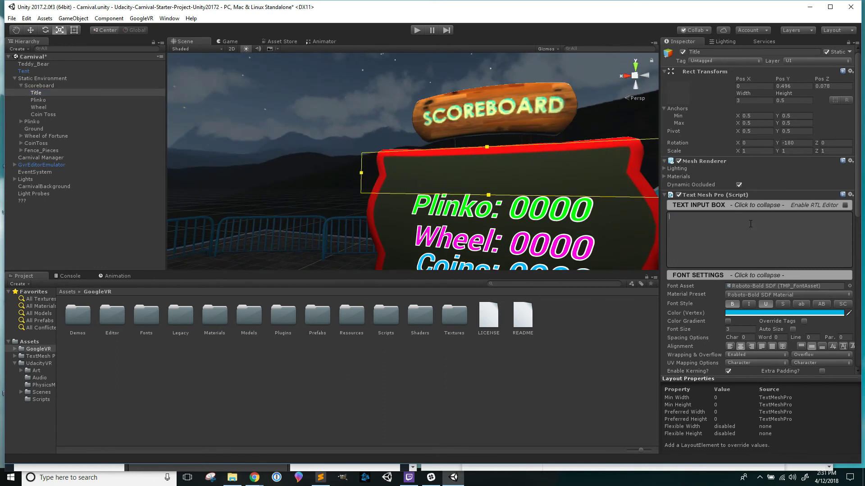
type("lkjflsijfes")
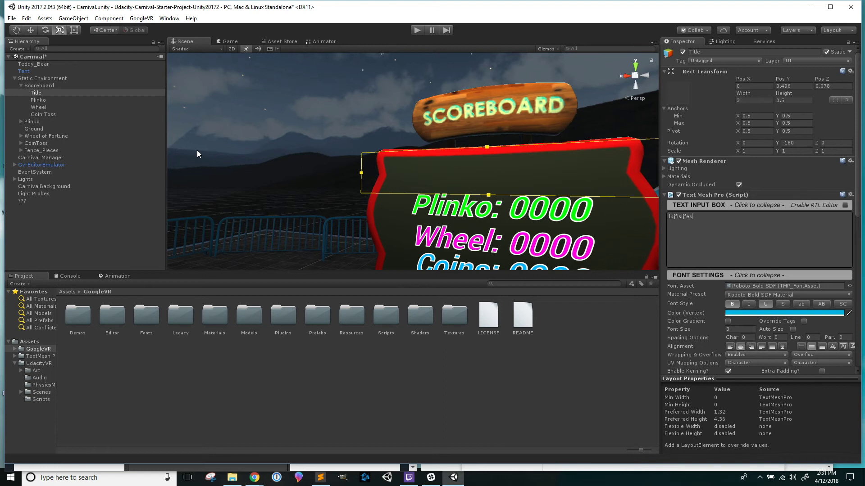
left_click(521, 315)
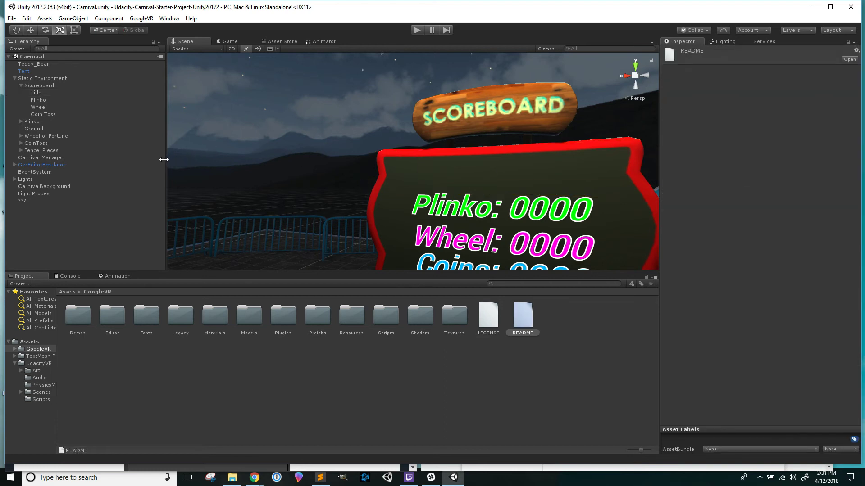
left_click(36, 93)
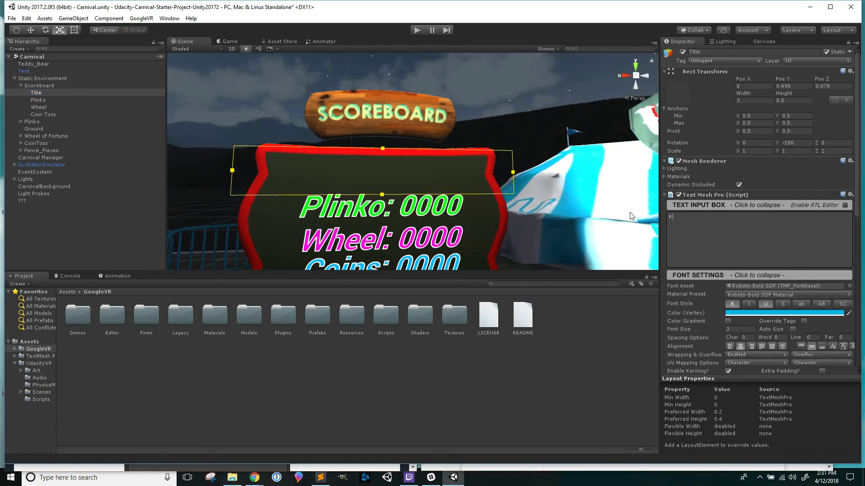
type("Kristin Dragos")
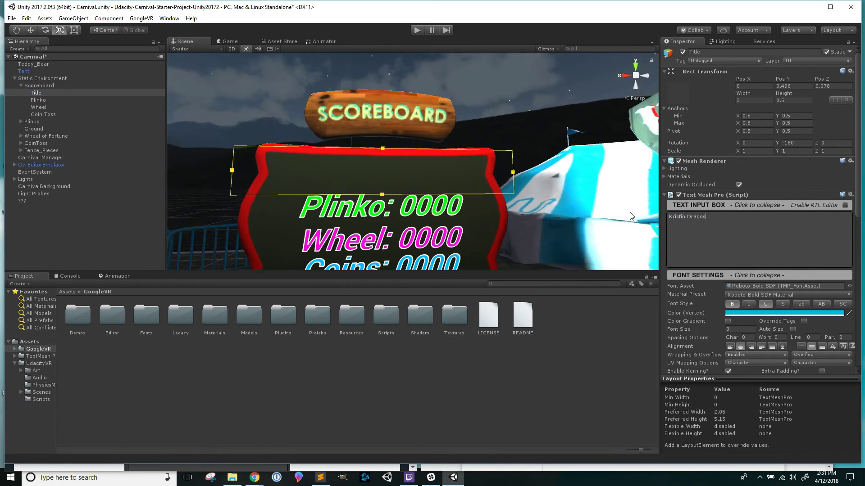
type("'s Scores")
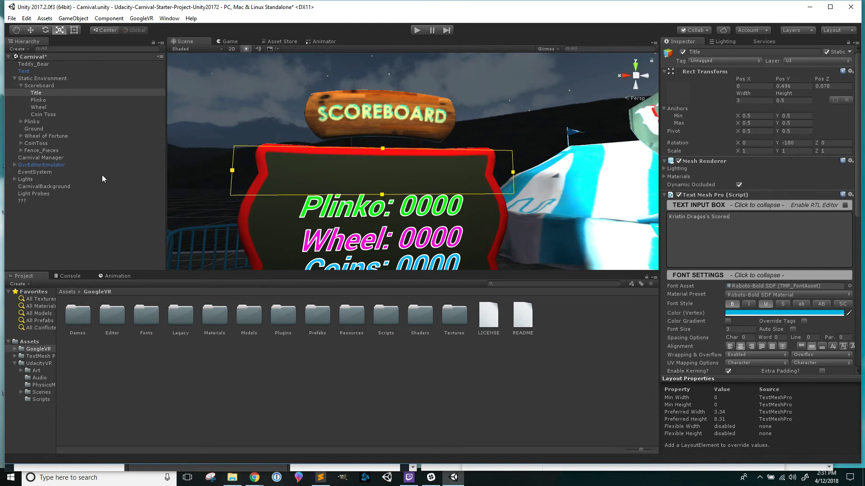
left_click(32, 100)
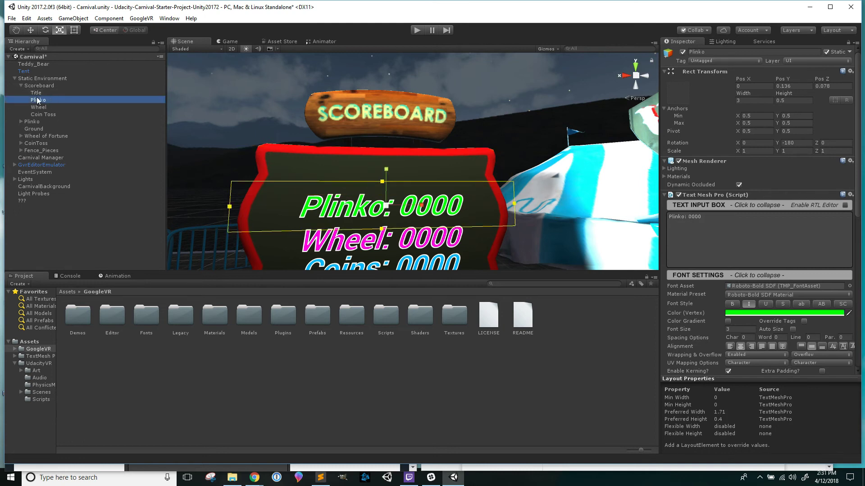
right_click(37, 100)
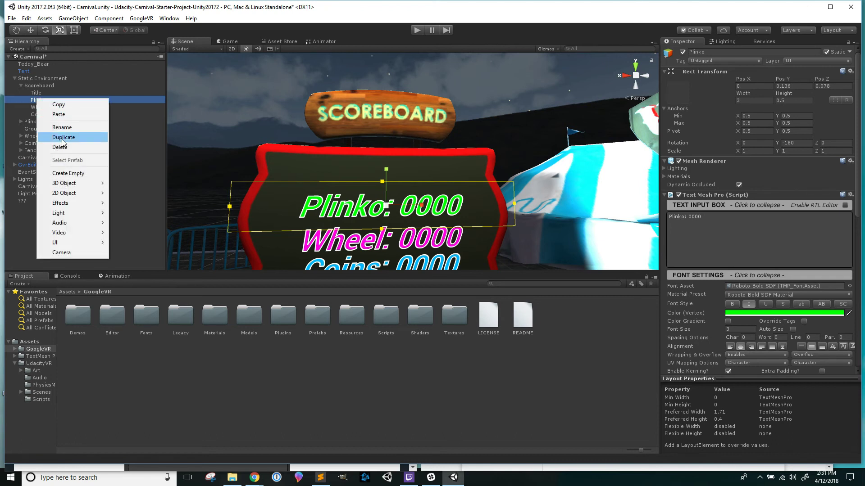
left_click(64, 137)
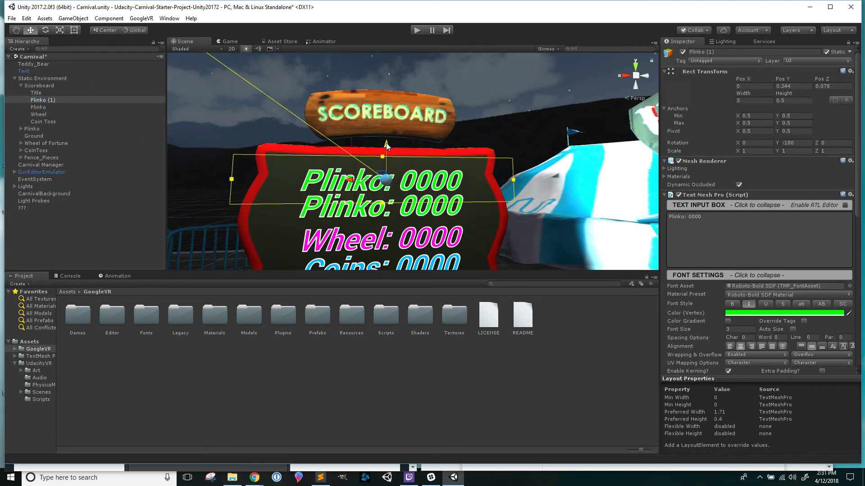
left_click(43, 100)
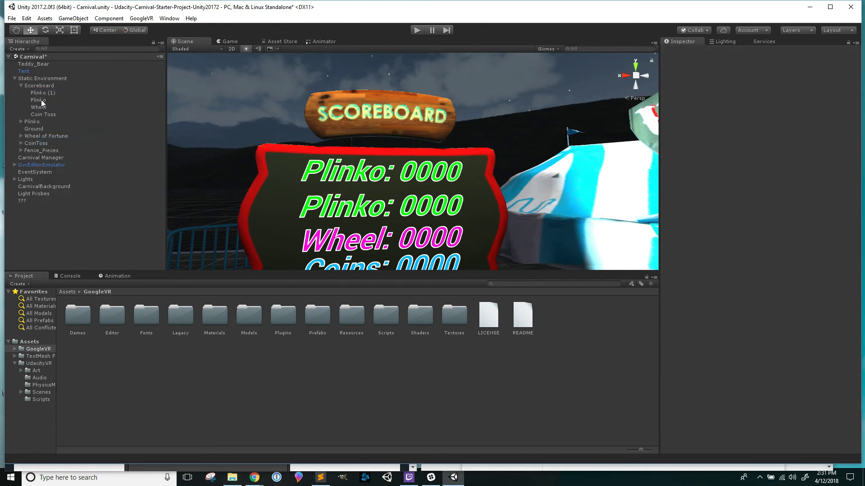
left_click(43, 93)
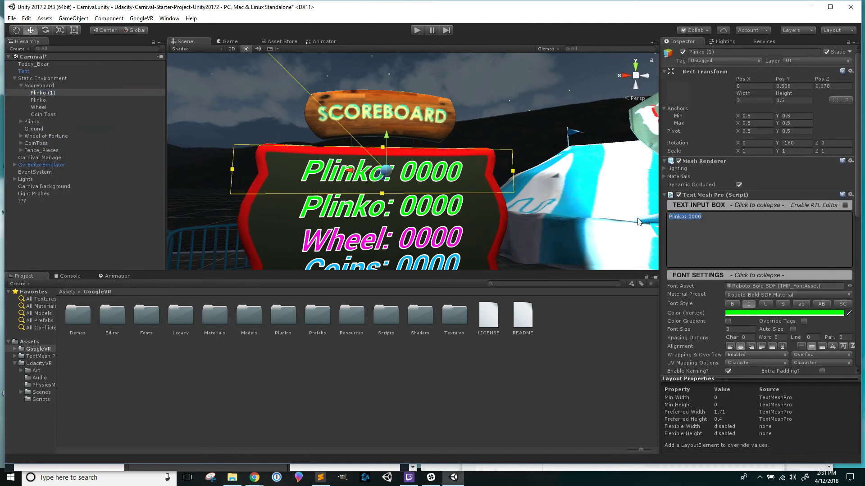
type("Kristin Dr")
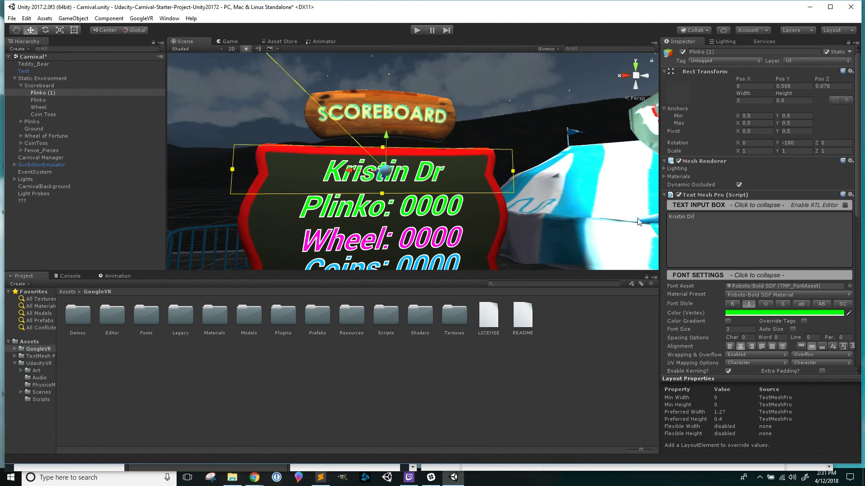
type("agos's S")
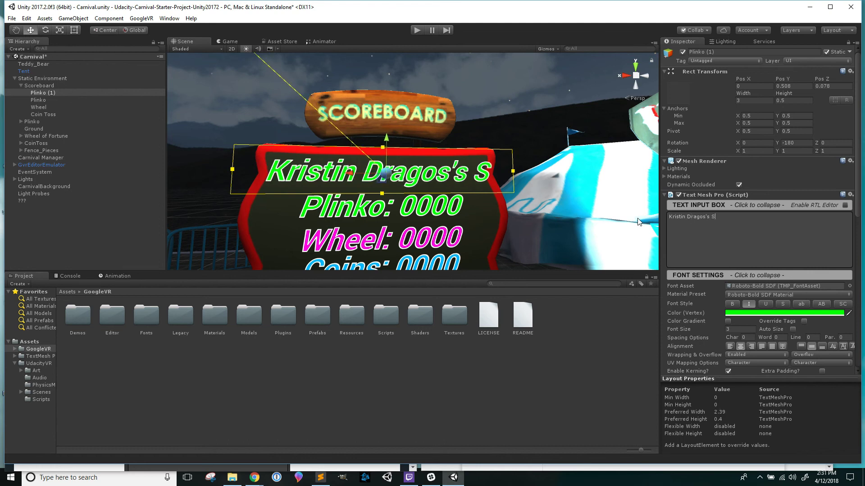
left_click(786, 313)
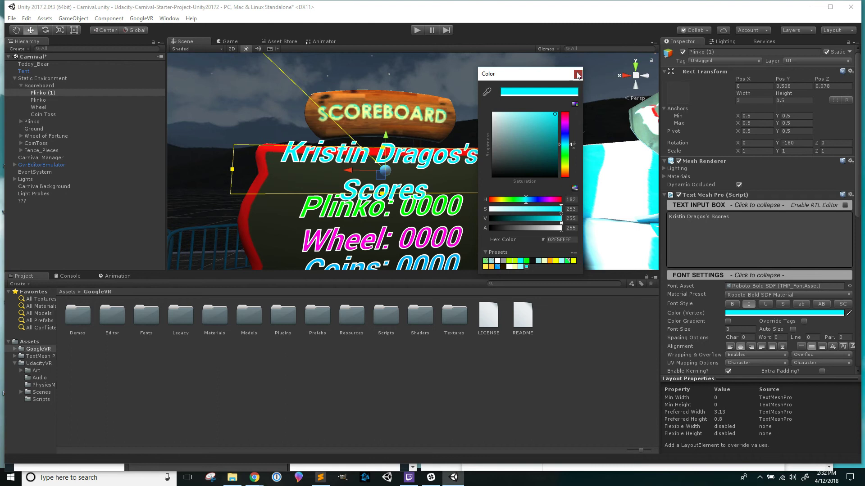
Close the colour picker and select the duplicate's field in the Inspector.
left_click(578, 73)
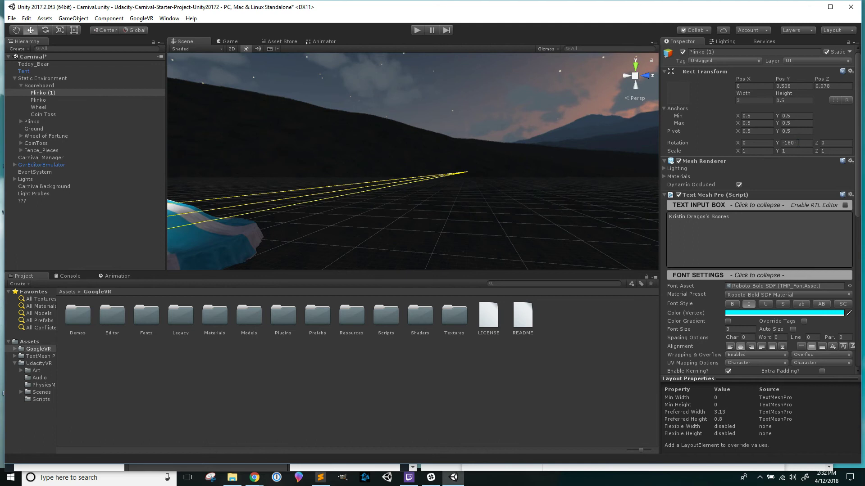
triple_click(788, 142)
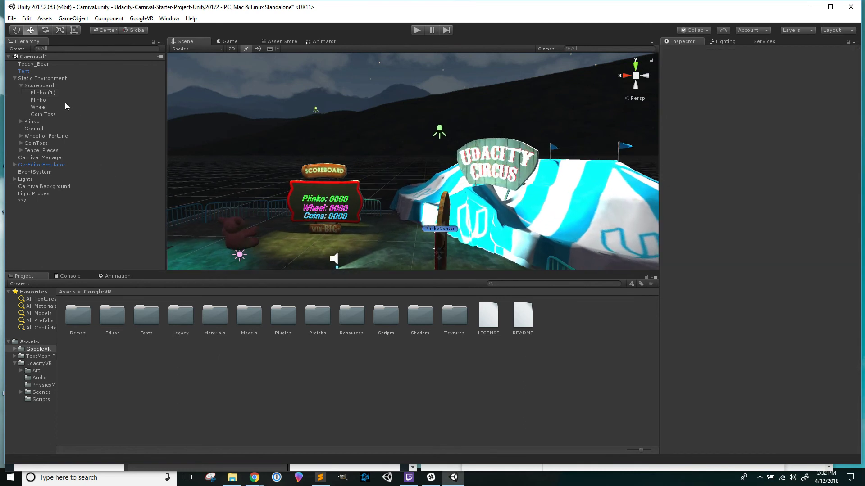
left_click(14, 86)
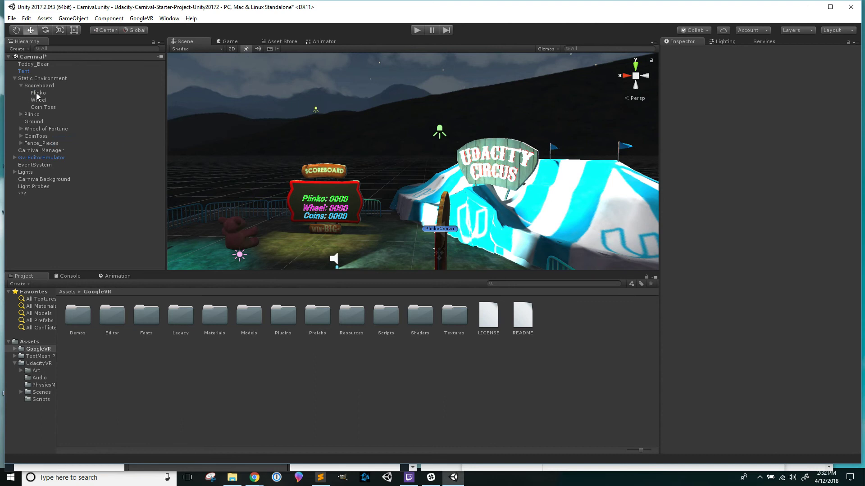
left_click(42, 114)
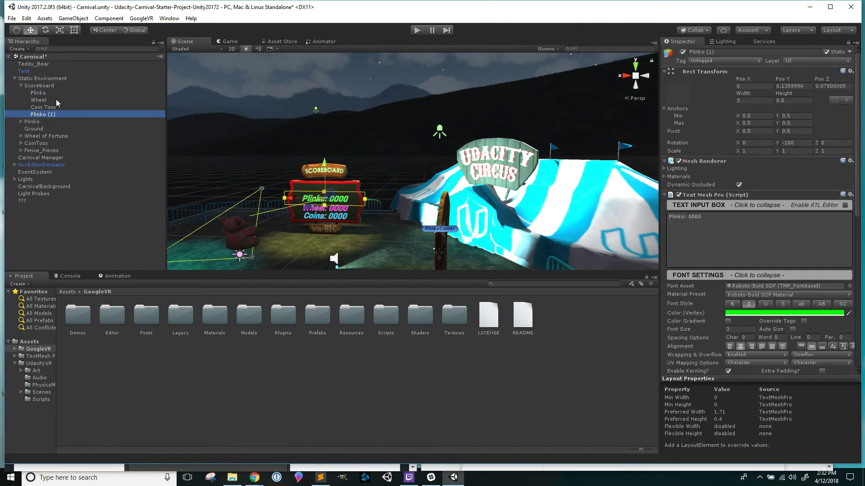
left_click(43, 93)
type("Text")
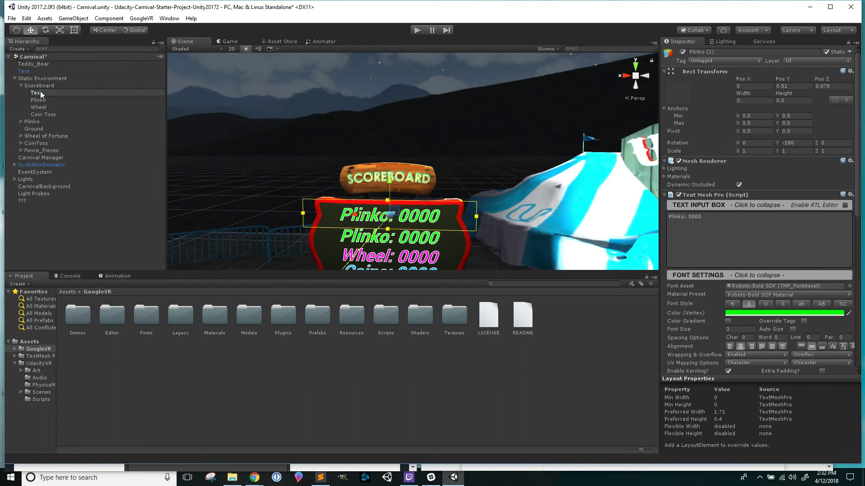
left_click(36, 93)
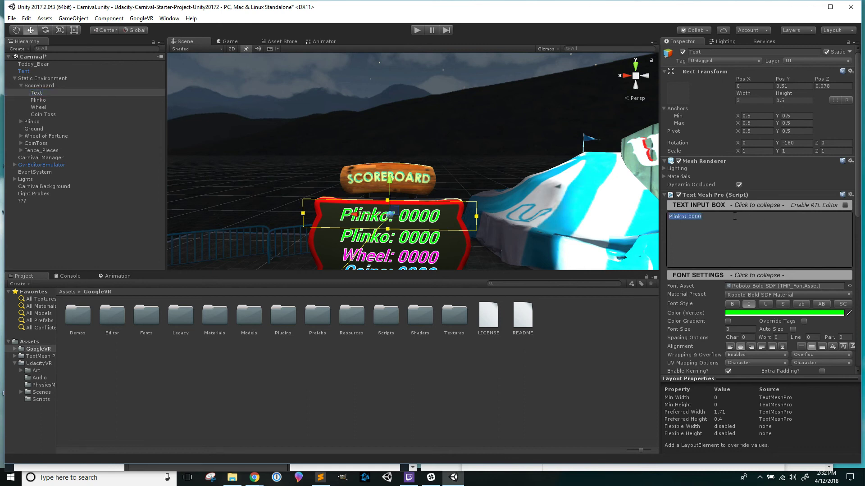
type("Kristin:")
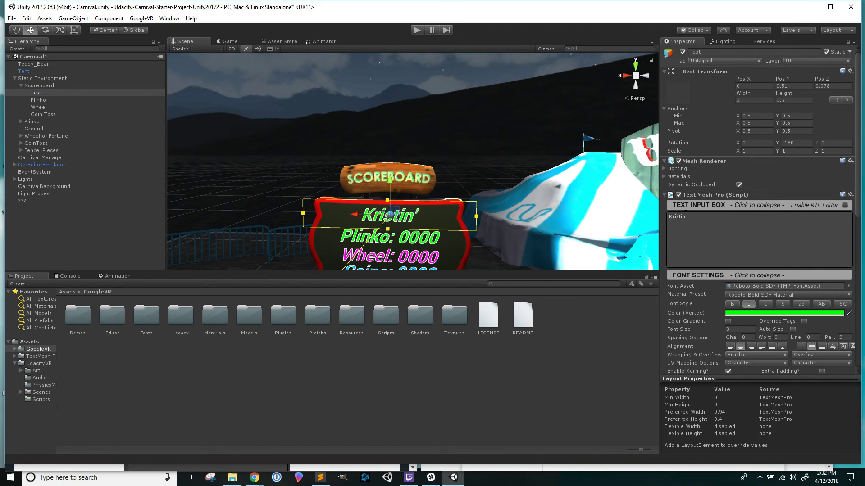
type("Dragos'")
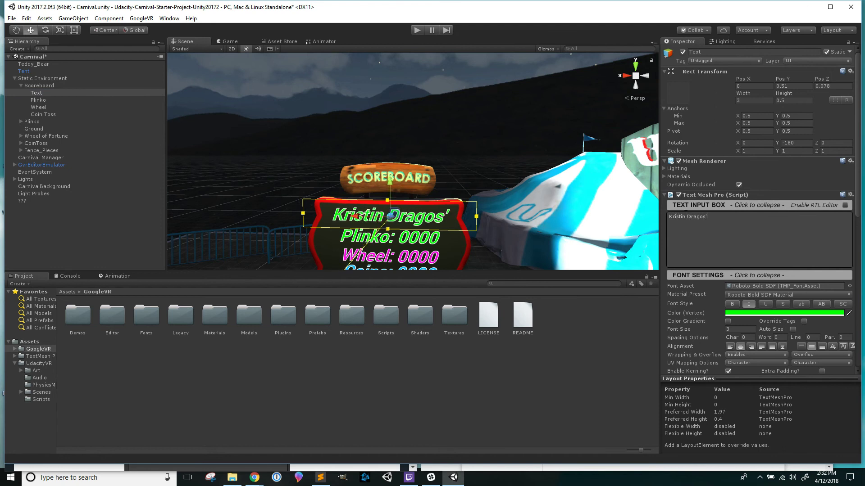
type("s Scores")
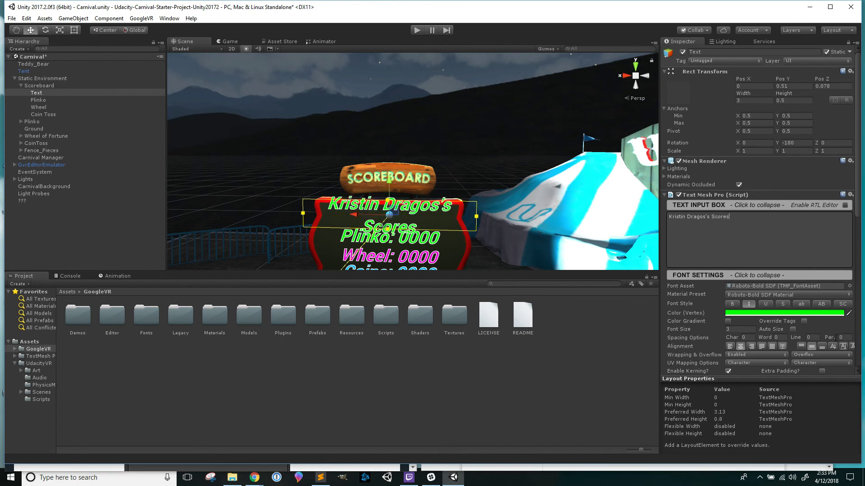
left_click(803, 313)
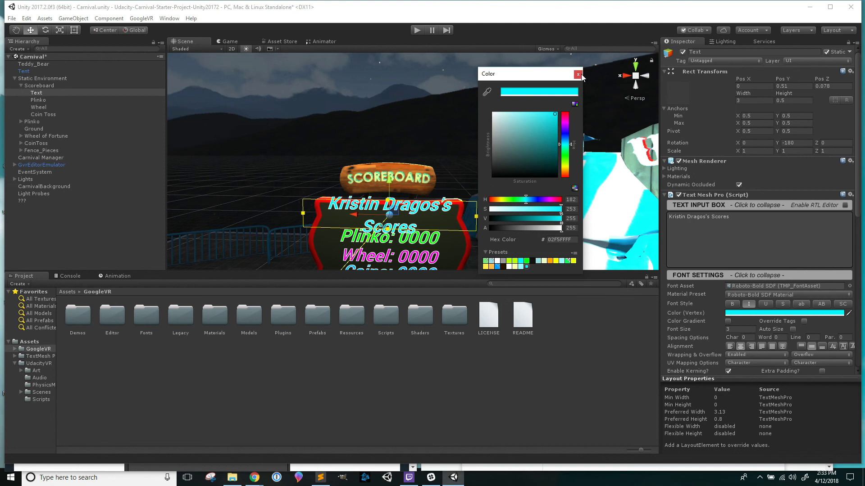
left_click(578, 74)
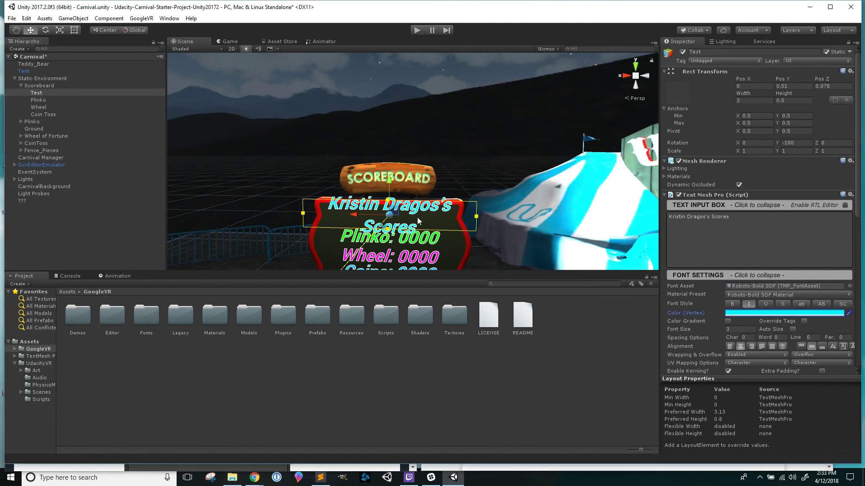
mouse_move(306, 217)
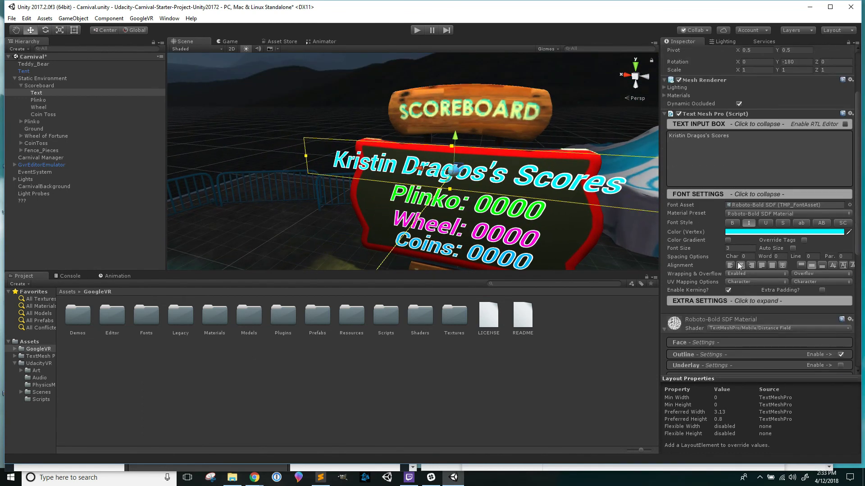
Shrink the title's Font Size, entering 2.5 and then 2.35.
left_click(742, 248)
type("2")
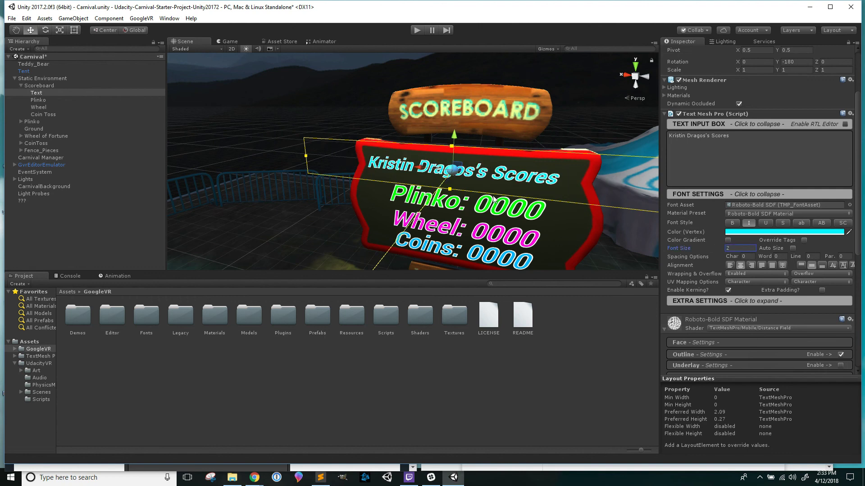
left_click(740, 248)
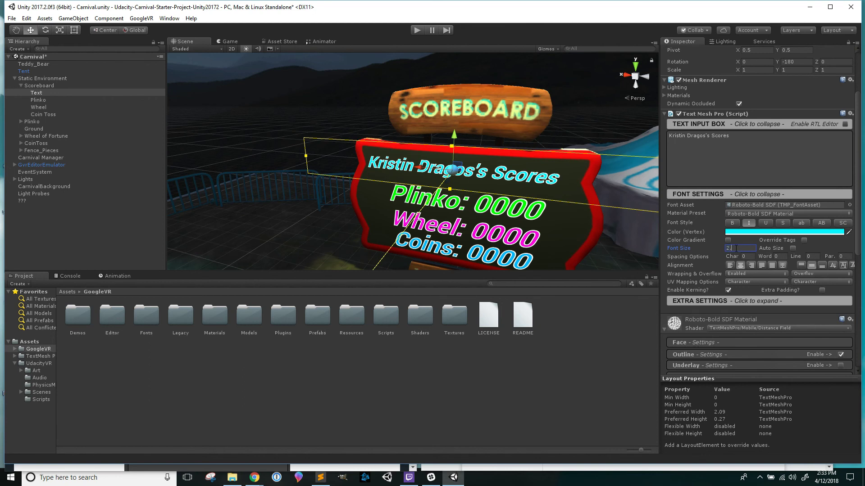
type("2.5")
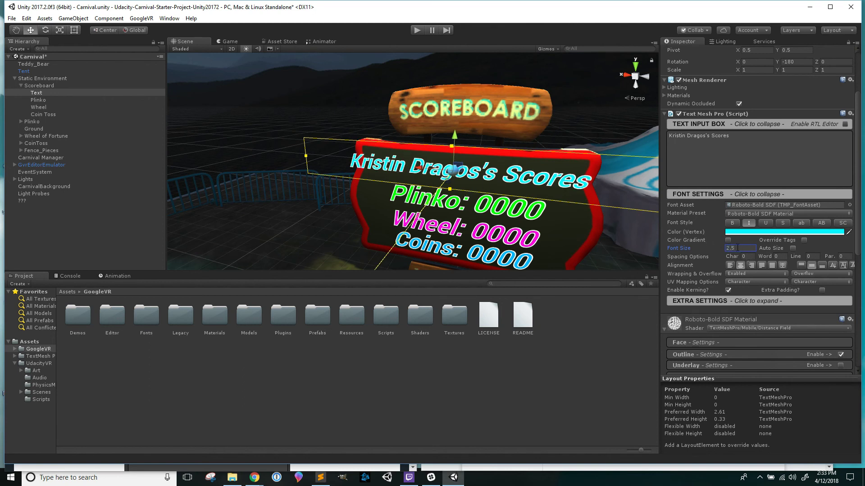
type("2.35")
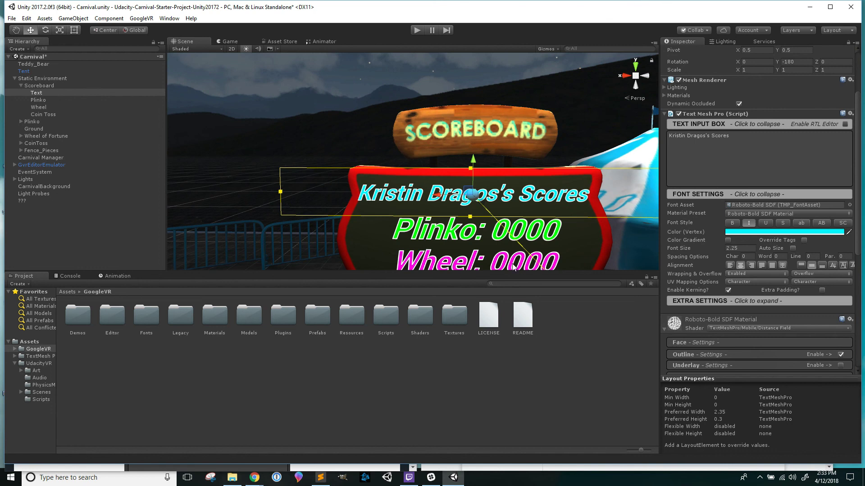
mouse_move(506, 178)
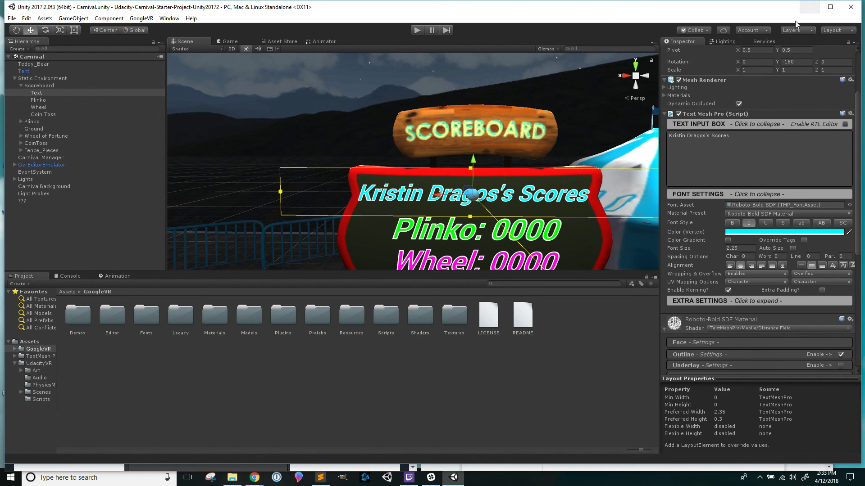
mouse_move(536, 425)
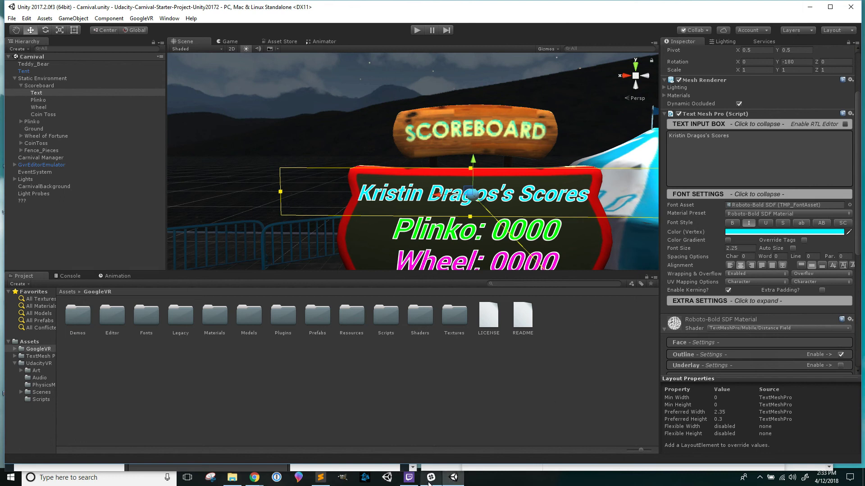
mouse_move(408, 477)
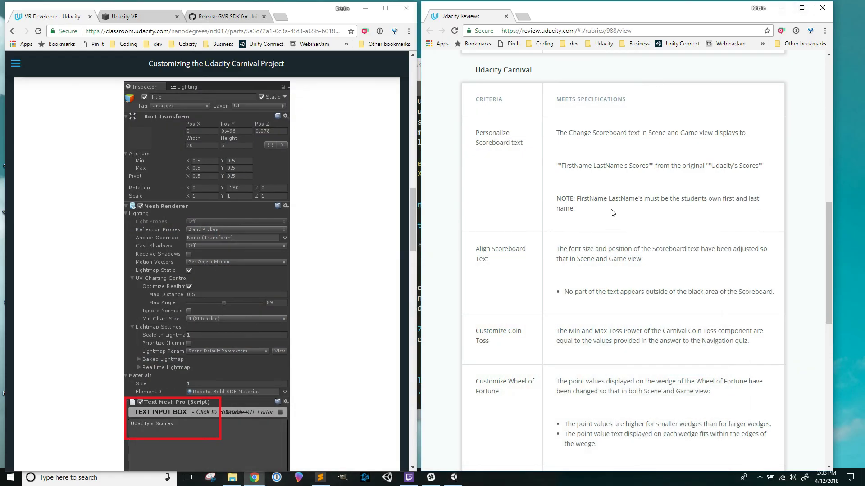
mouse_move(496, 197)
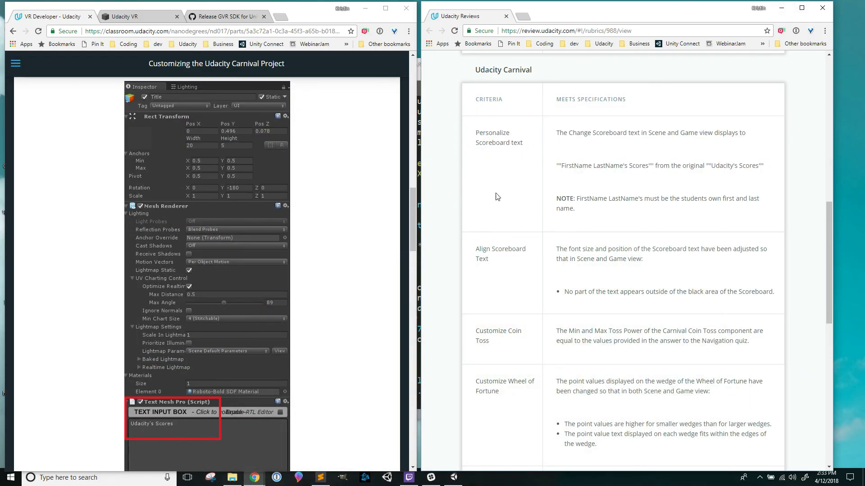
Scroll the lesson and rubric pages, marking the Align Scoreboard Text criterion.
scroll("down", 3)
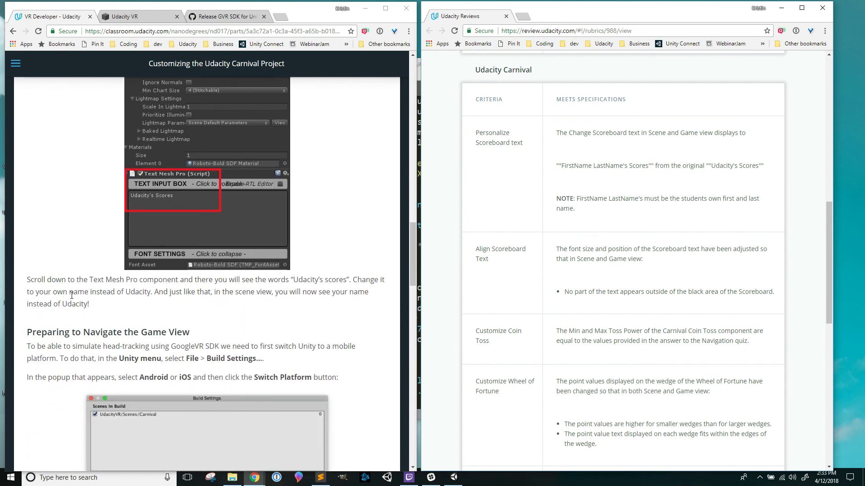
scroll("down", 3)
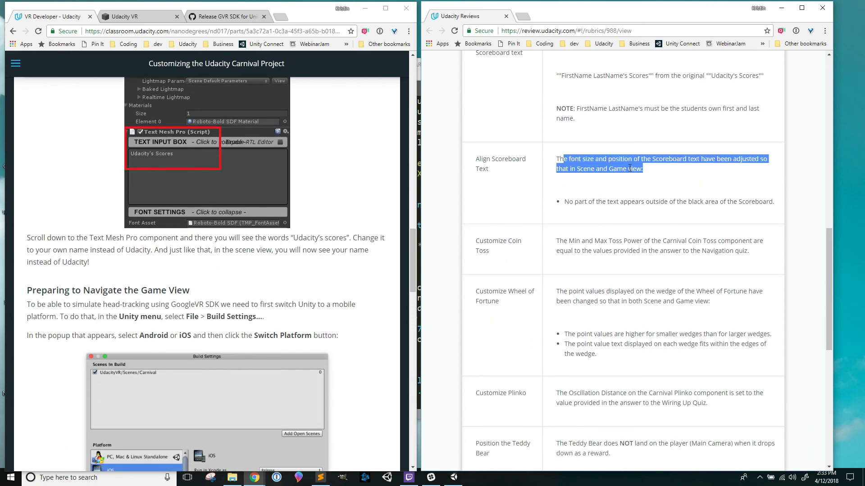
left_click(776, 206)
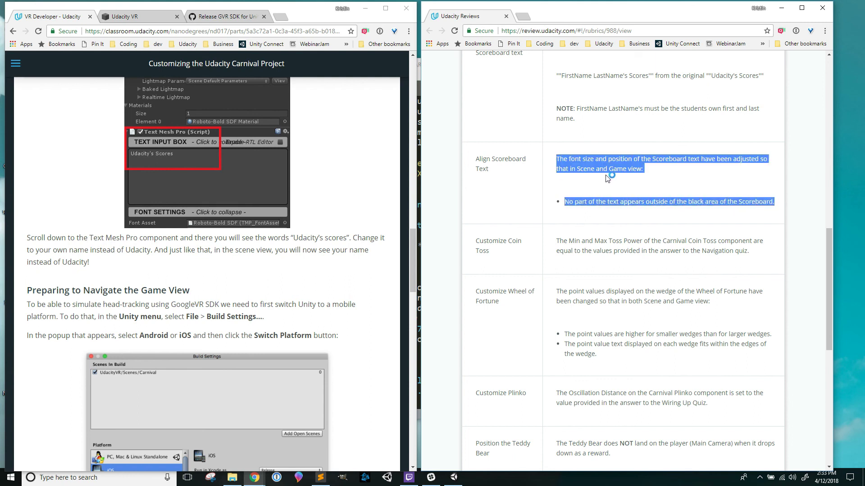
scroll("down", 3)
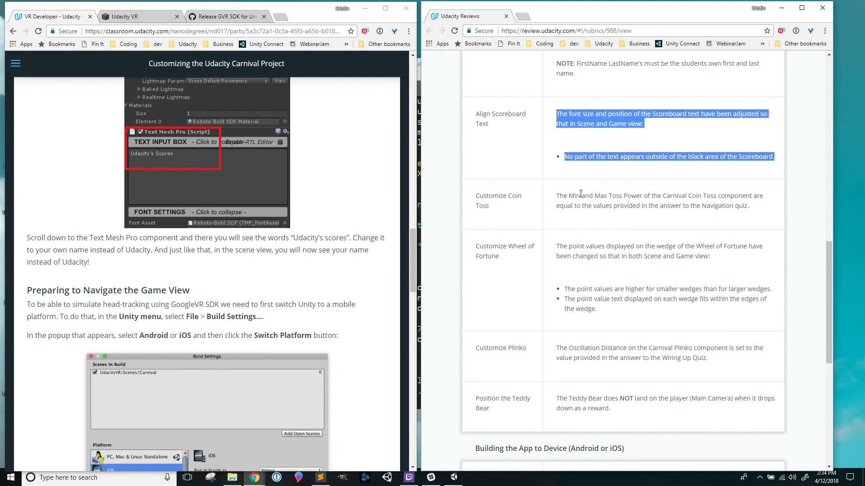
scroll("down", 3)
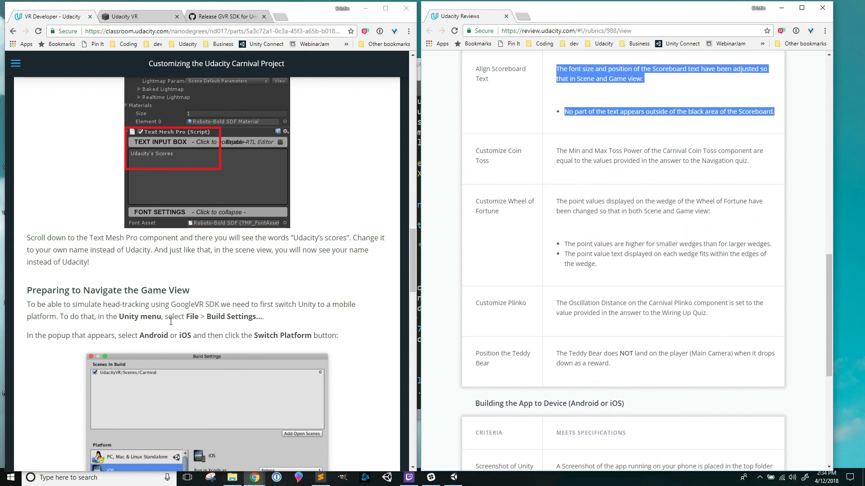
scroll("down", 3)
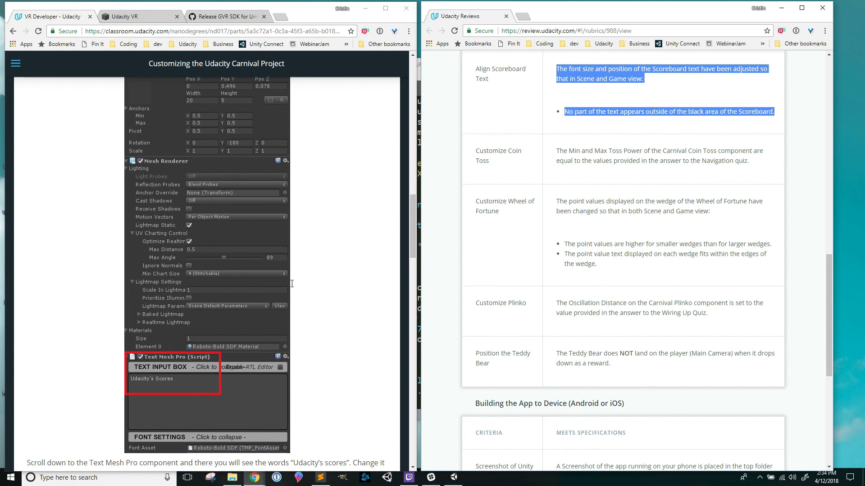
mouse_move(323, 198)
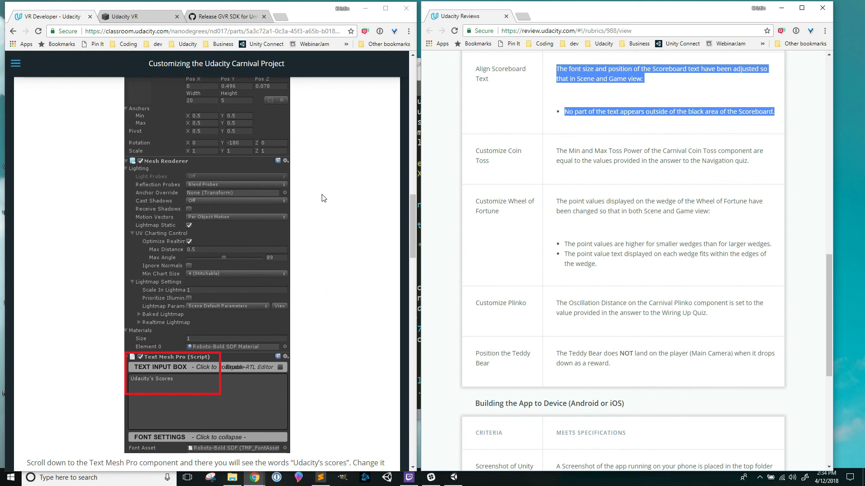
mouse_move(490, 22)
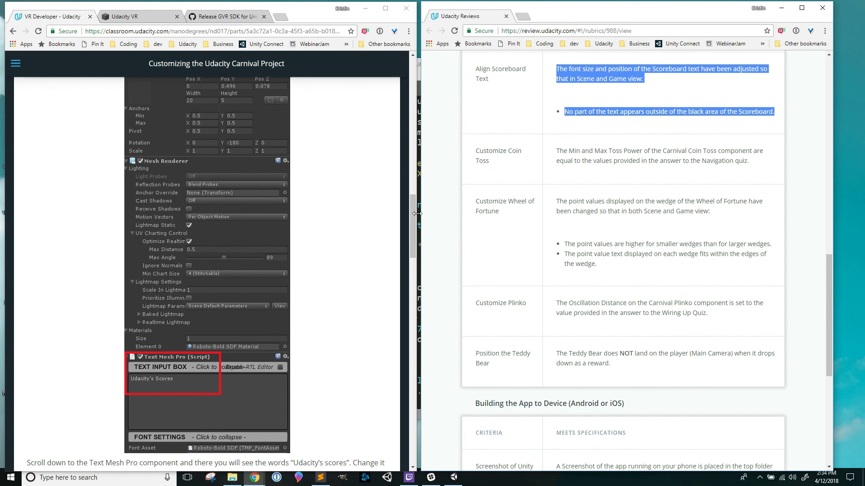
mouse_move(460, 17)
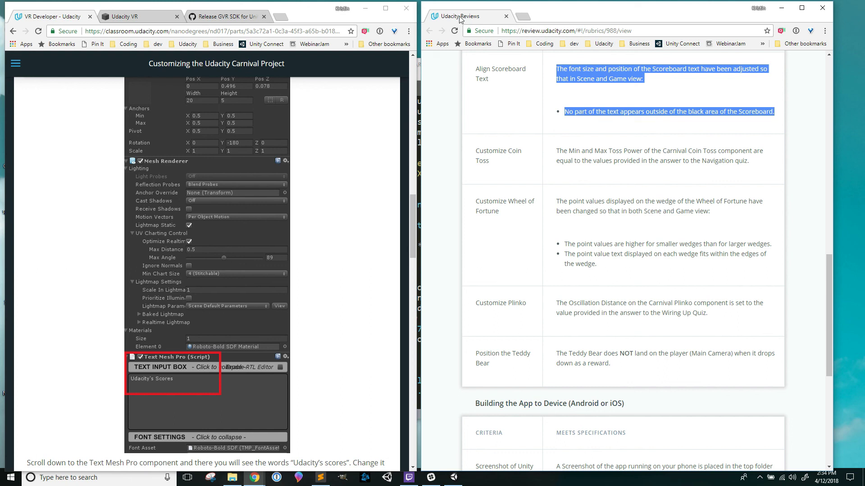
scroll("up", 3)
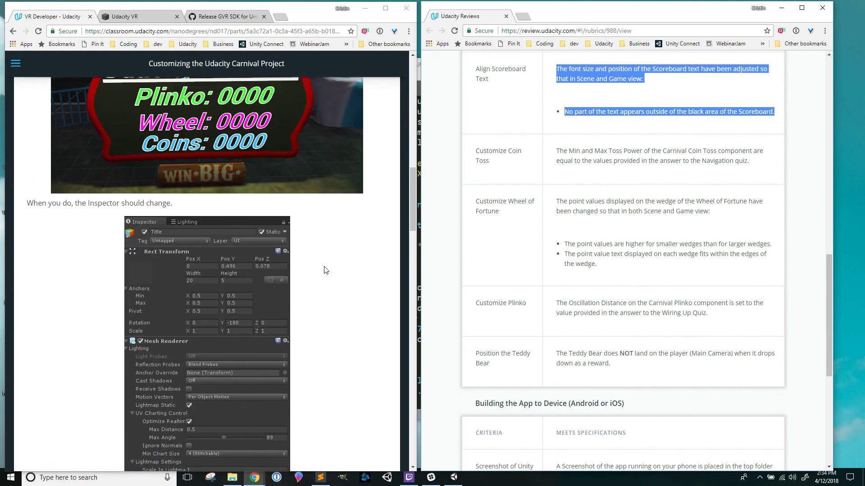
scroll("up", 3)
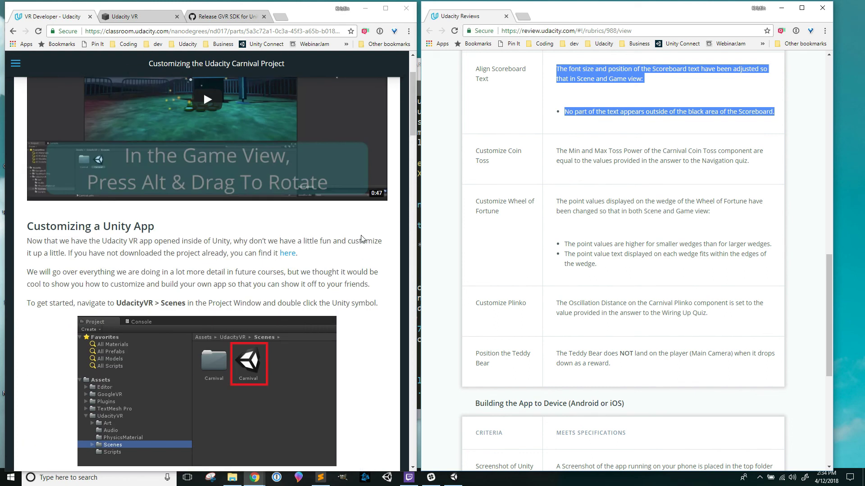